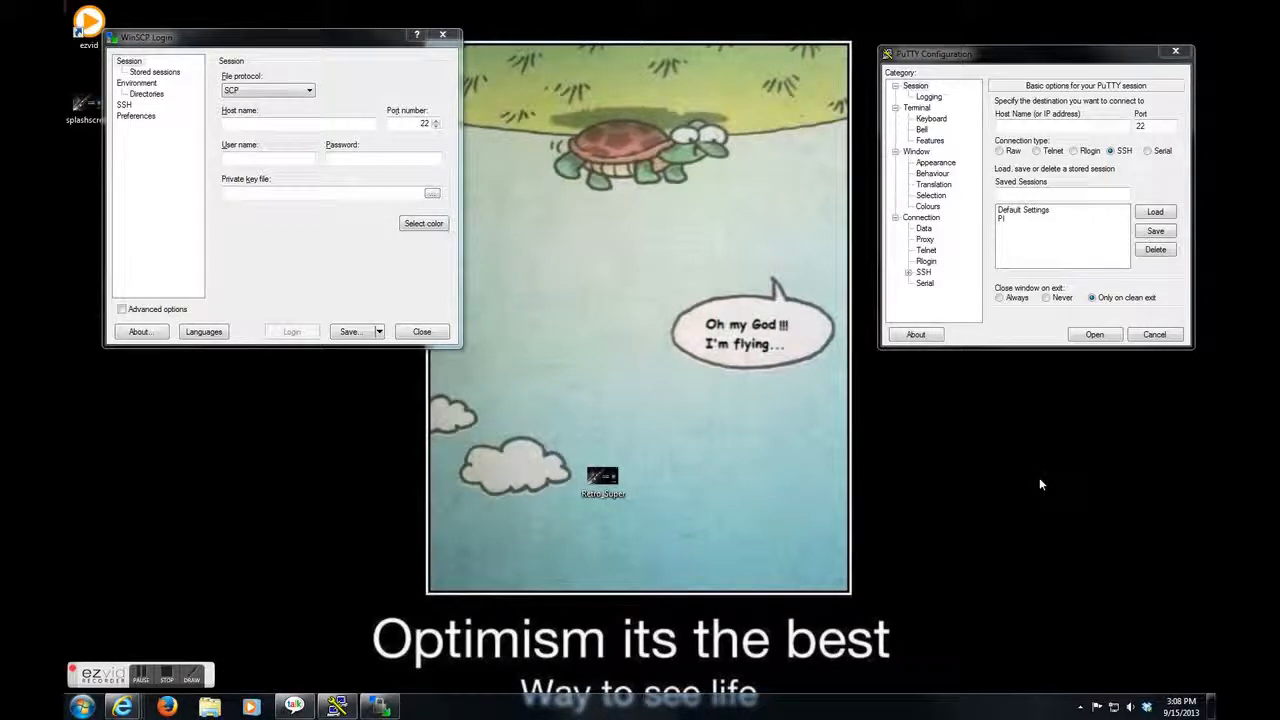
pyautogui.moveTo(1014, 532)
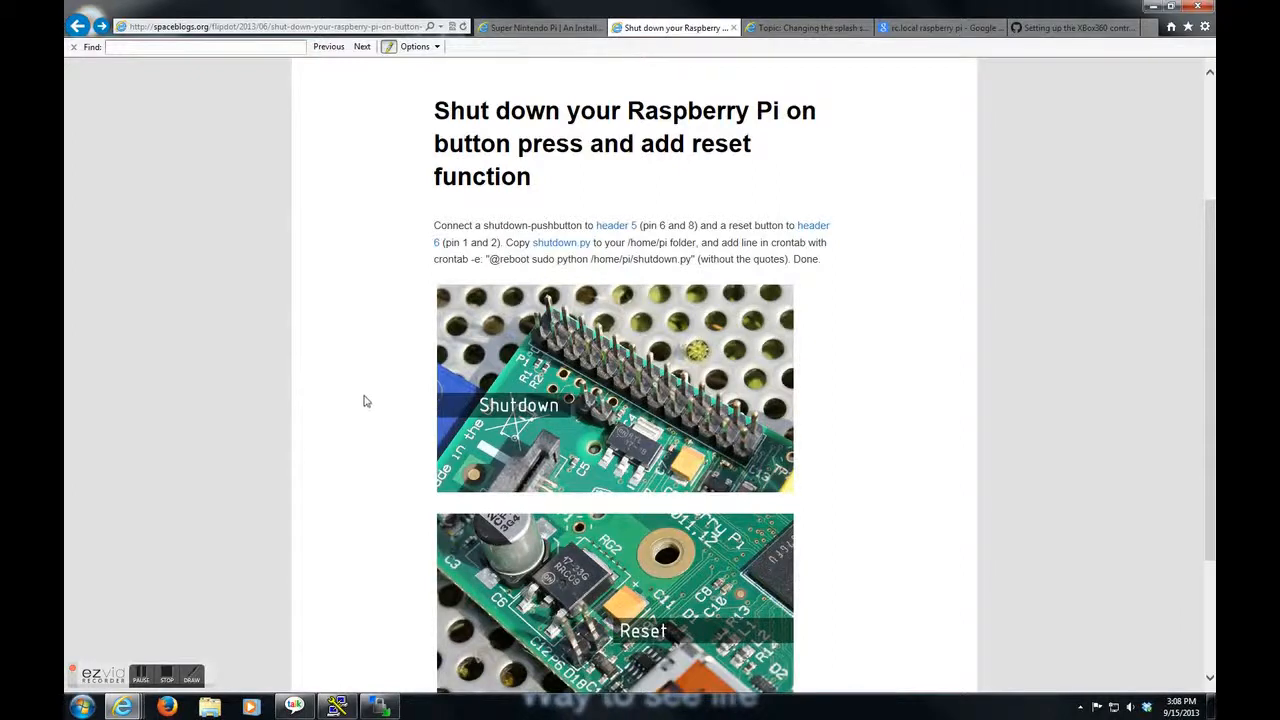
pyautogui.scroll(-3)
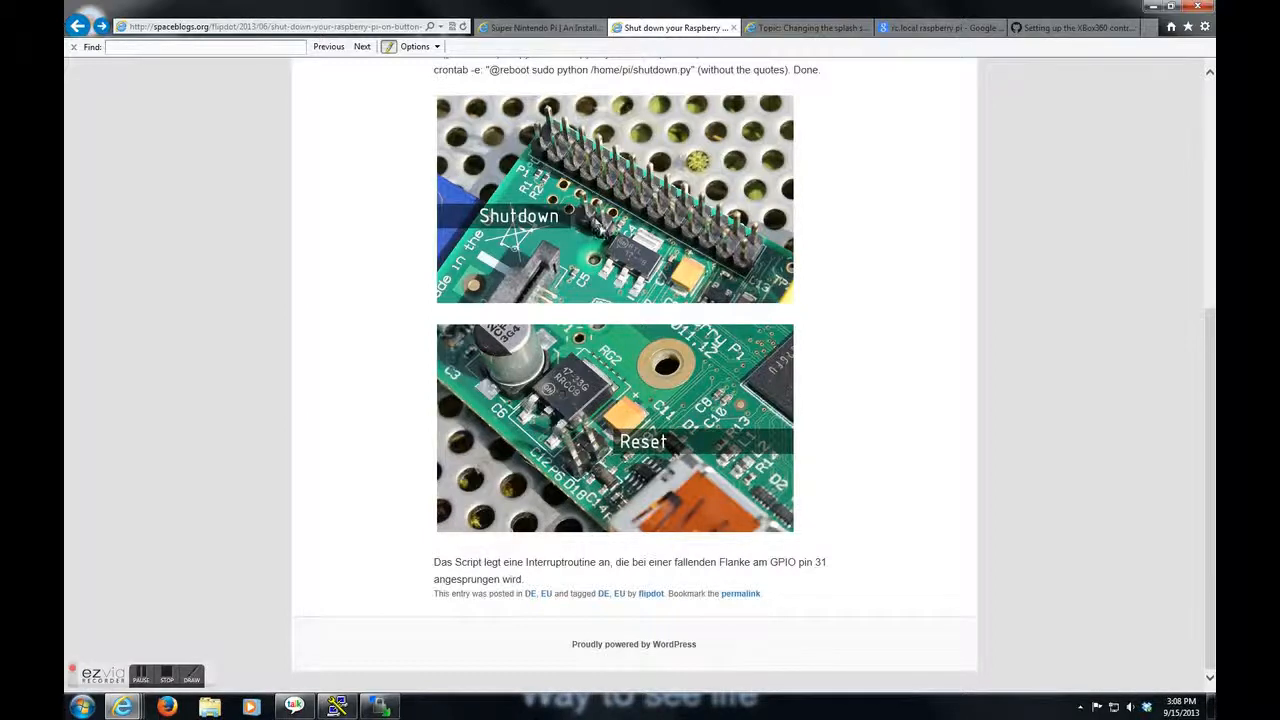
pyautogui.moveTo(512, 202)
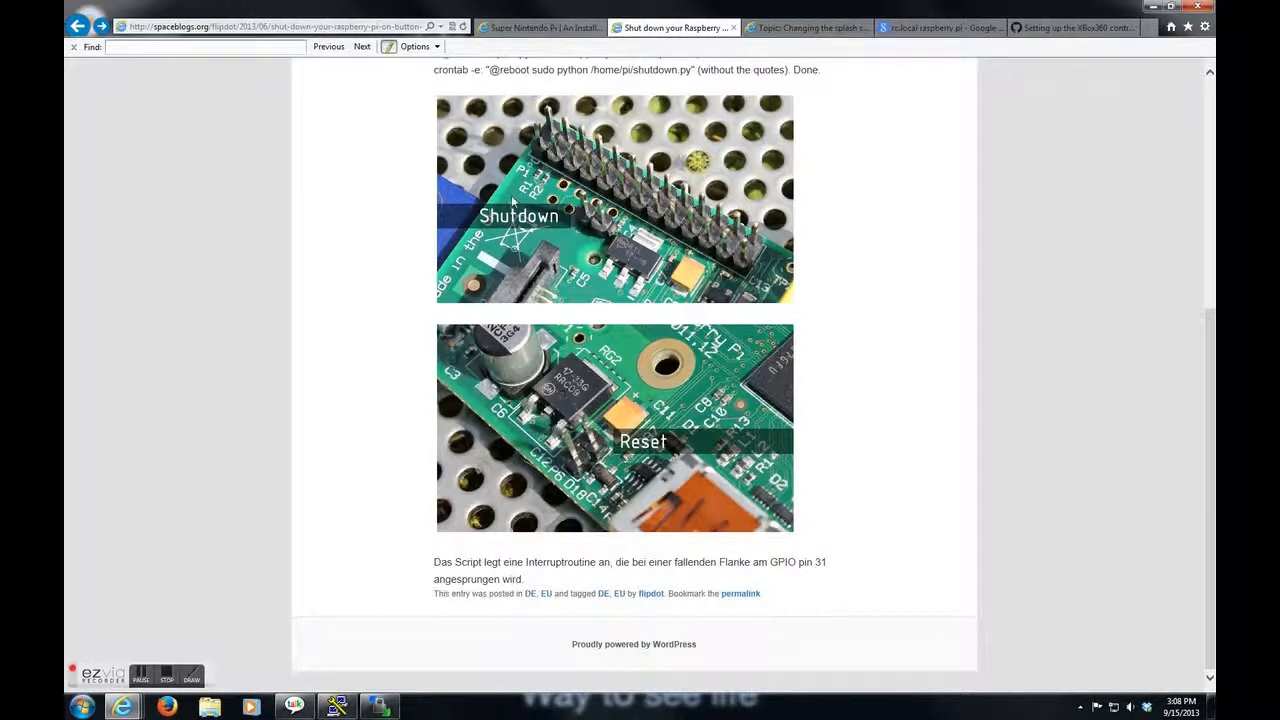
pyautogui.moveTo(550, 184)
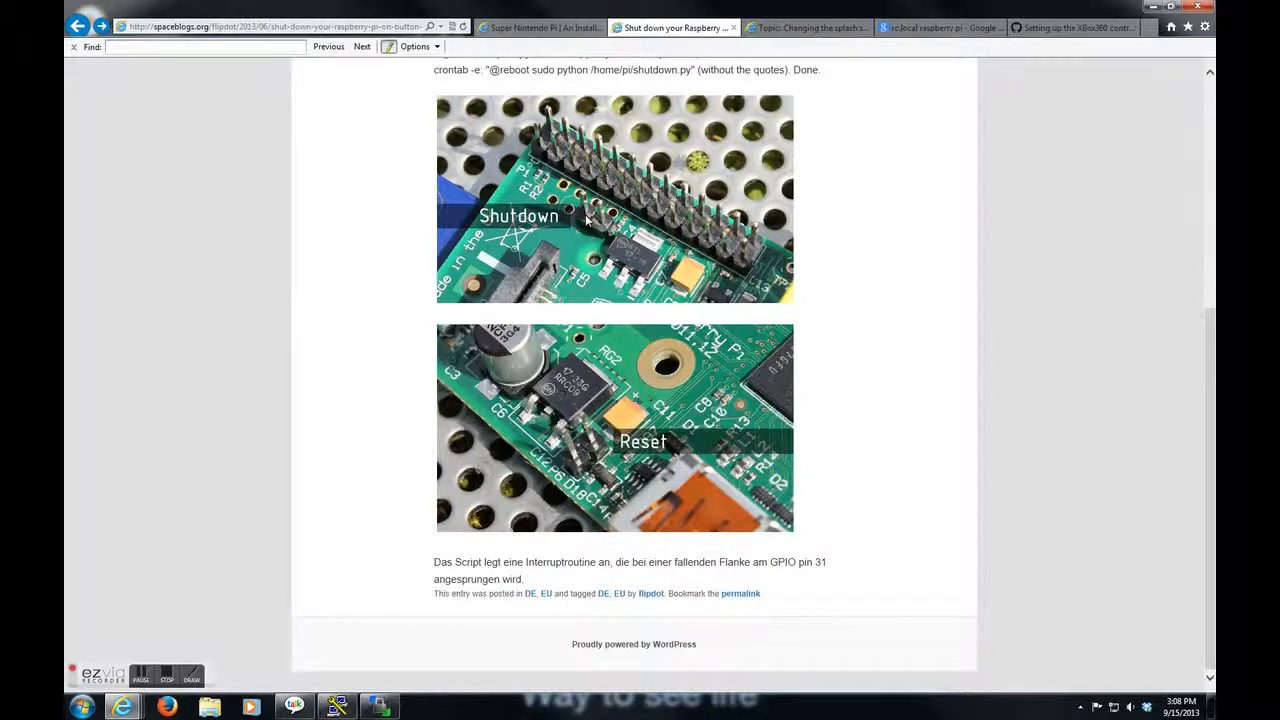
pyautogui.moveTo(572, 258)
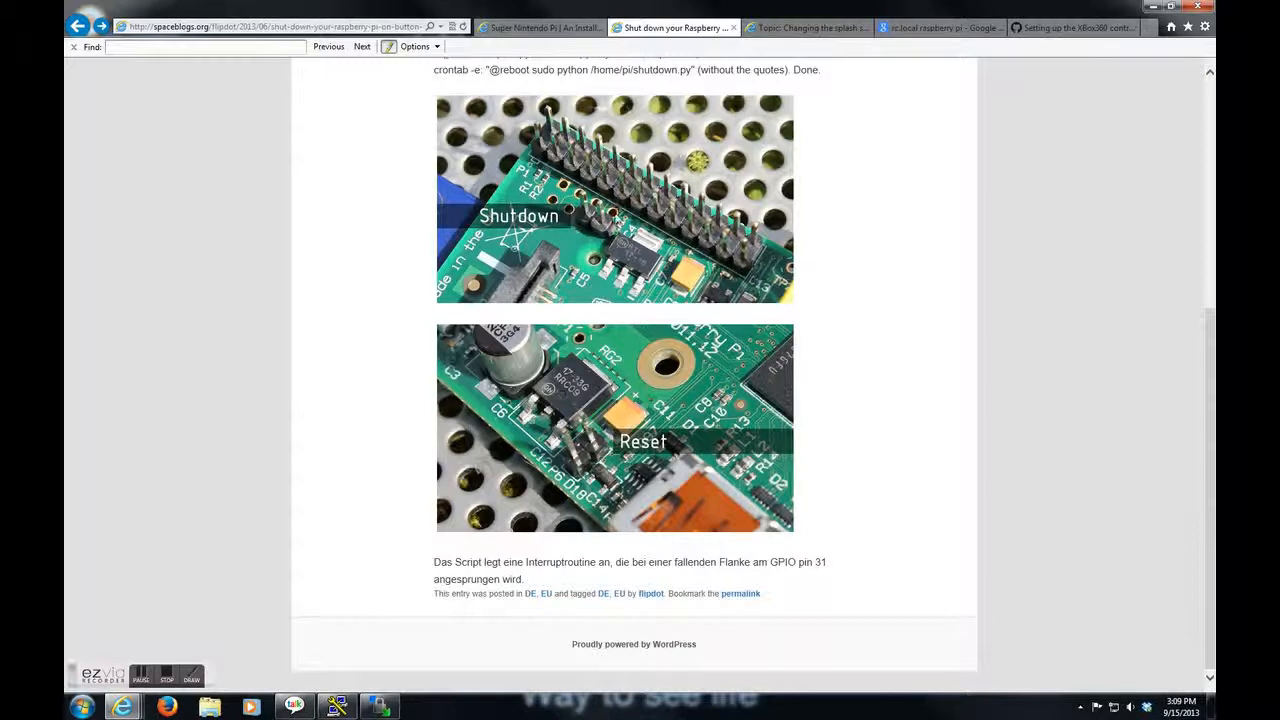
pyautogui.moveTo(610, 210)
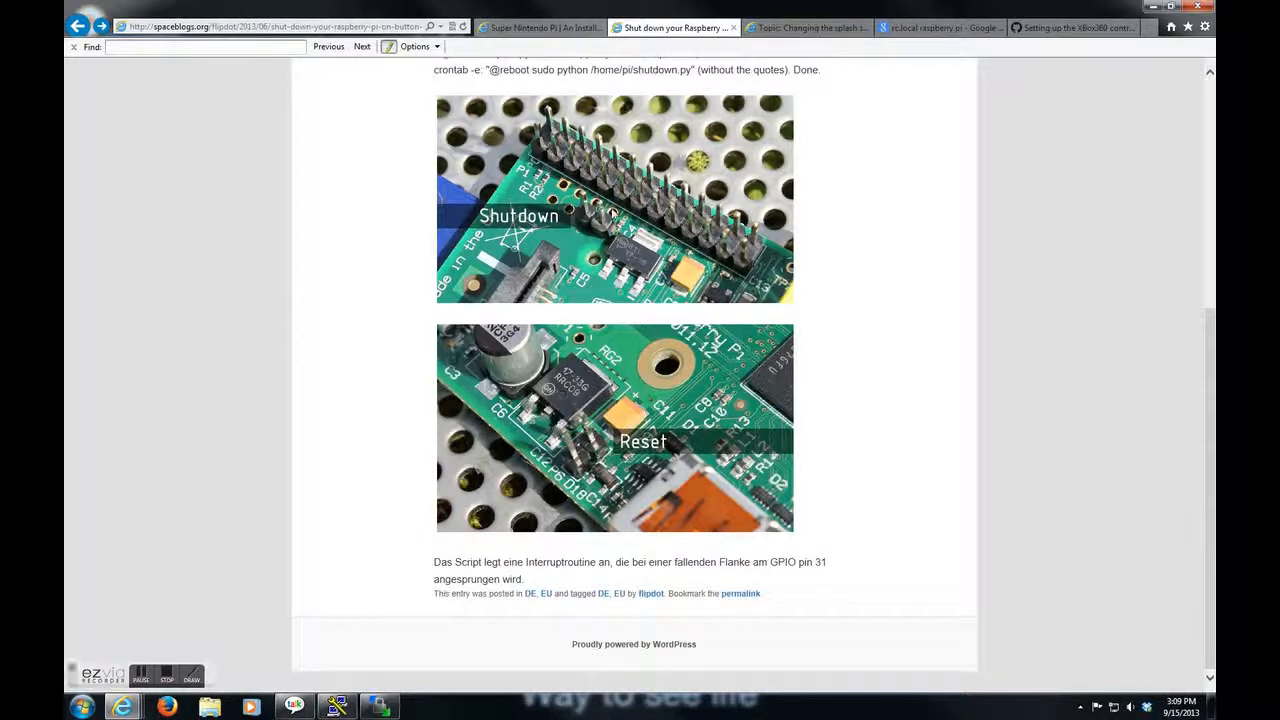
pyautogui.moveTo(600, 176)
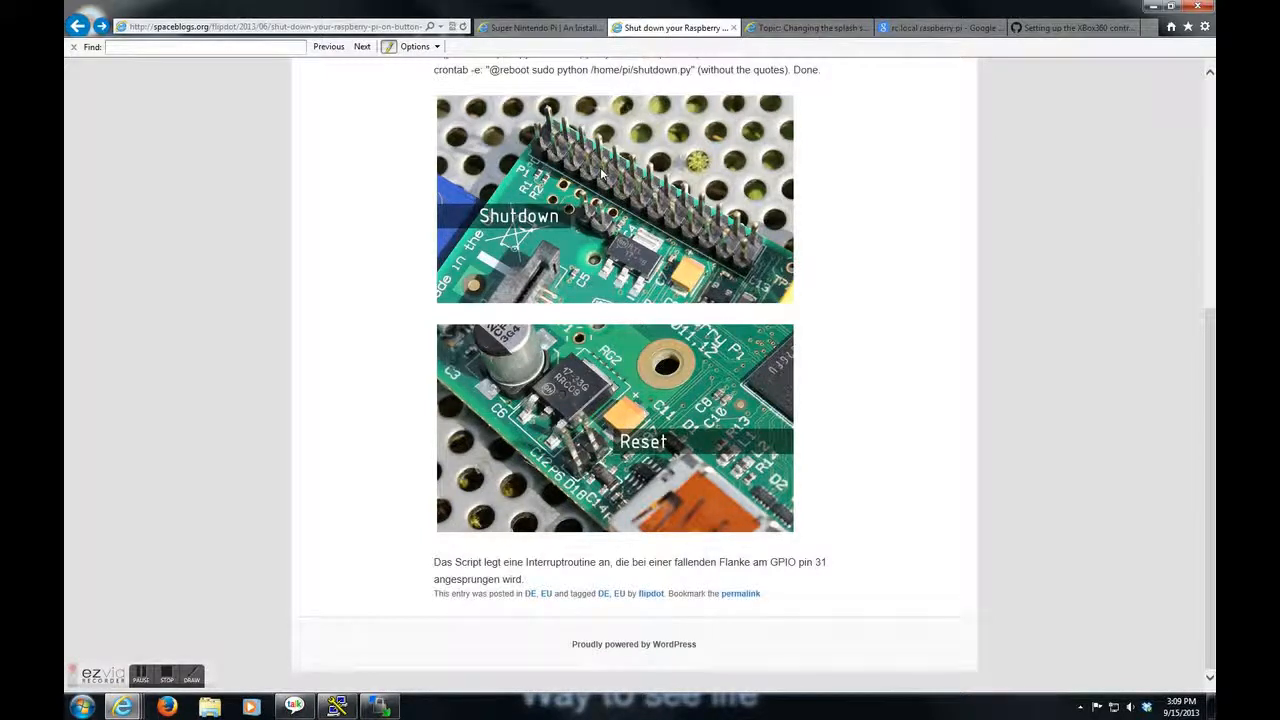
pyautogui.moveTo(616, 190)
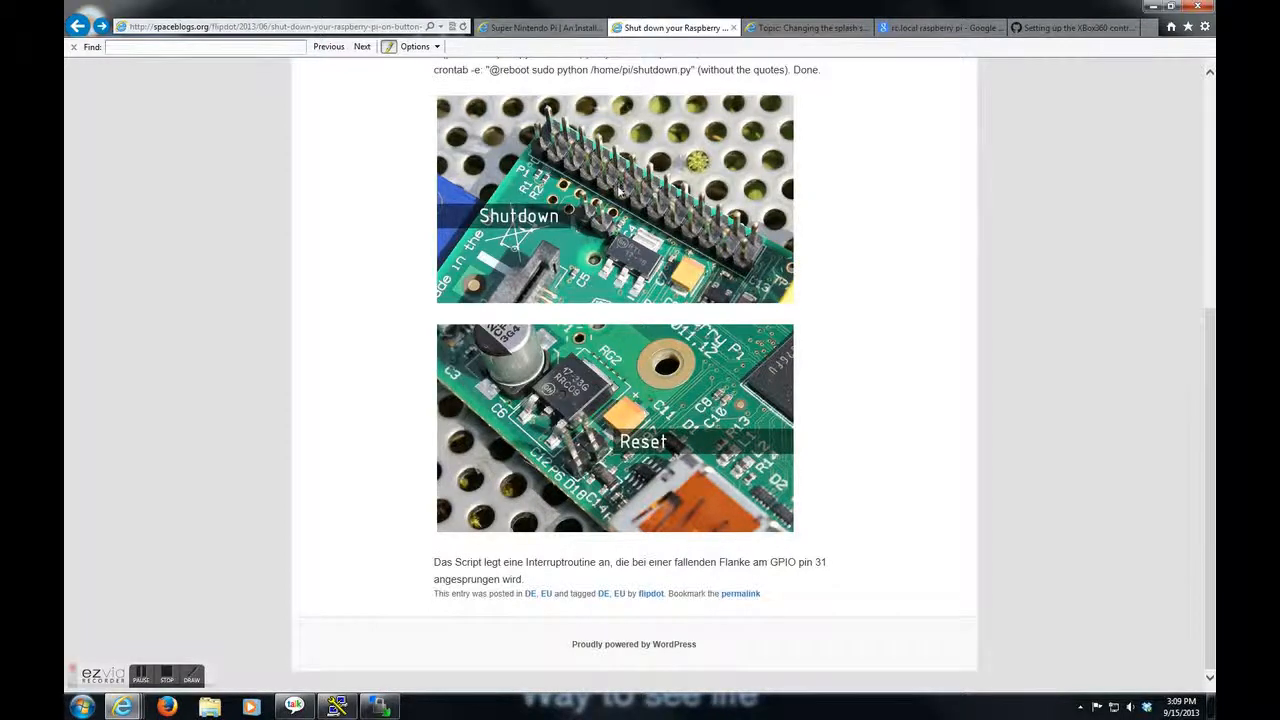
pyautogui.moveTo(610, 170)
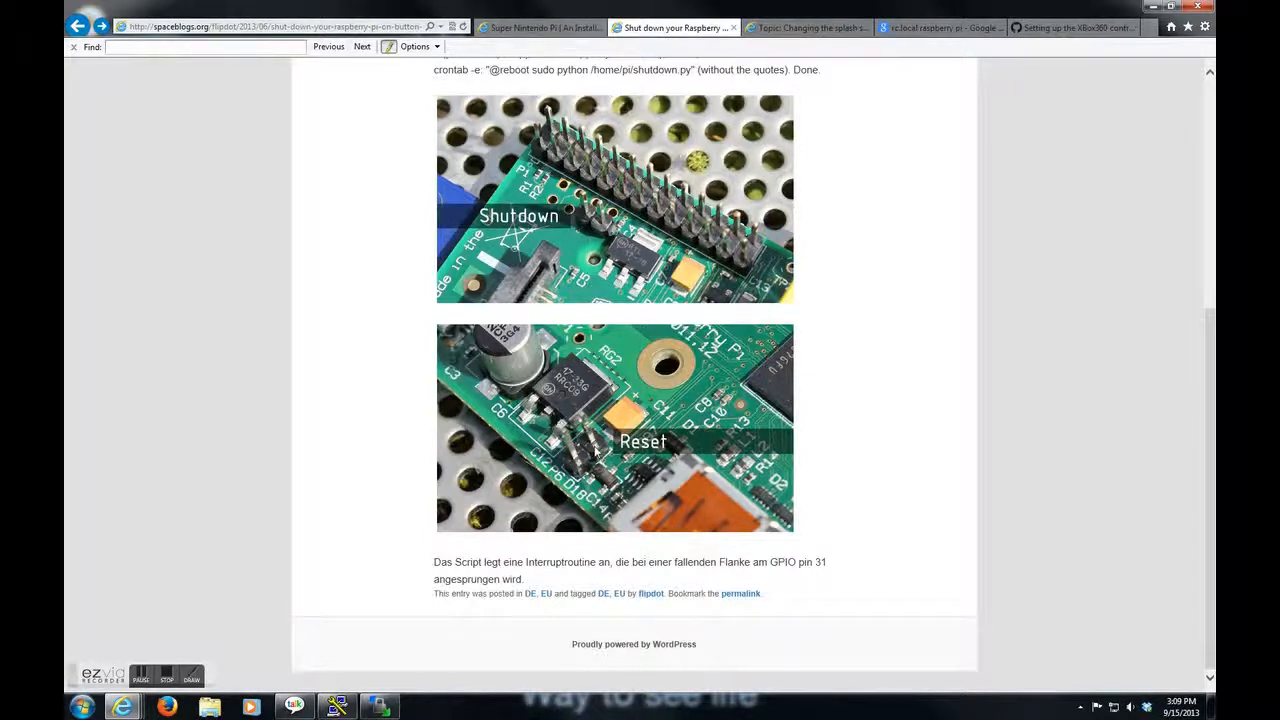
pyautogui.moveTo(570, 468)
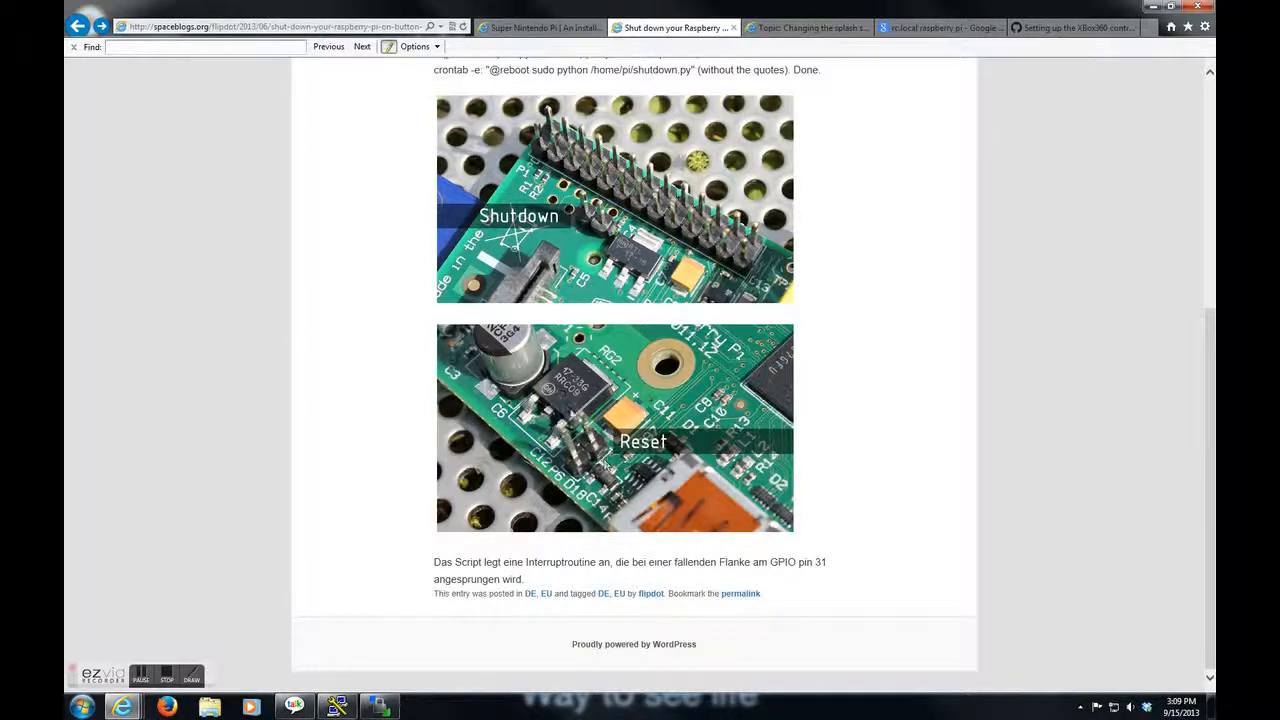
# - Scroll the Raspberry Pi shutdown article up and down to review the wiring and crontab instructions
pyautogui.scroll(3)
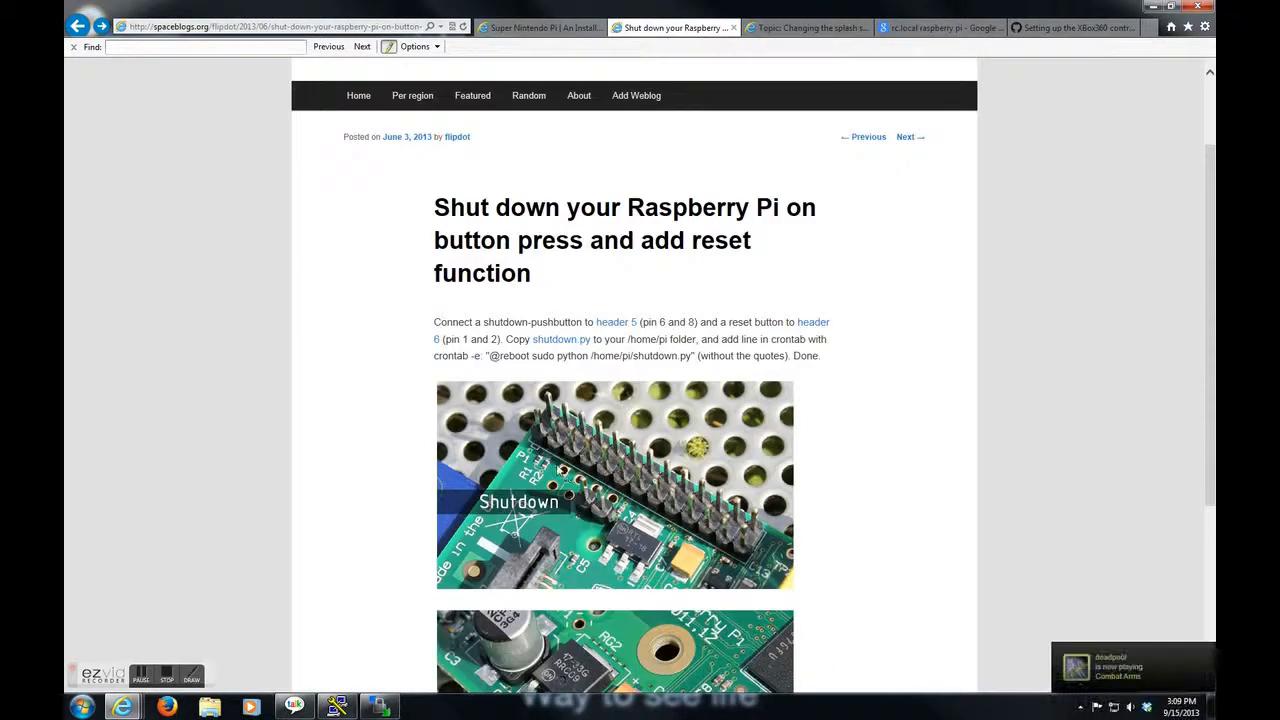
pyautogui.scroll(-3)
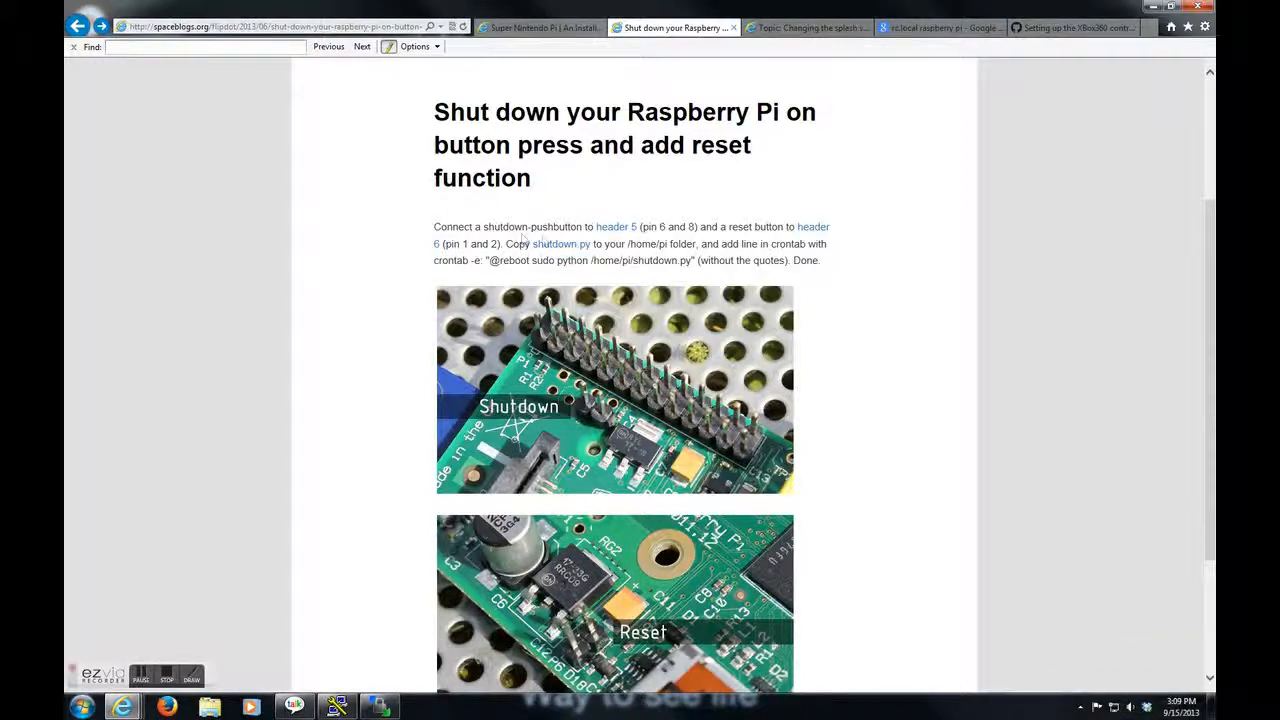
pyautogui.moveTo(588, 404)
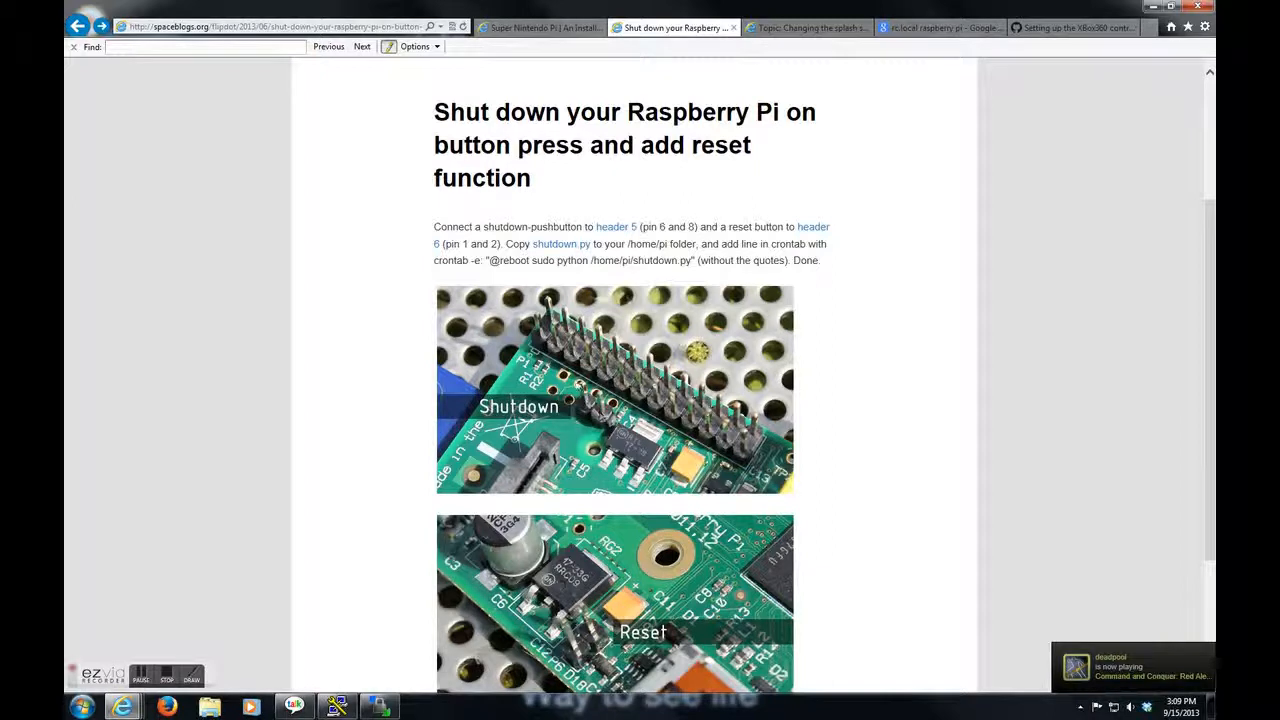
pyautogui.moveTo(438, 302)
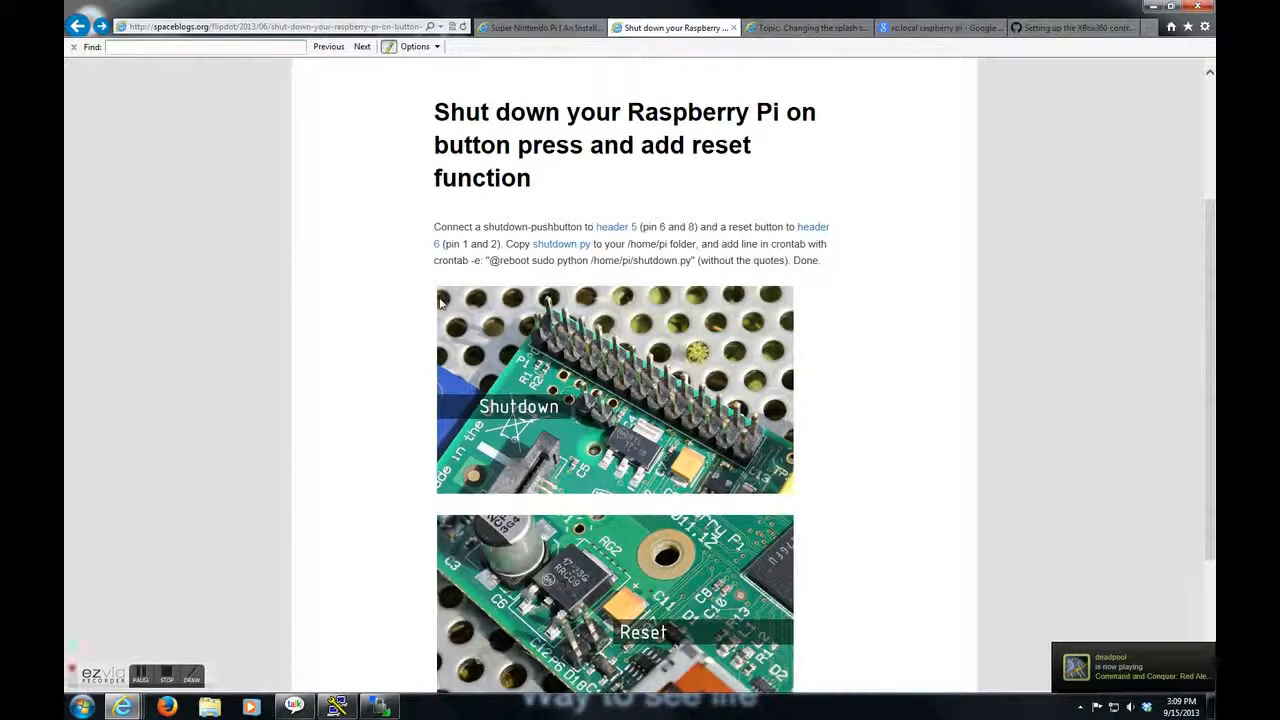
pyautogui.scroll(-3)
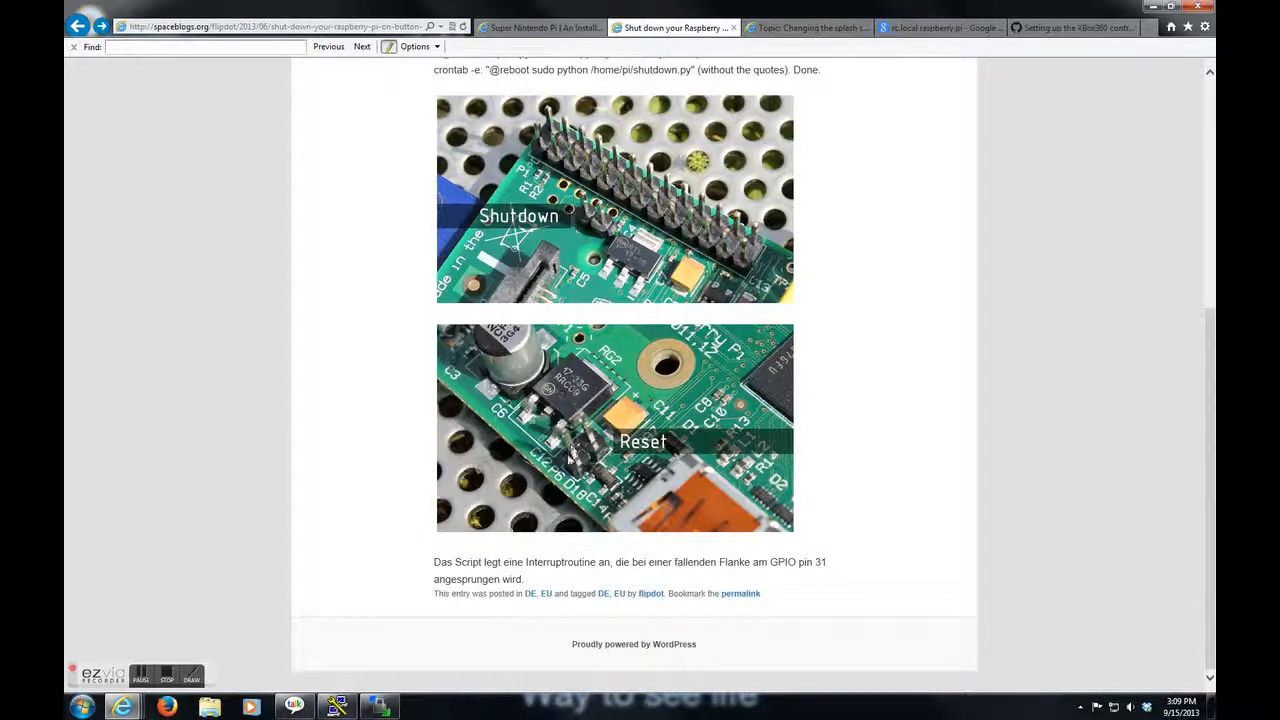
pyautogui.moveTo(568, 458)
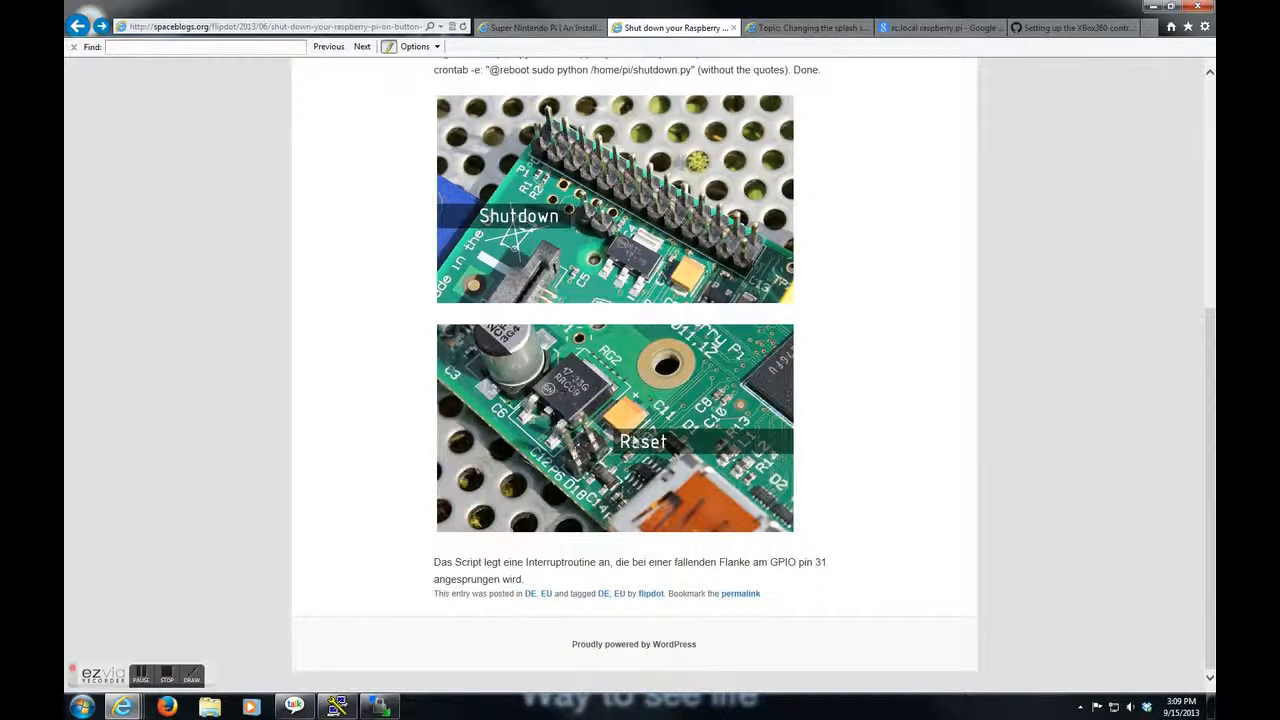
pyautogui.scroll(3)
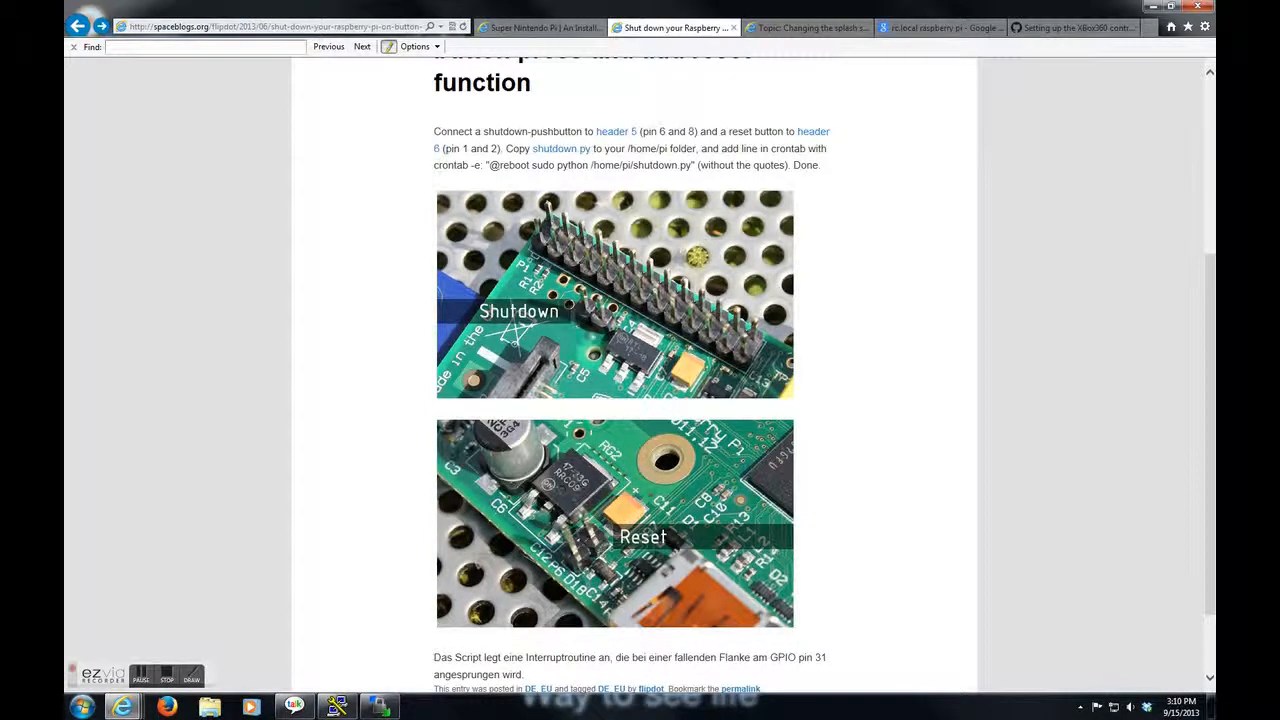
pyautogui.moveTo(580, 310)
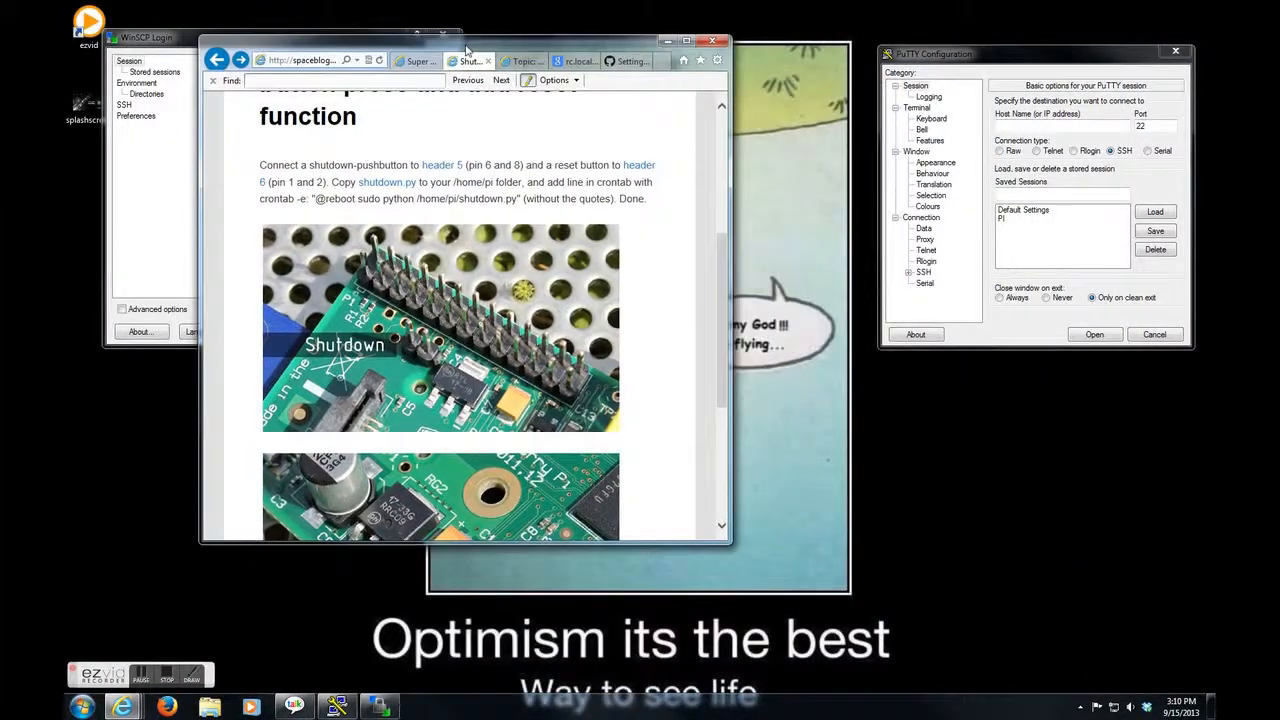
# - Open the saved 'pi' SSH session and log in to the Raspberry Pi as user pi
pyautogui.click(1040, 218)
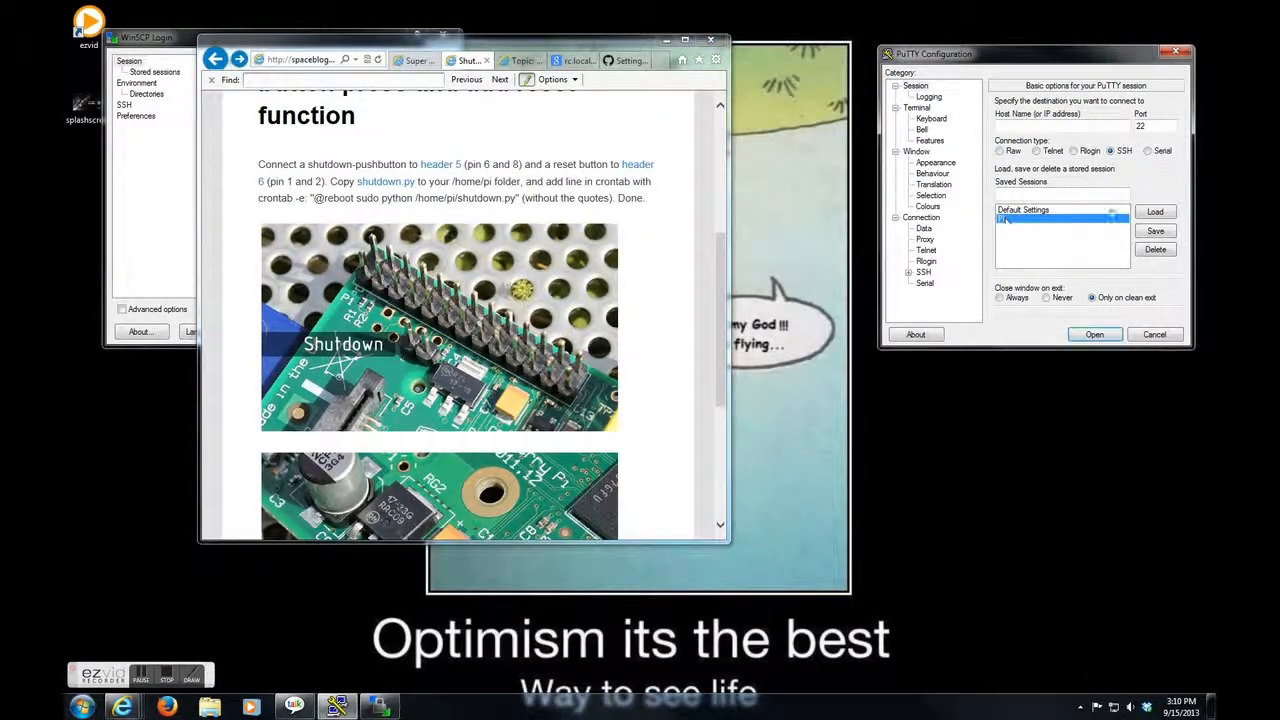
pyautogui.click(1094, 334)
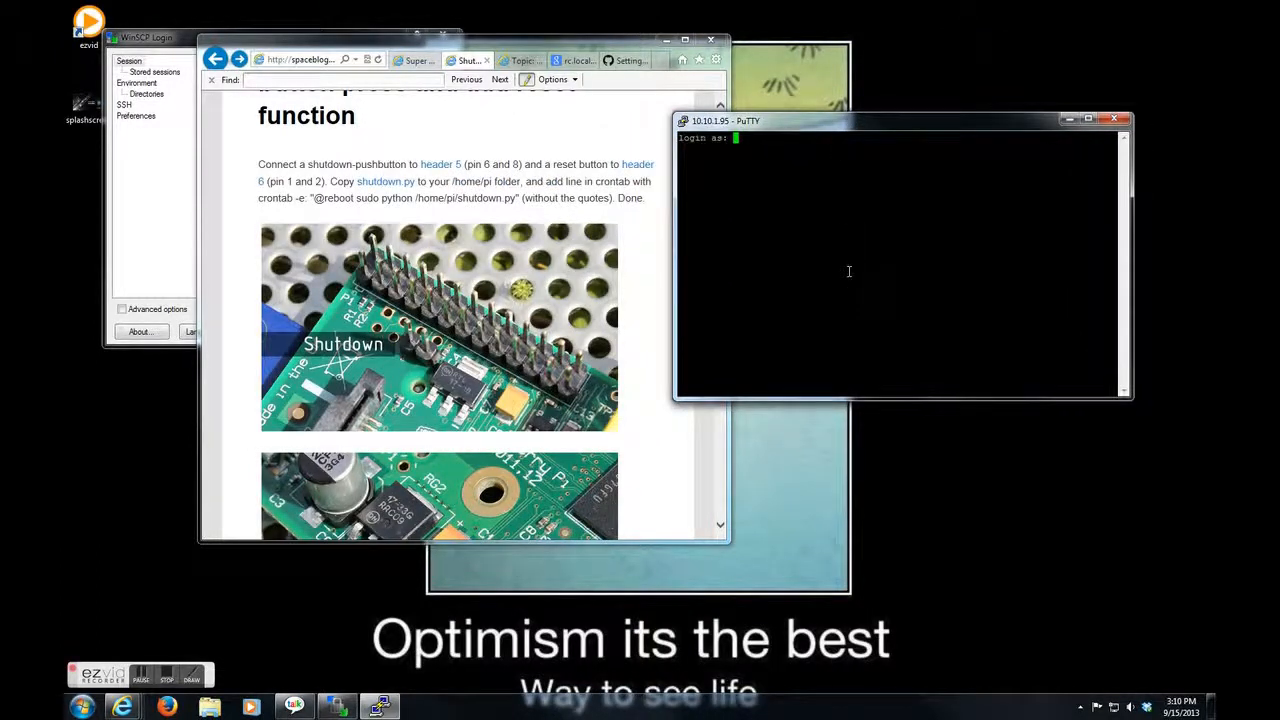
pyautogui.write('pi')
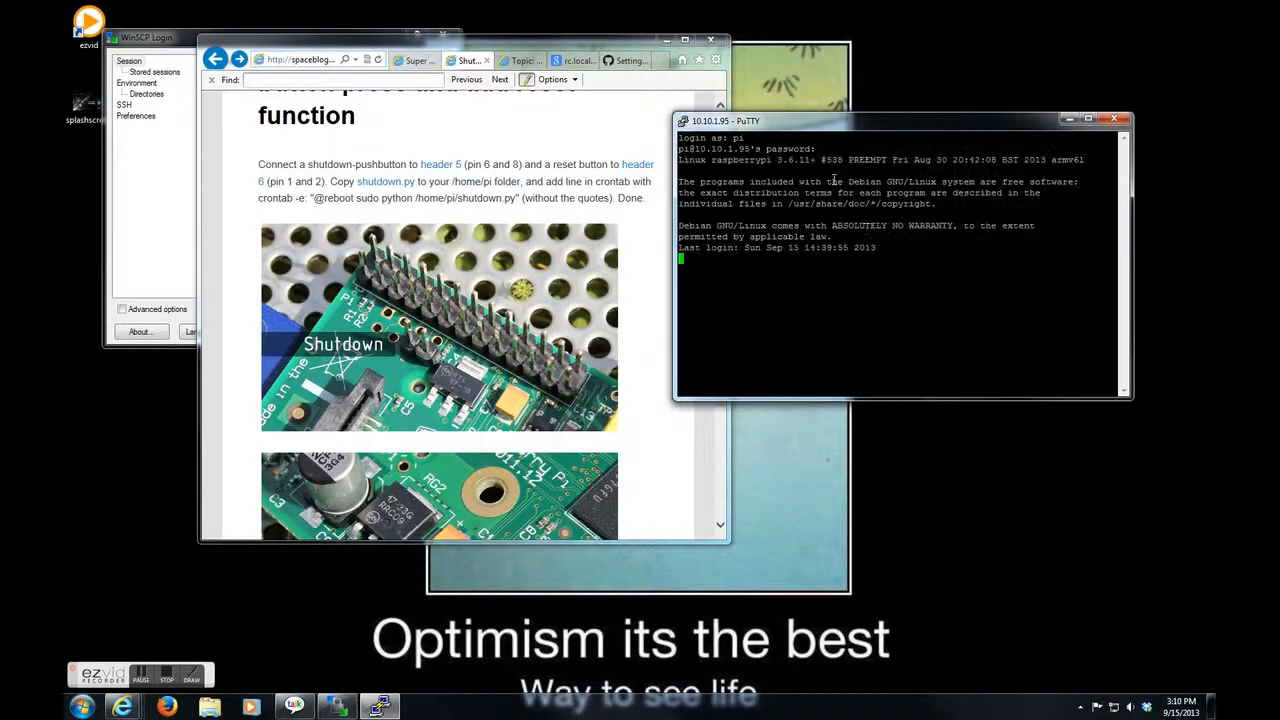
# - Move the terminal aside and run sudo nano shutdown.py to edit the GPIO button script
pyautogui.moveTo(900, 120); pyautogui.dragTo(930, 88)
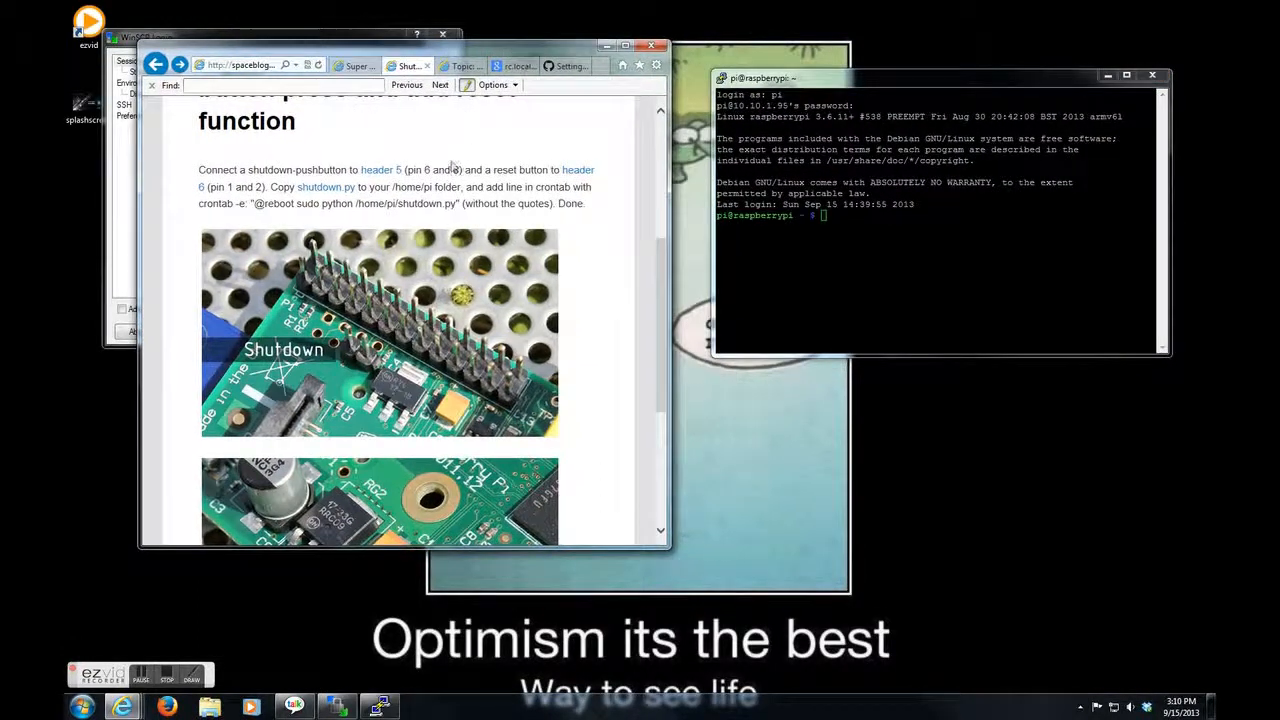
pyautogui.moveTo(284, 188)
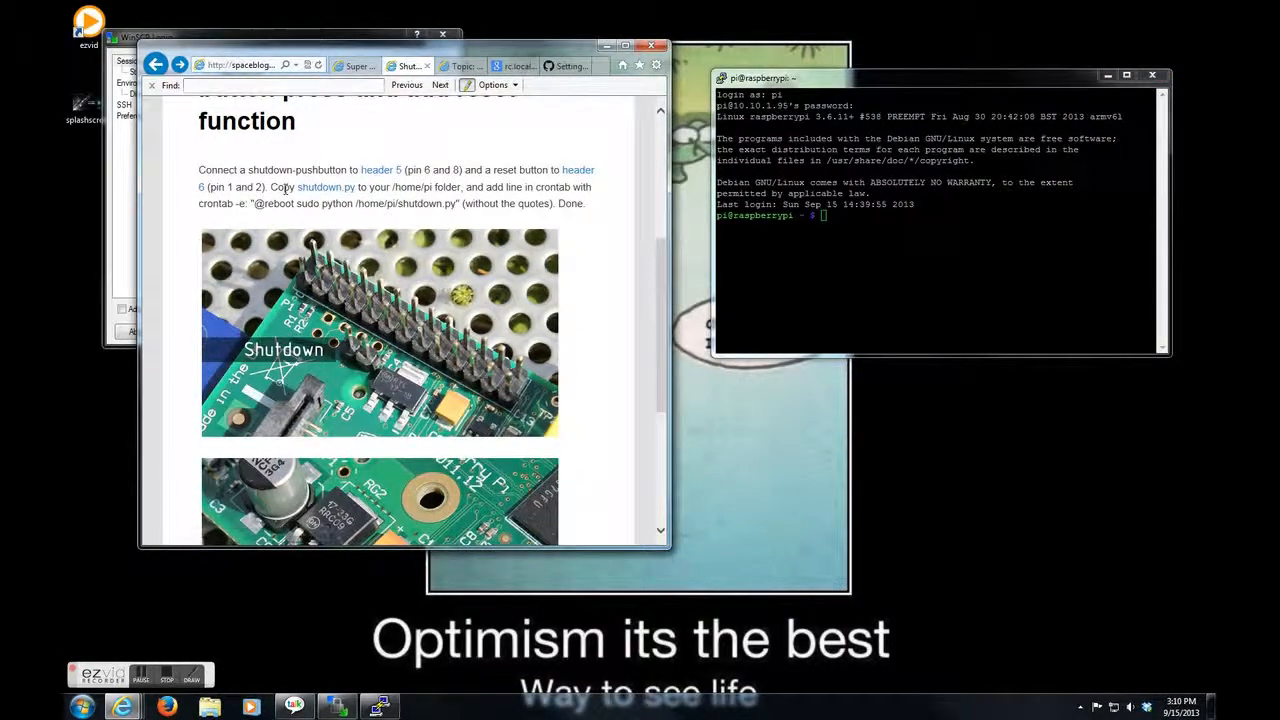
pyautogui.moveTo(326, 188)
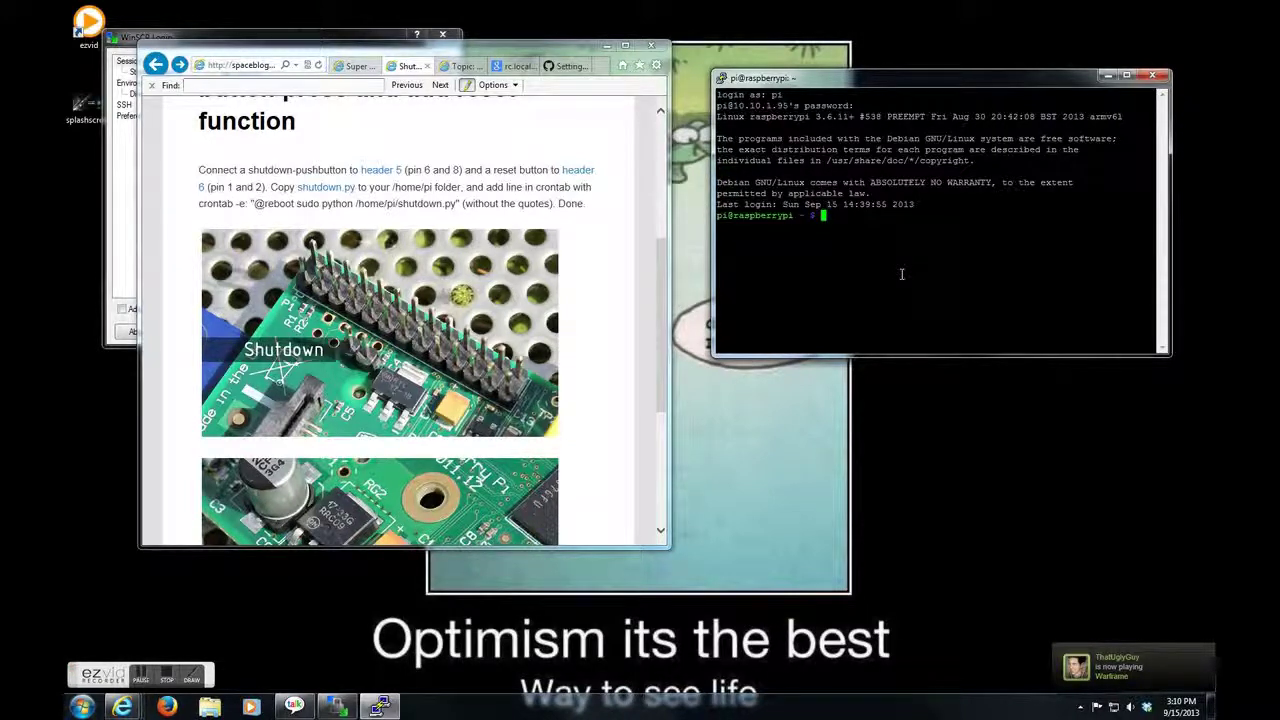
pyautogui.write('sudo')
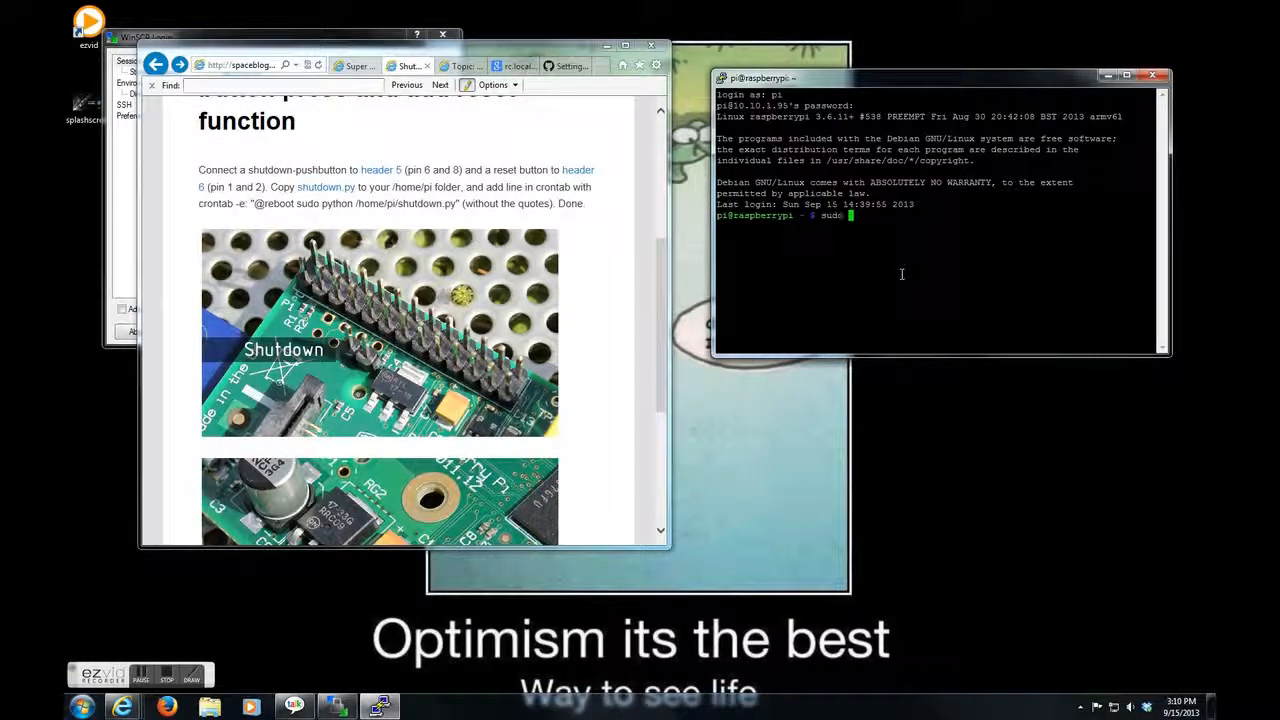
pyautogui.write('nano')
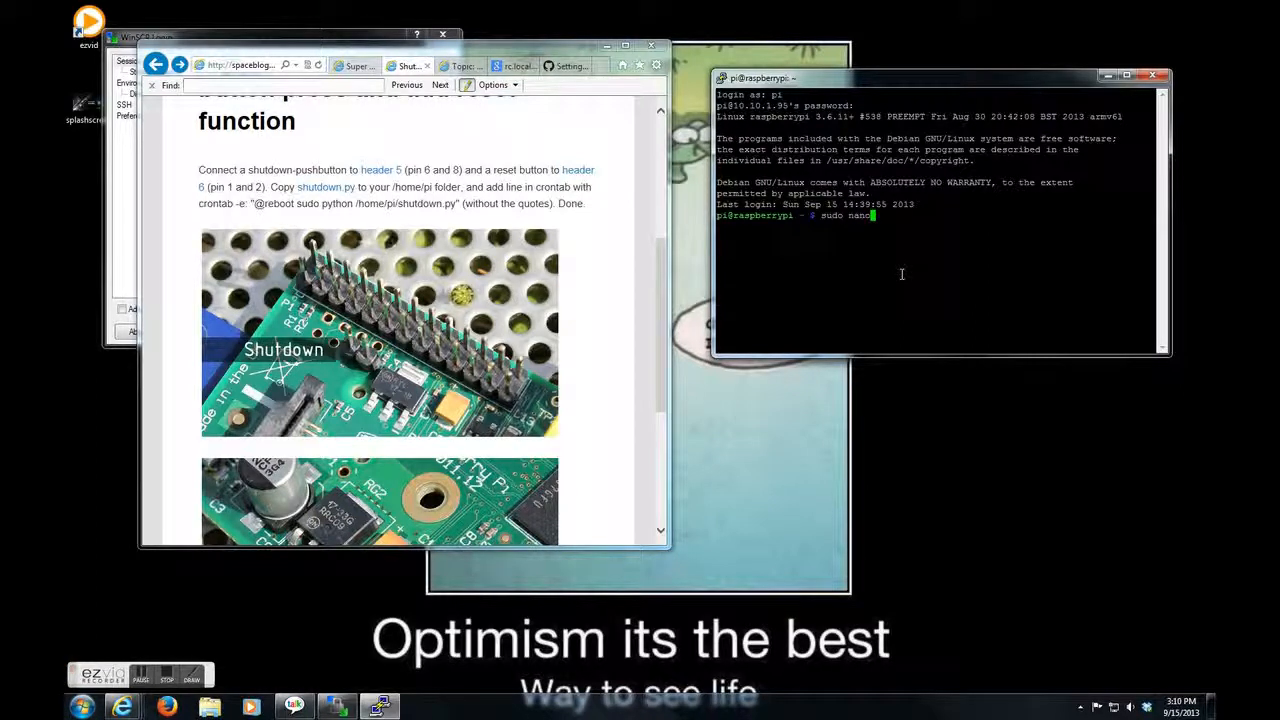
pyautogui.write('n.p')
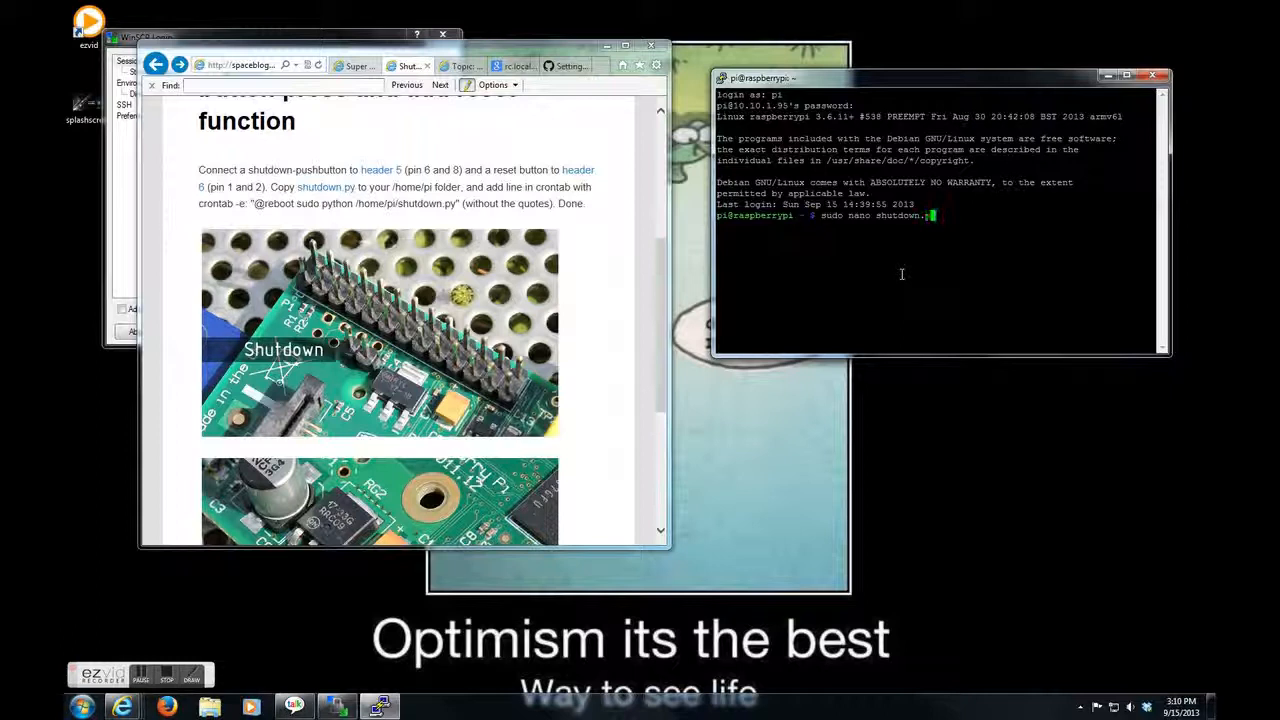
pyautogui.press('Return')
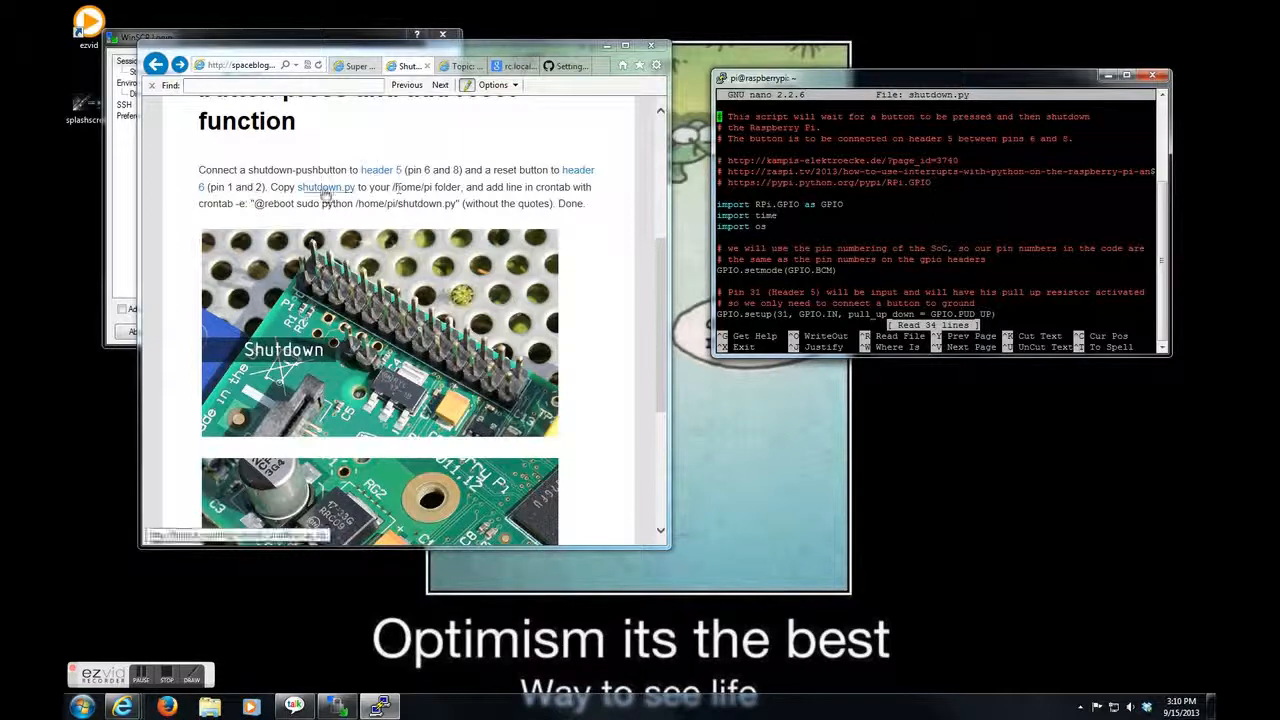
pyautogui.moveTo(320, 188)
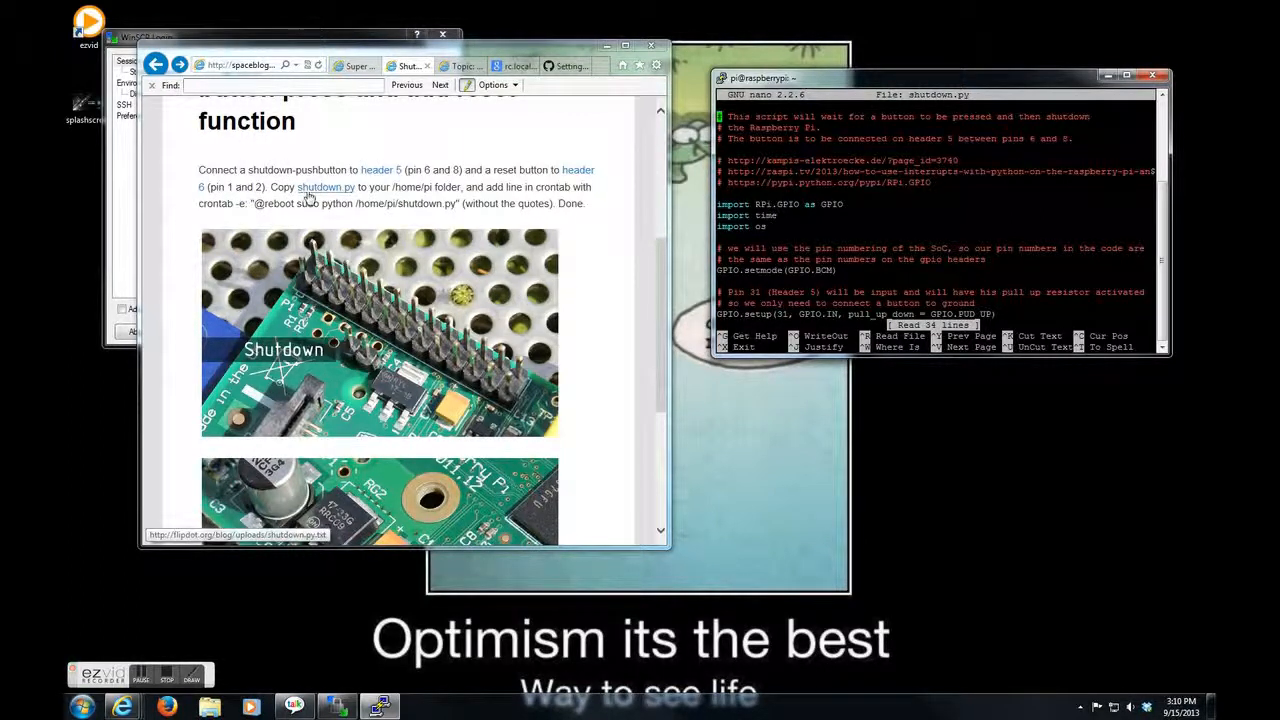
# - Open the linked shutdown.py script, select all of its Python code and copy it
pyautogui.click(326, 188)
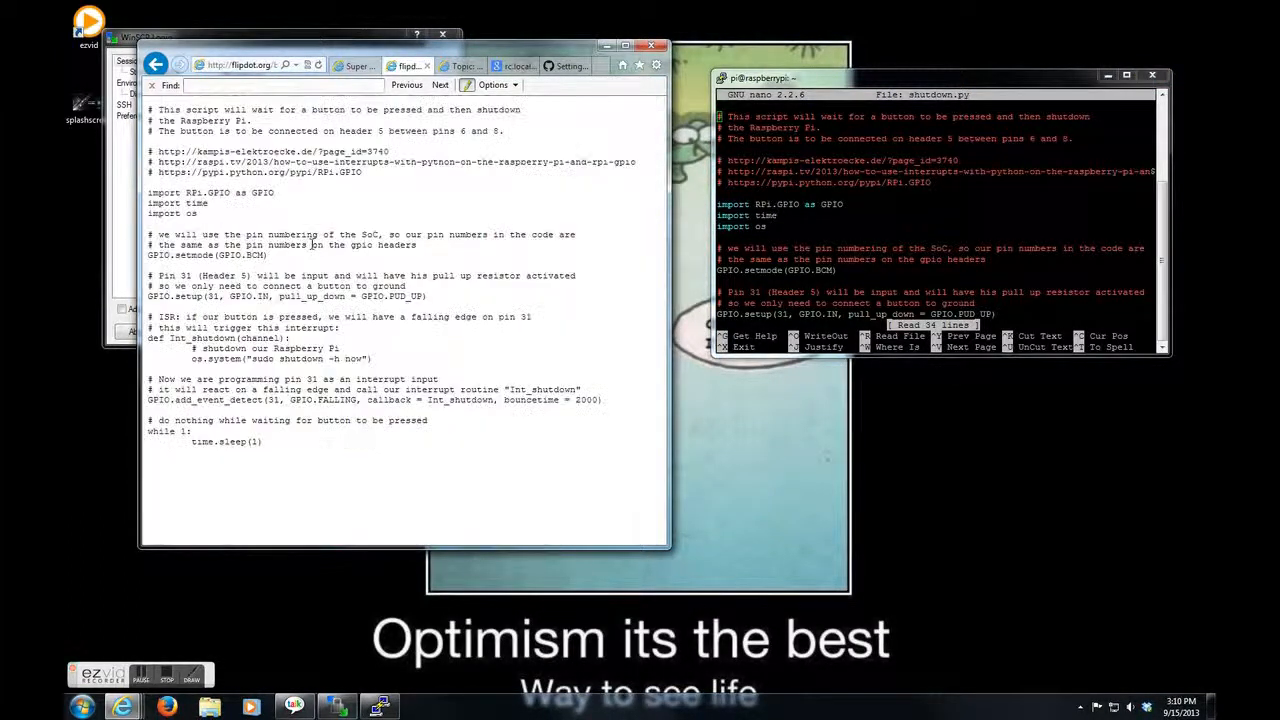
pyautogui.press('ctrl+a')
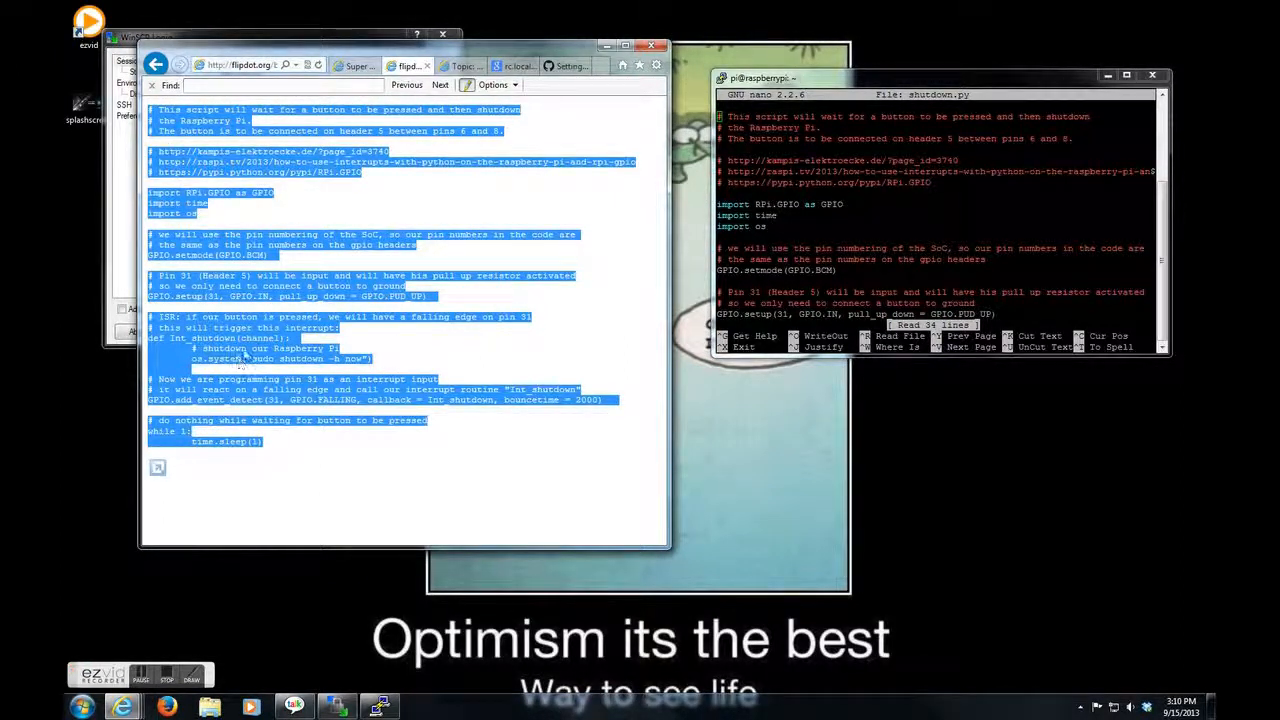
pyautogui.moveTo(516, 252)
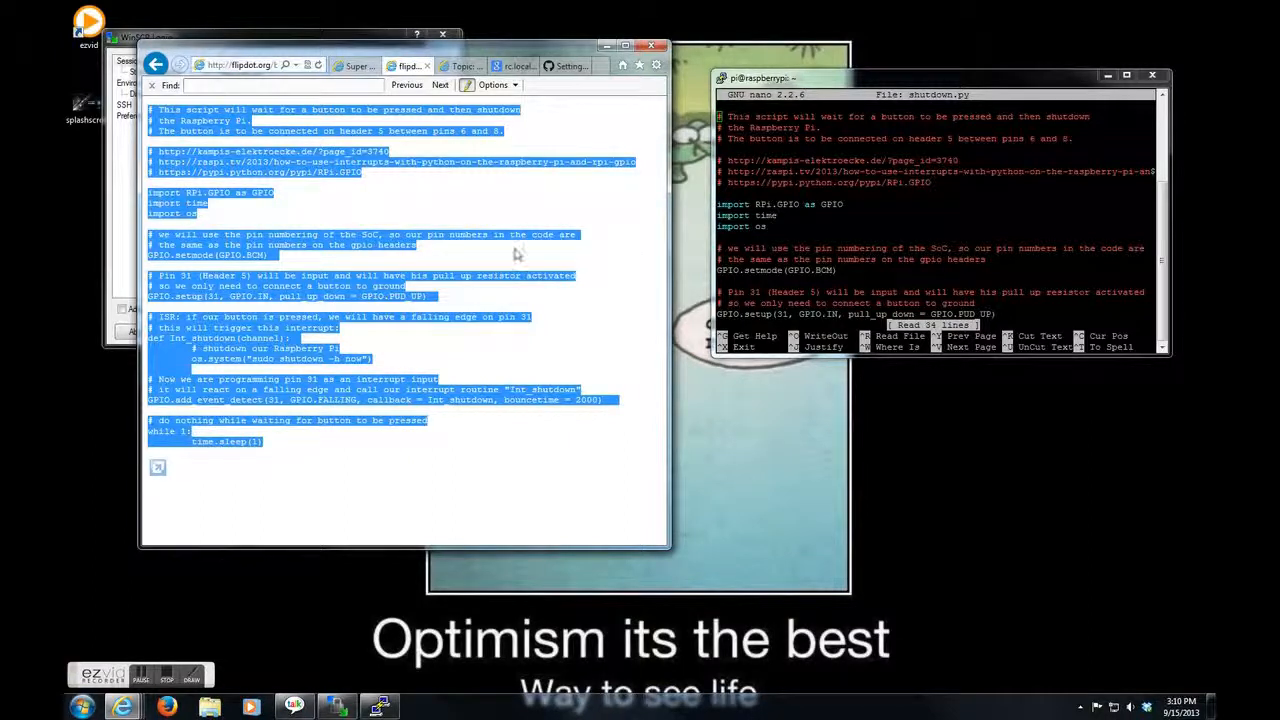
pyautogui.rightClick(210, 250)
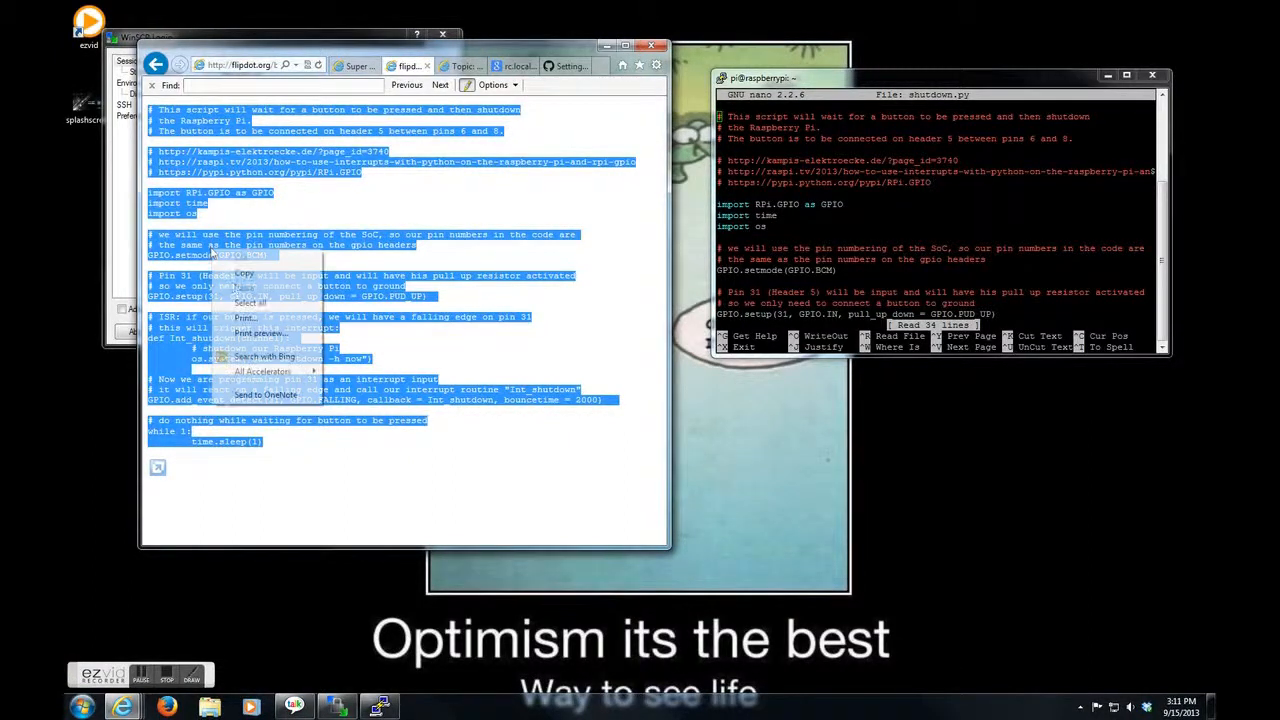
pyautogui.click(968, 232)
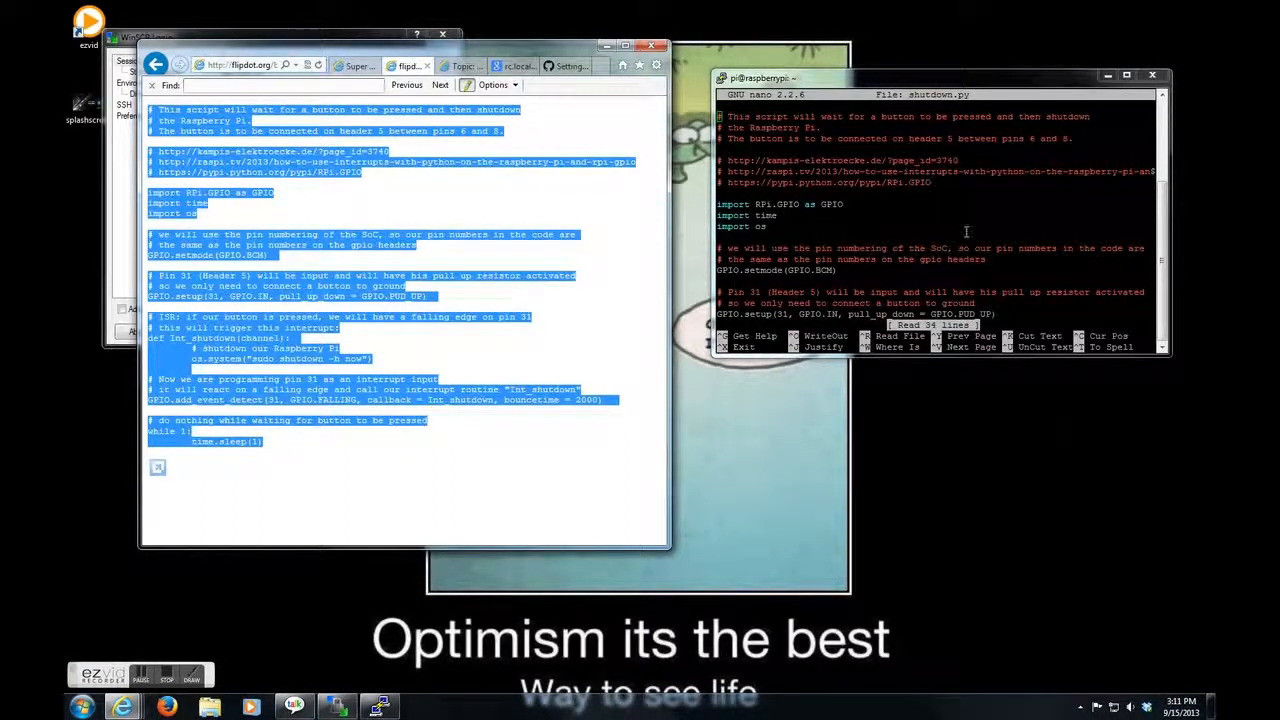
pyautogui.moveTo(728, 112)
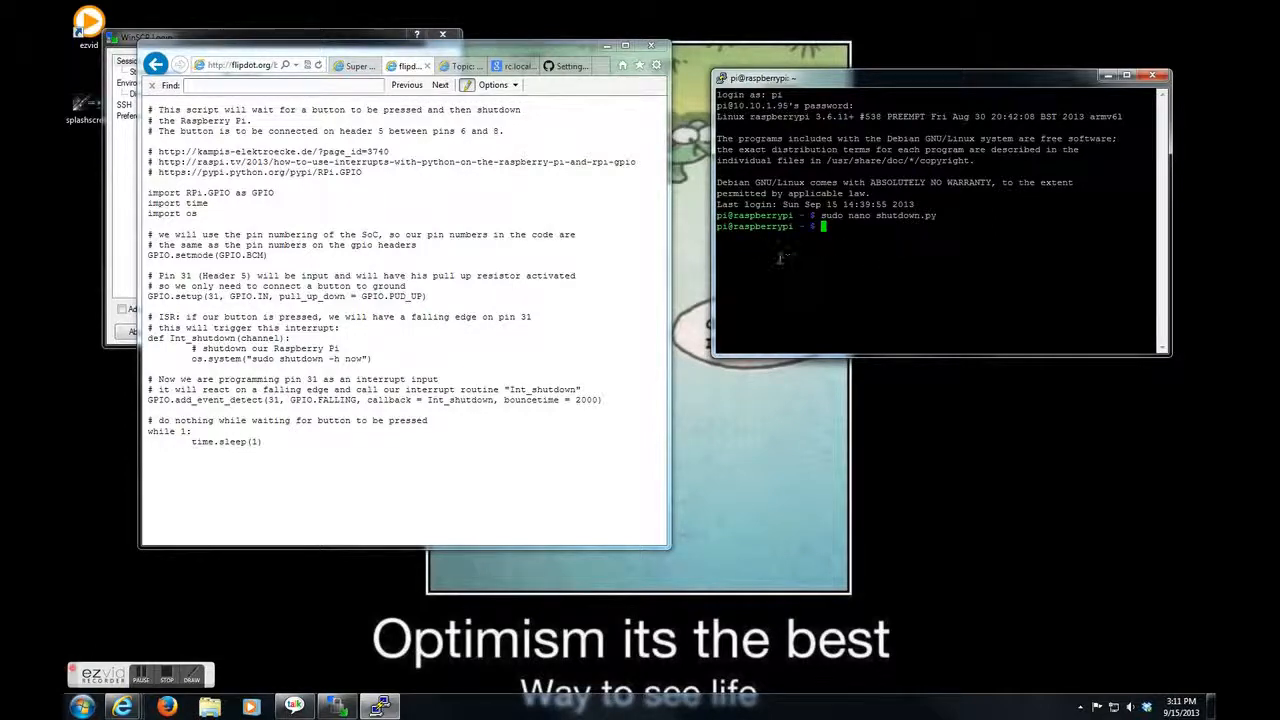
pyautogui.moveTo(792, 252)
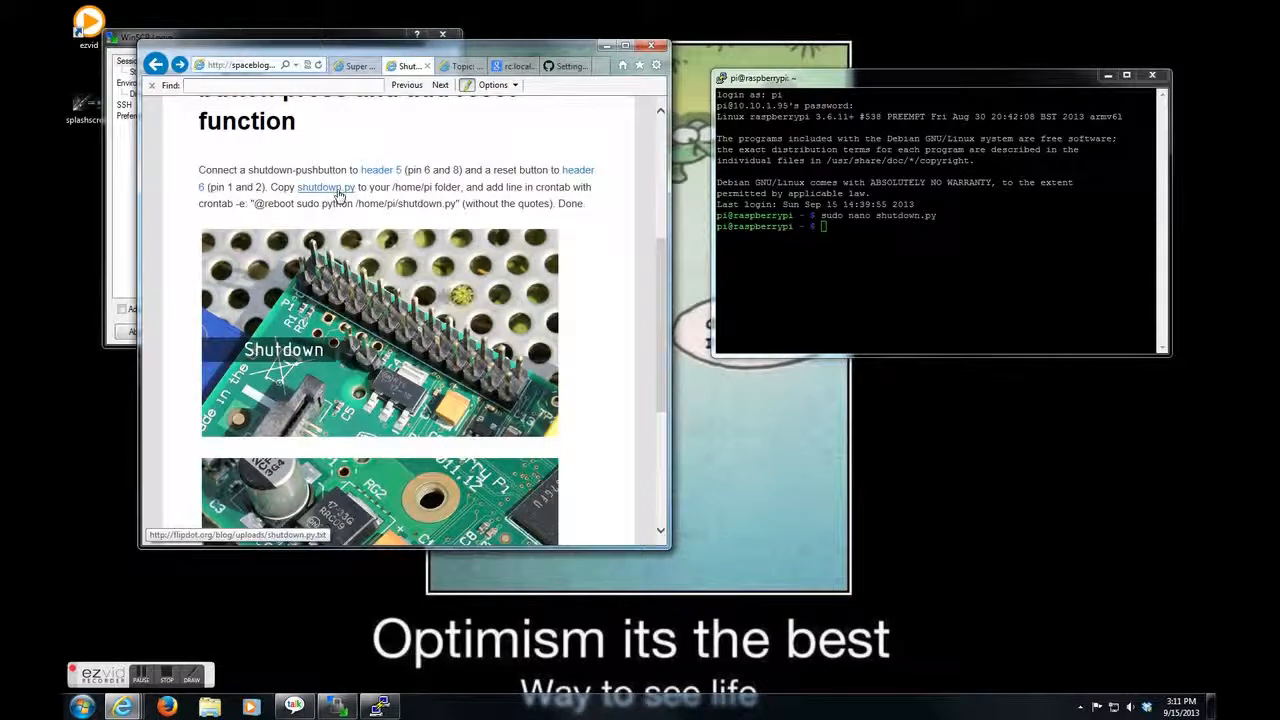
pyautogui.moveTo(520, 200)
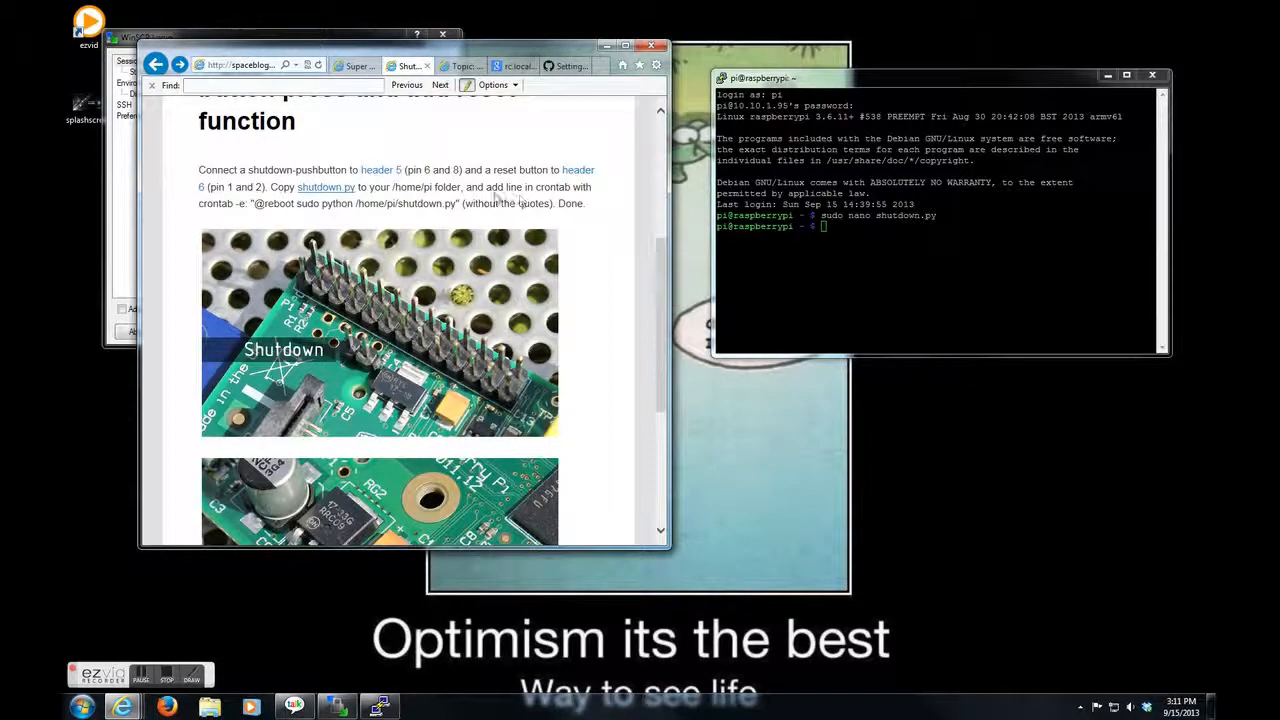
pyautogui.scroll(3)
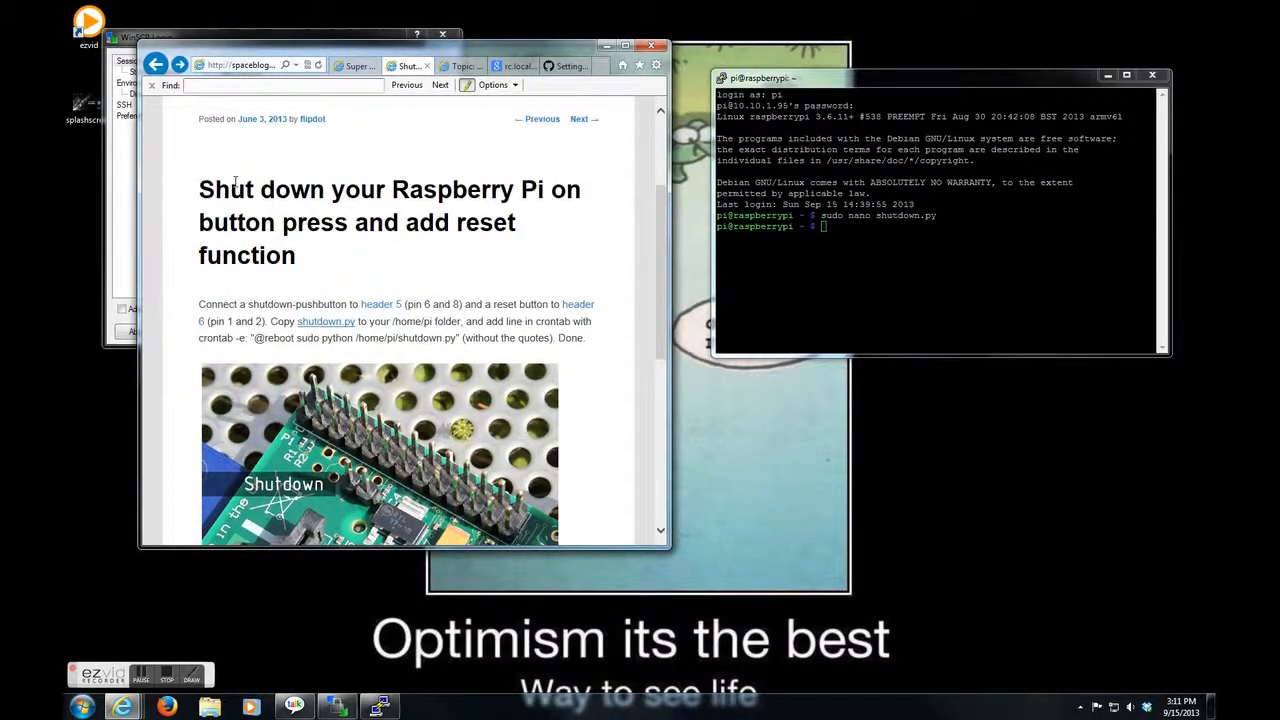
pyautogui.scroll(3)
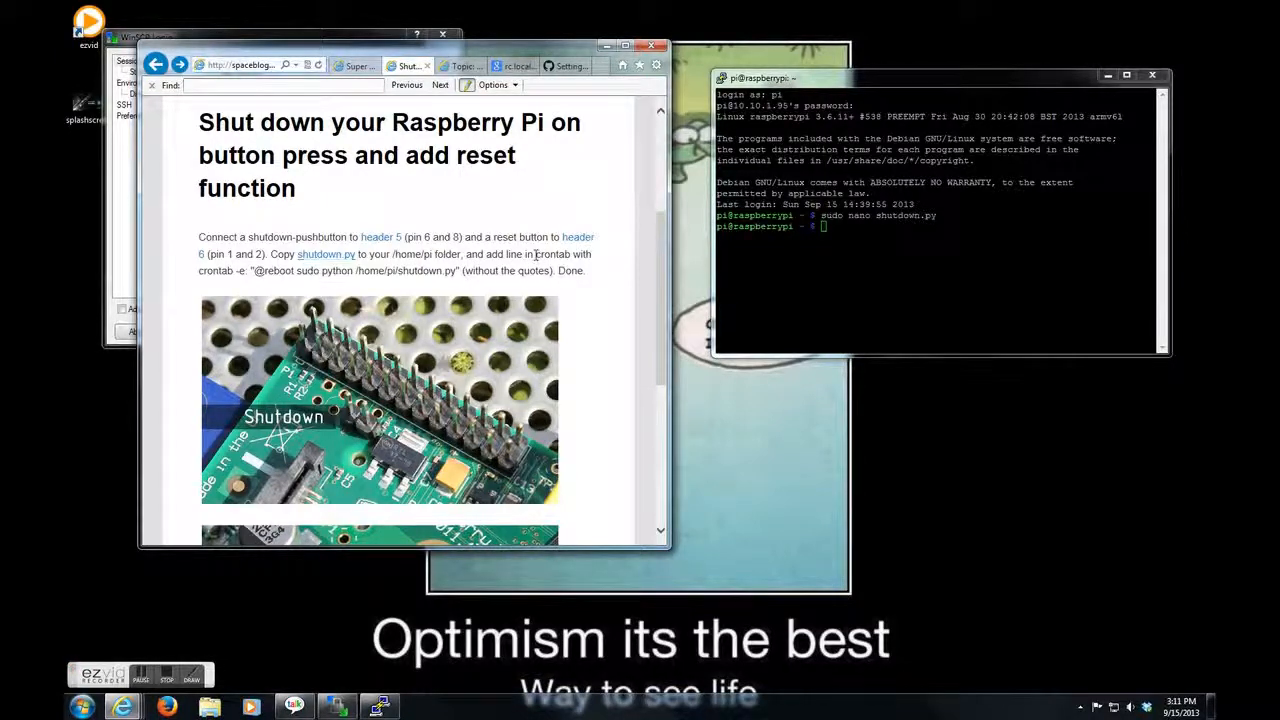
pyautogui.doubleClick(552, 254)
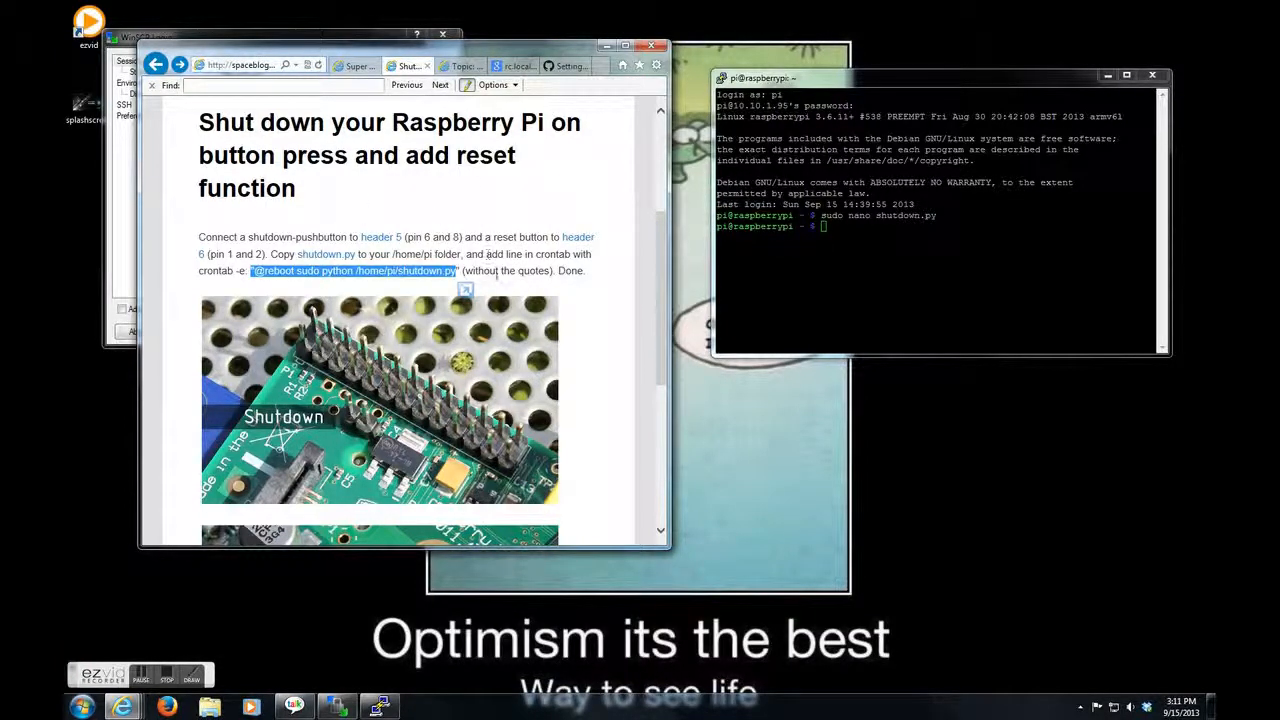
pyautogui.scroll(-3)
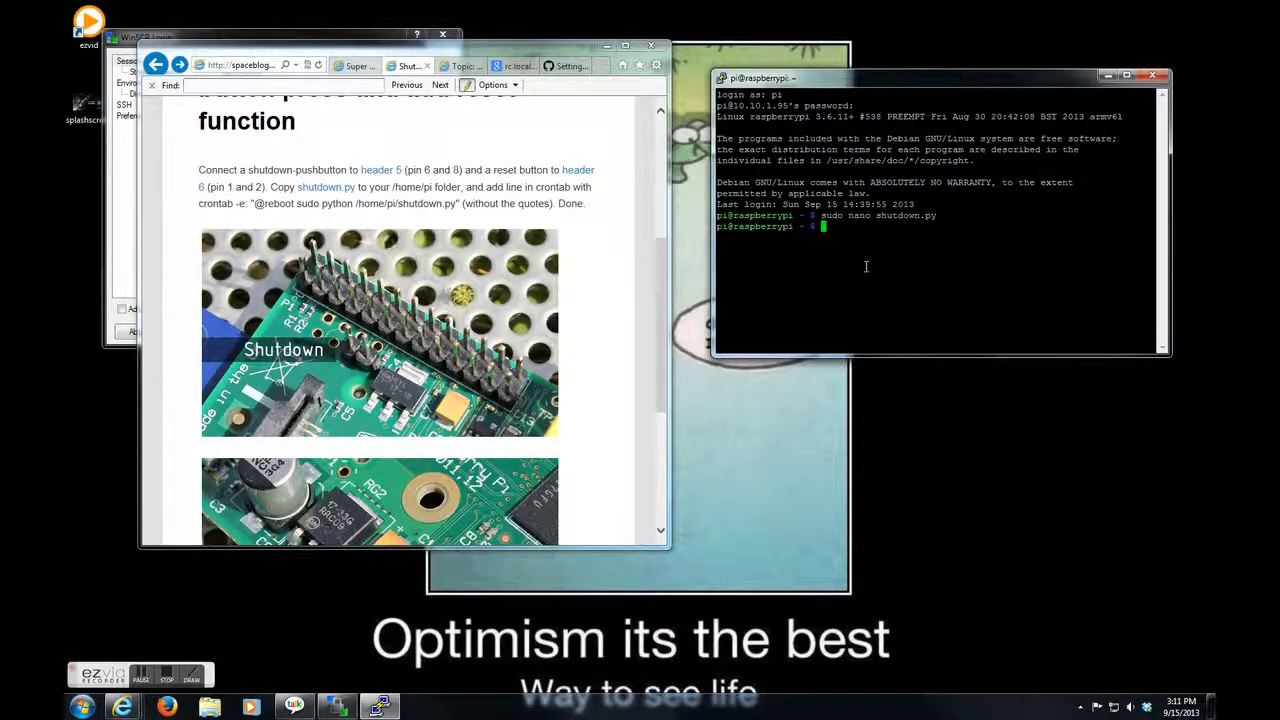
pyautogui.click(564, 64)
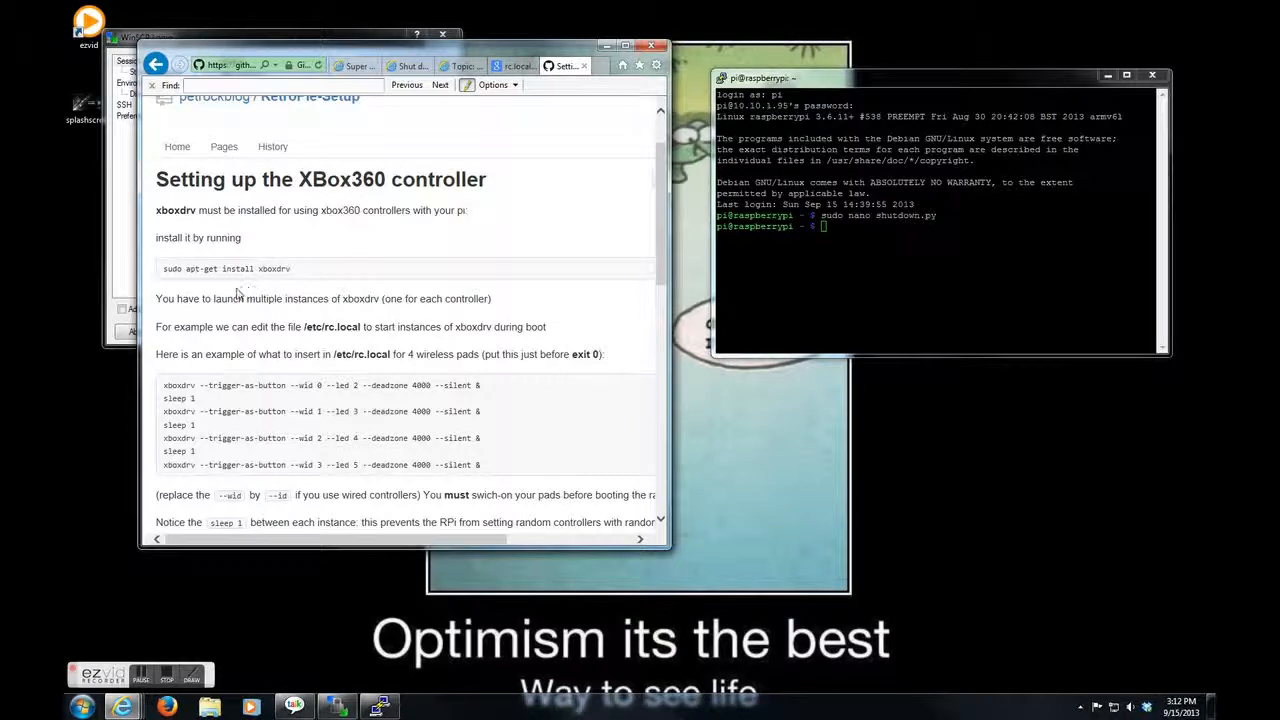
# - Run sudo nano /etc/rc.local to edit the startup file
pyautogui.click(948, 260)
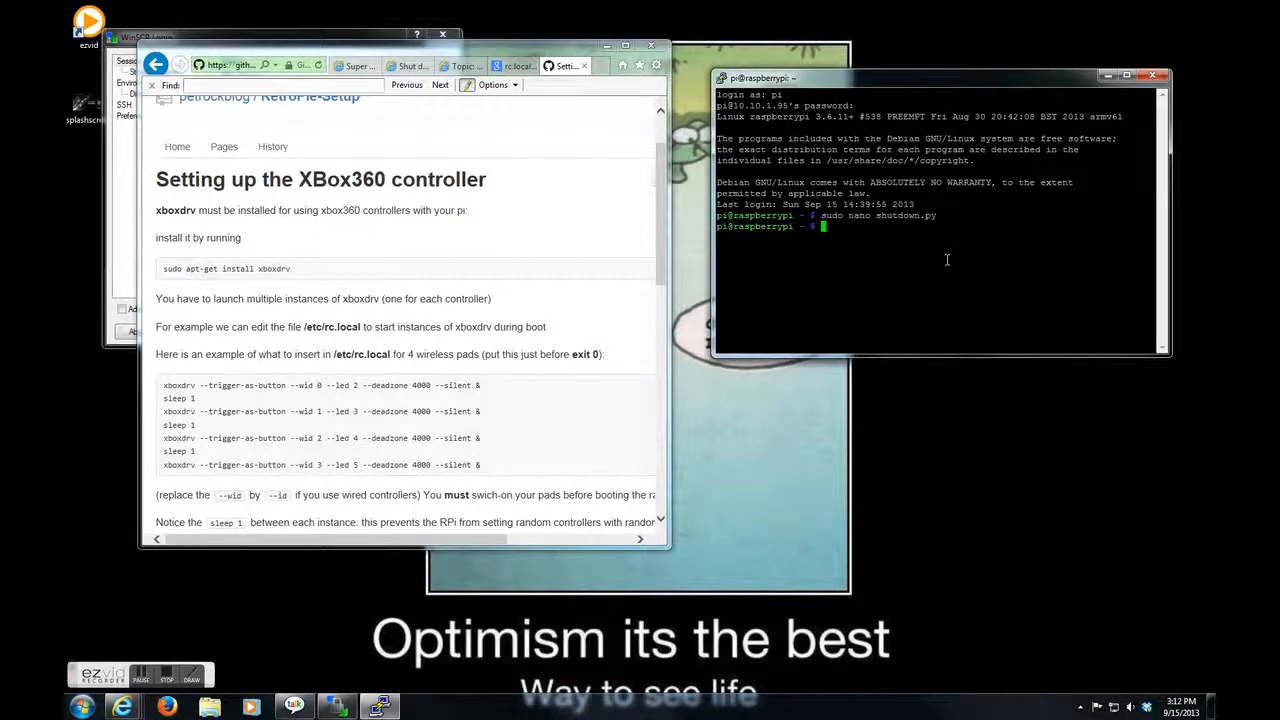
pyautogui.write('sudo nano')
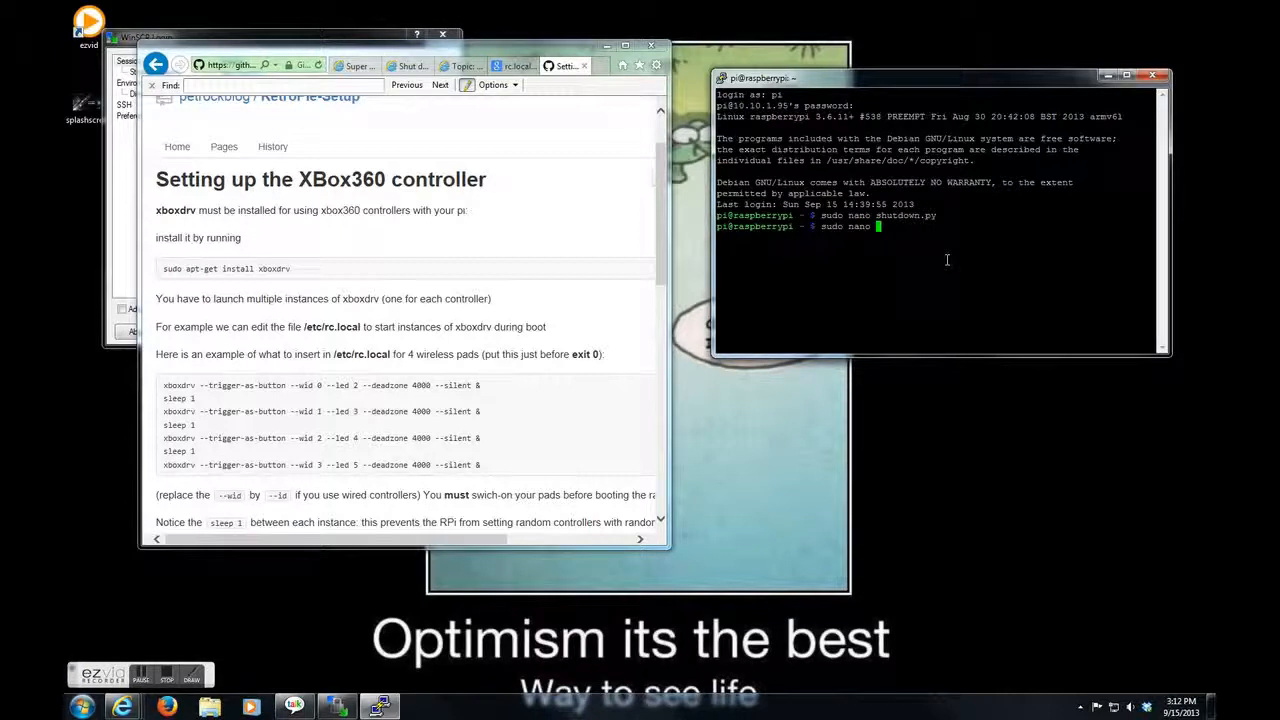
pyautogui.write('/etc/rc.')
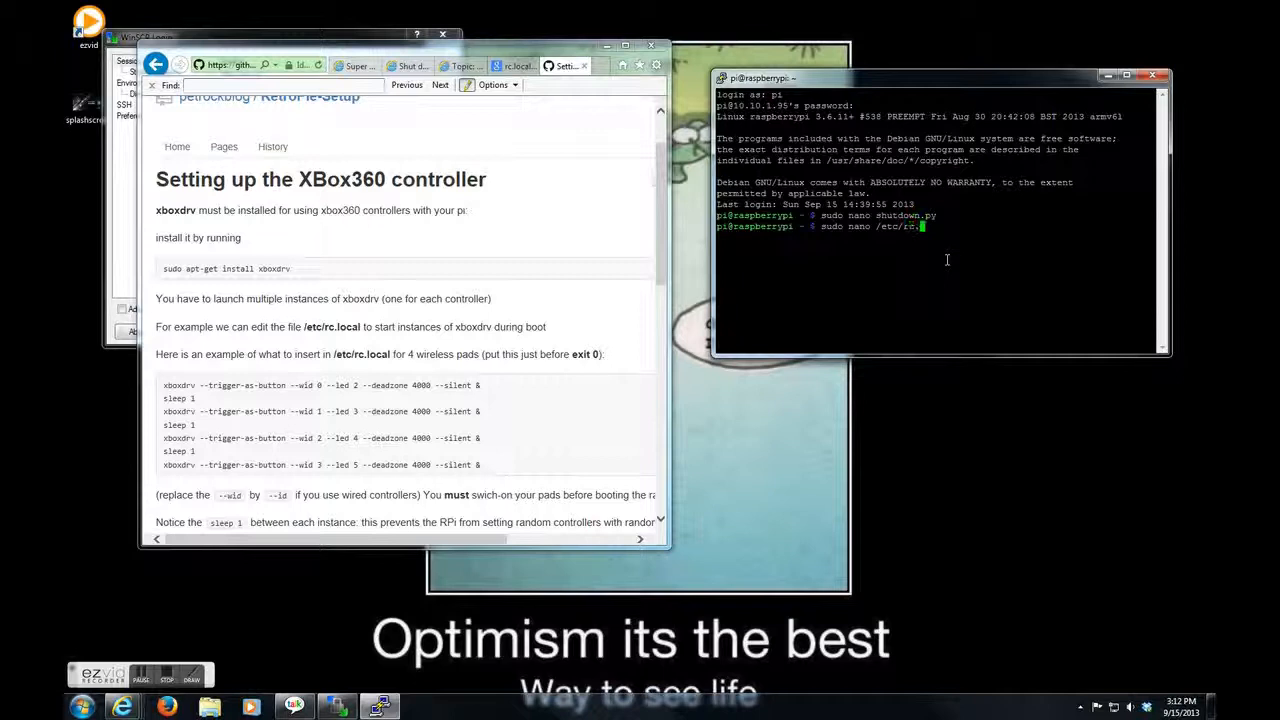
pyautogui.press('Return')
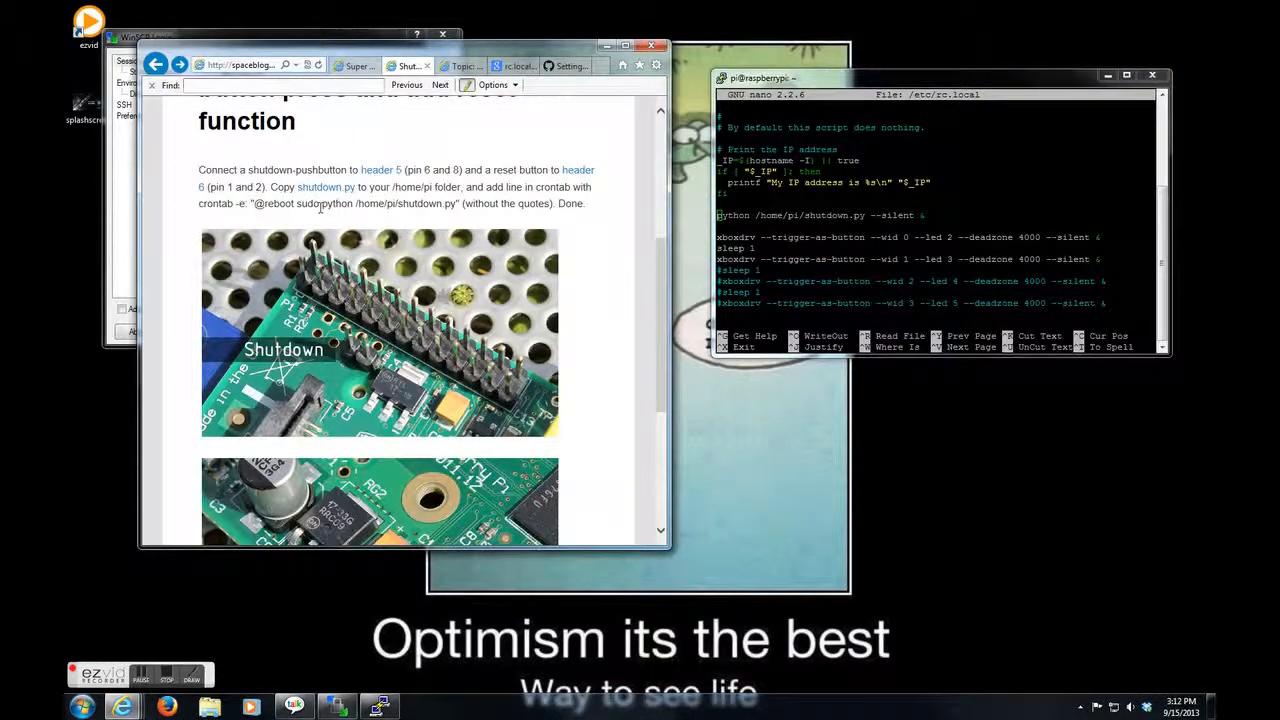
# - Set rc.local to launch /home/pi/shutdown.py at boot, save with Ctrl+X and exit to the shell
pyautogui.doubleClick(356, 204)
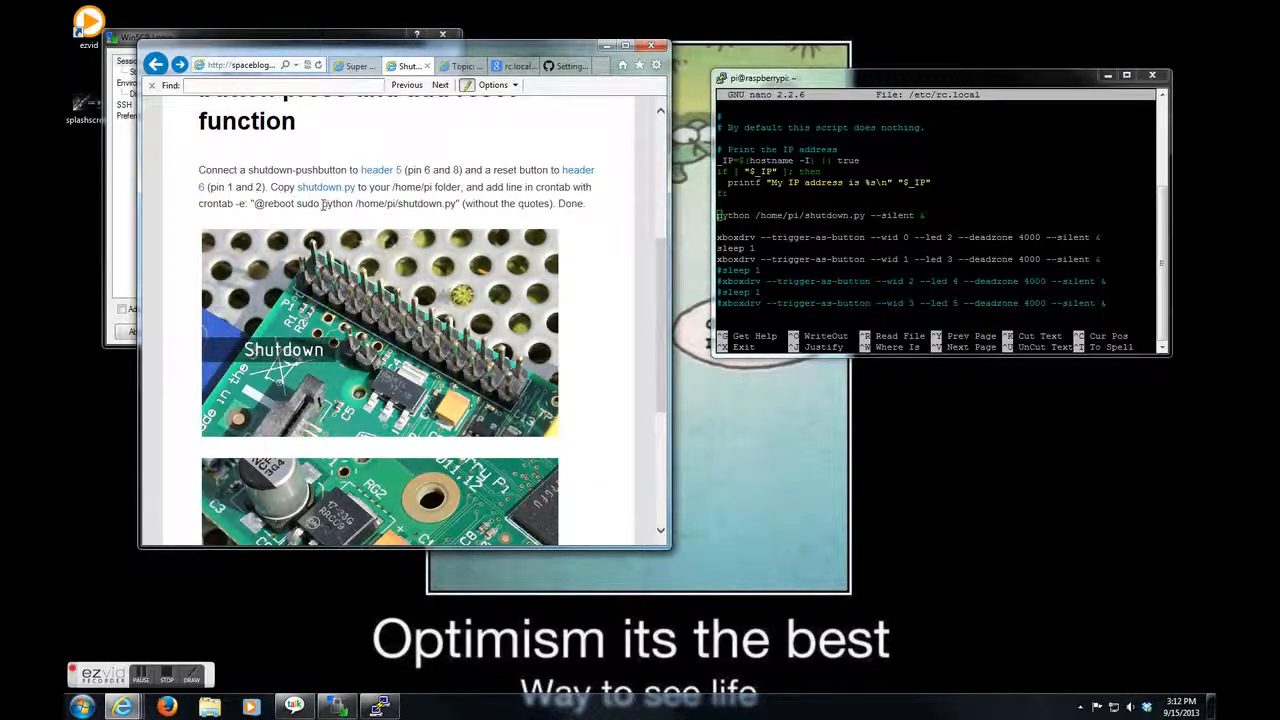
pyautogui.doubleClick(380, 204)
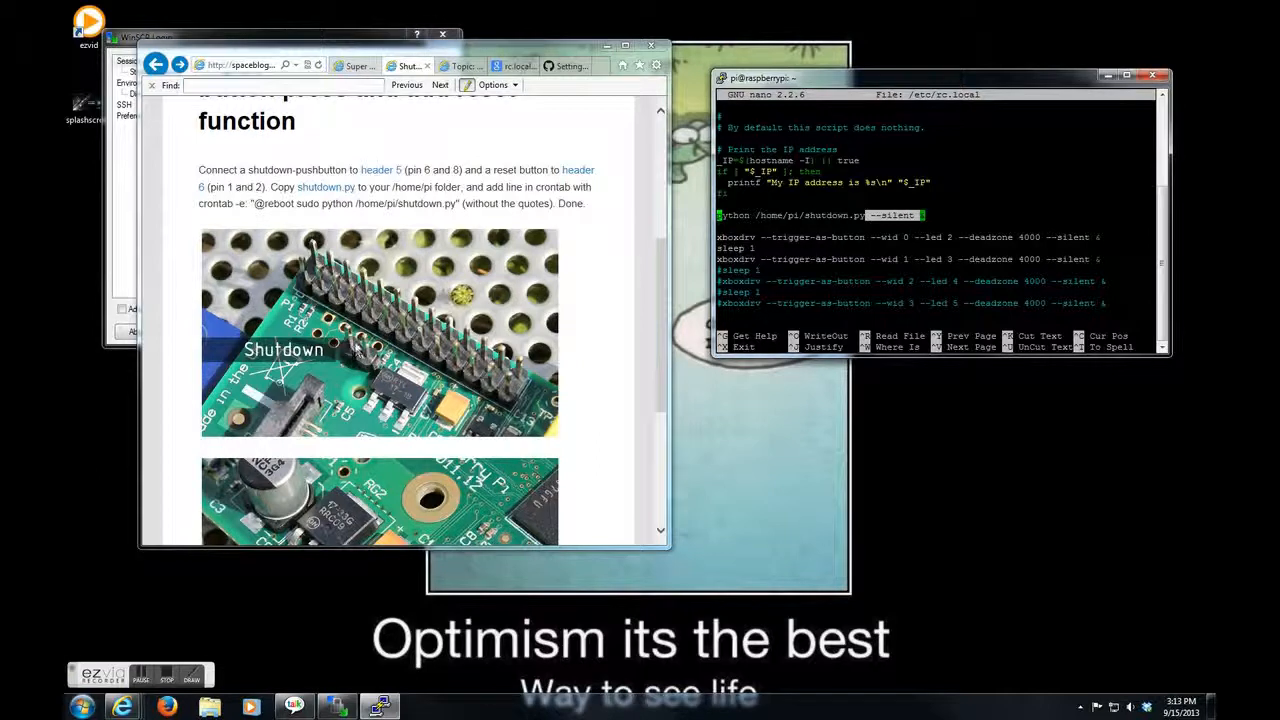
pyautogui.moveTo(876, 224)
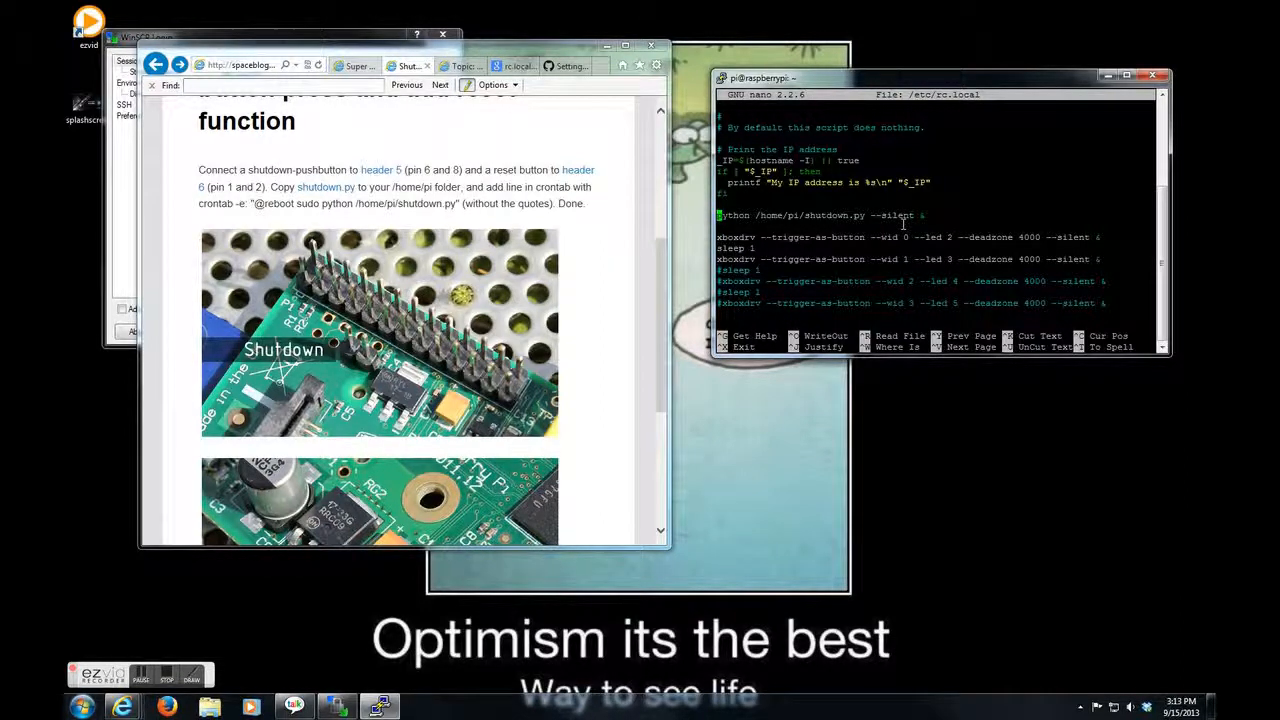
pyautogui.press('ctrl+x')
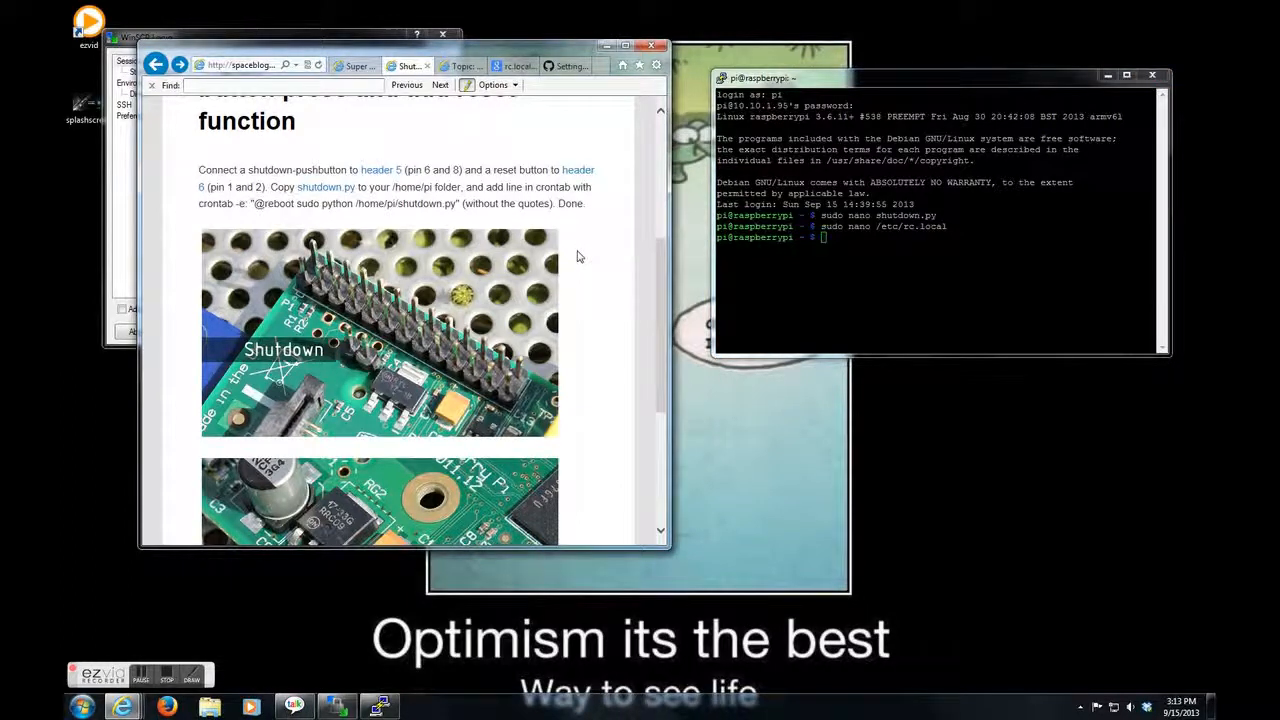
pyautogui.scroll(-3)
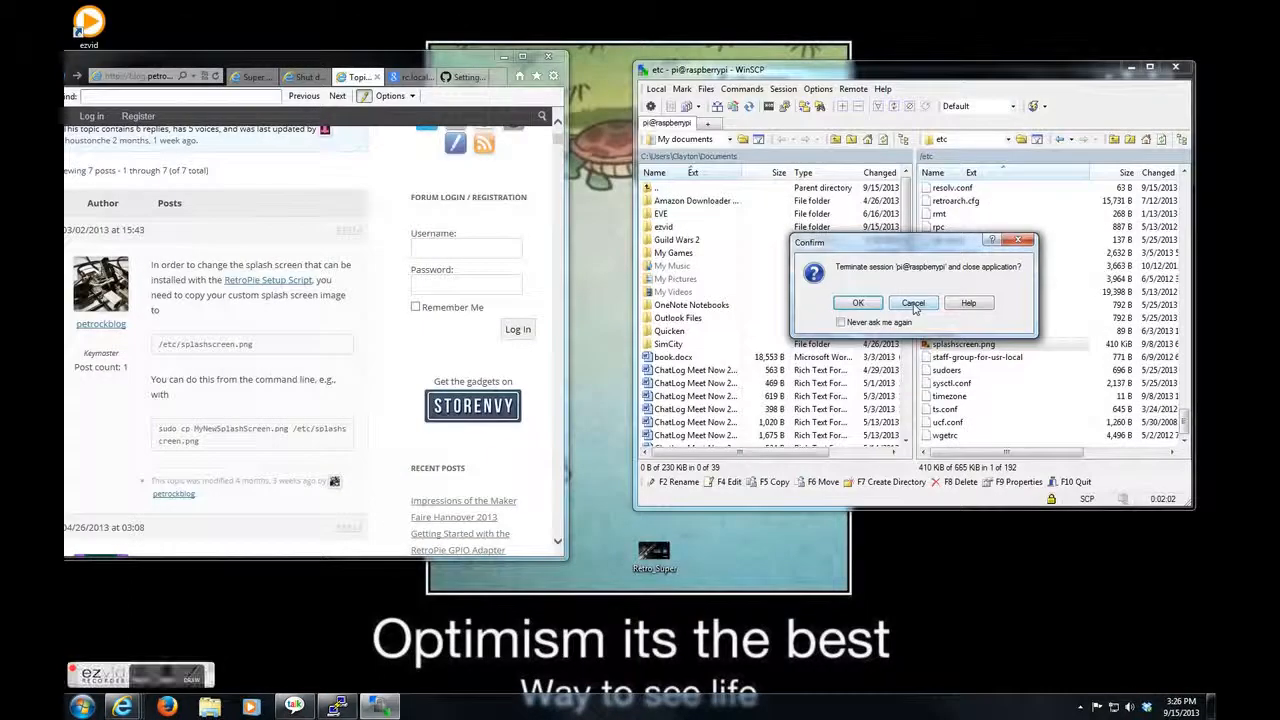
# - Cancel WinSCP's terminate-session prompt so the Raspberry Pi etc folder stays connected
pyautogui.click(912, 304)
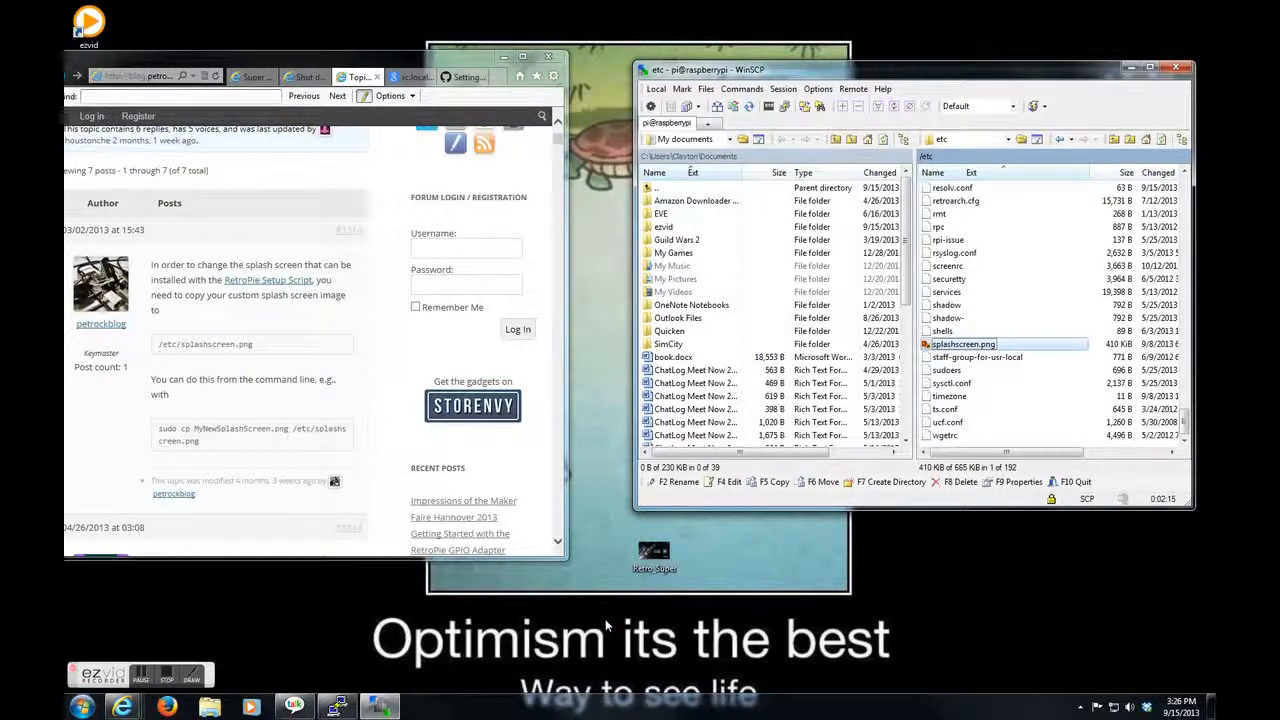
pyautogui.moveTo(628, 330)
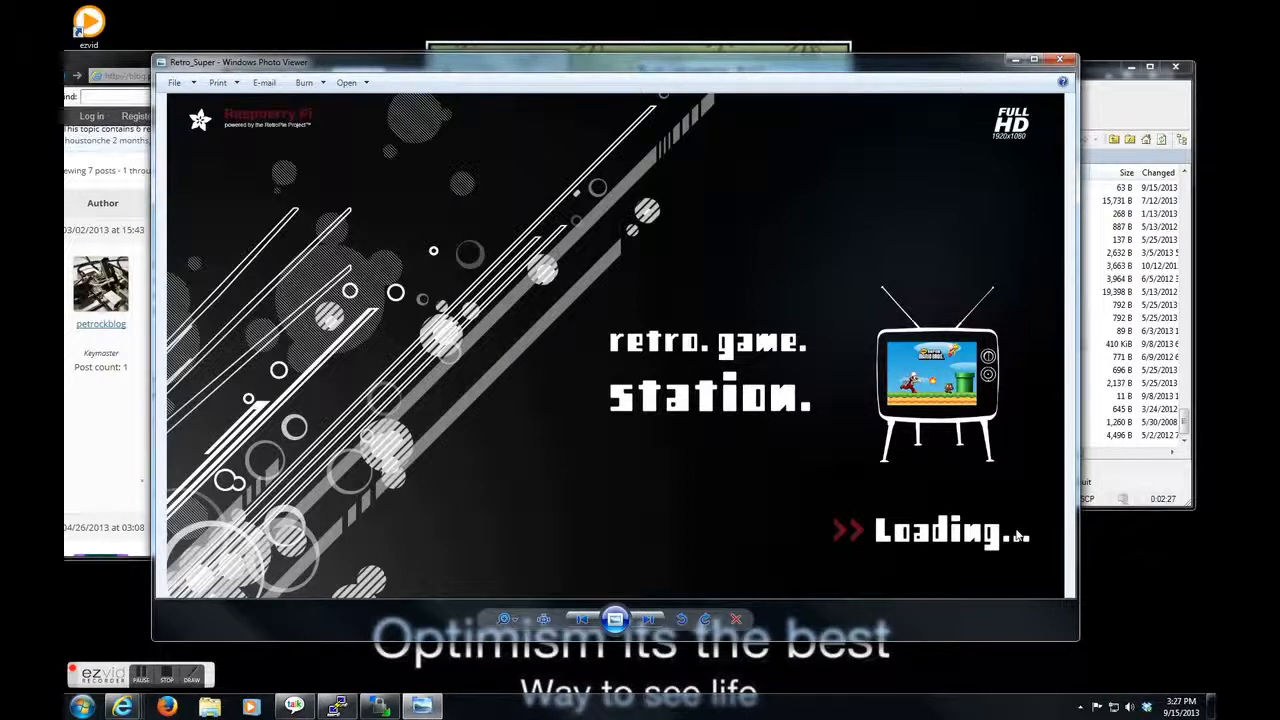
pyautogui.moveTo(1004, 168)
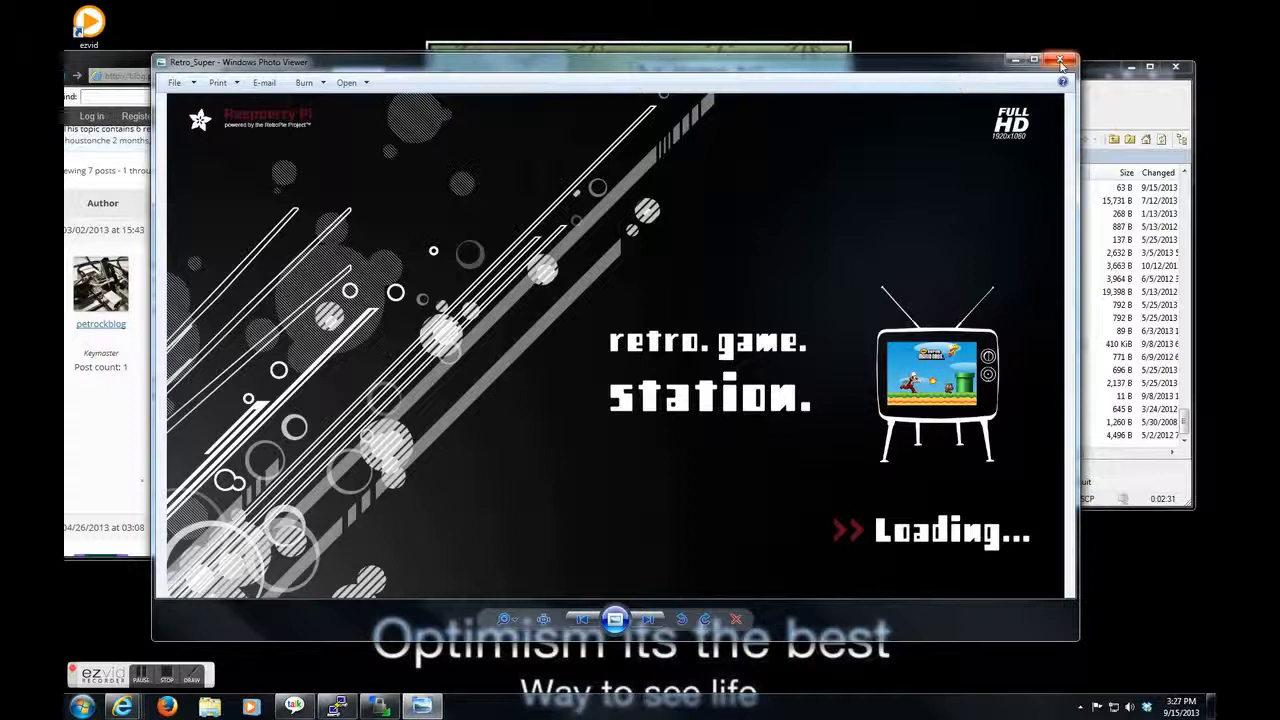
# - Close the Windows Photo Viewer preview of the retro game station splash image
pyautogui.click(1060, 60)
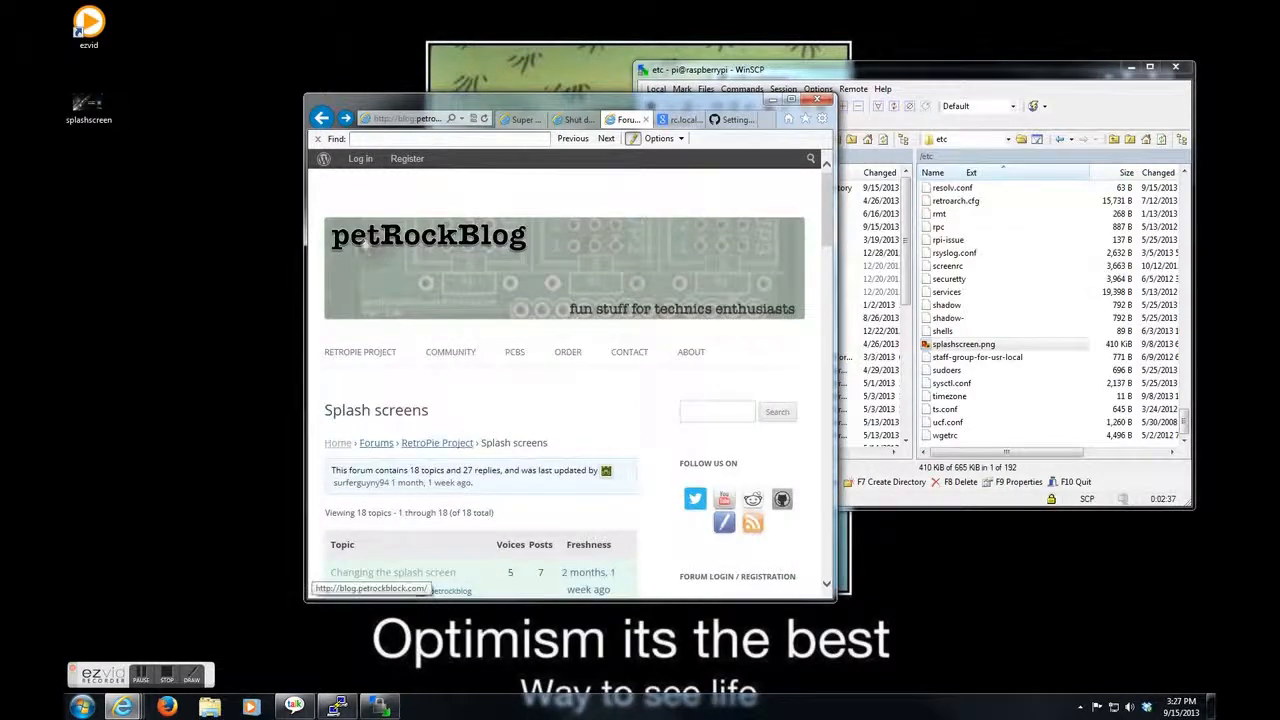
# - Scroll through the petRockBlog Splash screens forum to locate the relevant topic
pyautogui.scroll(-3)
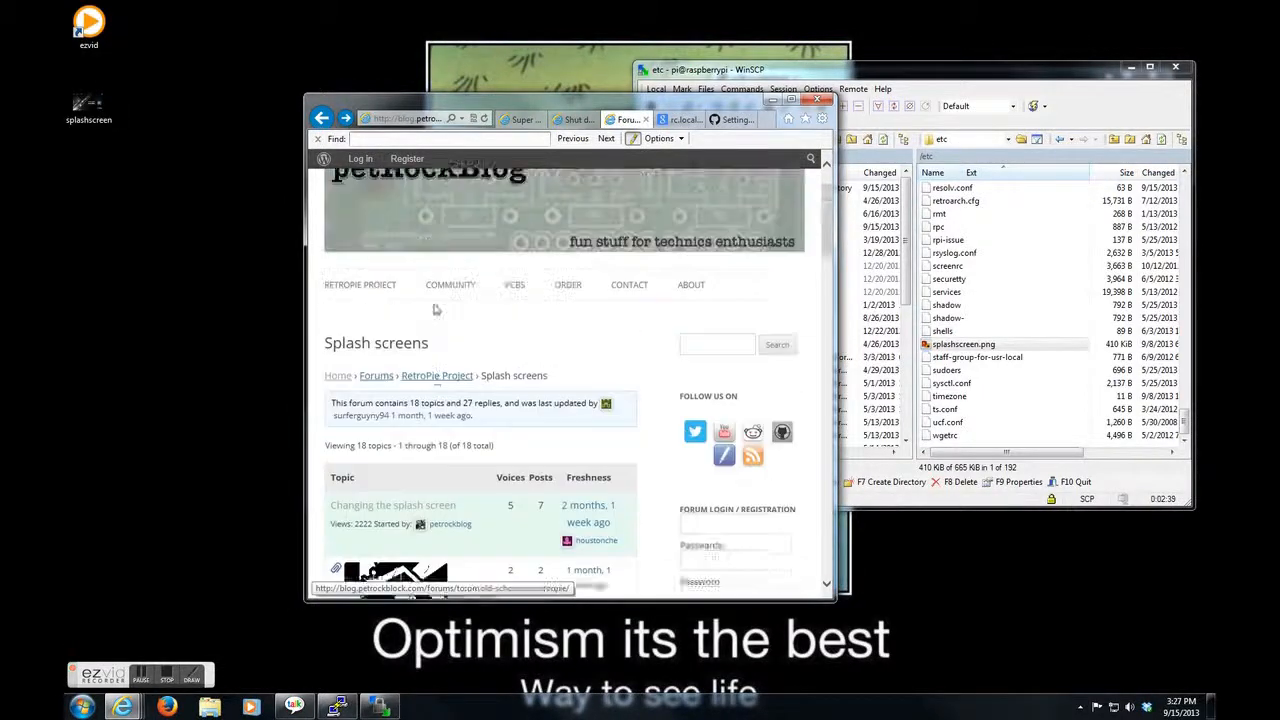
pyautogui.scroll(3)
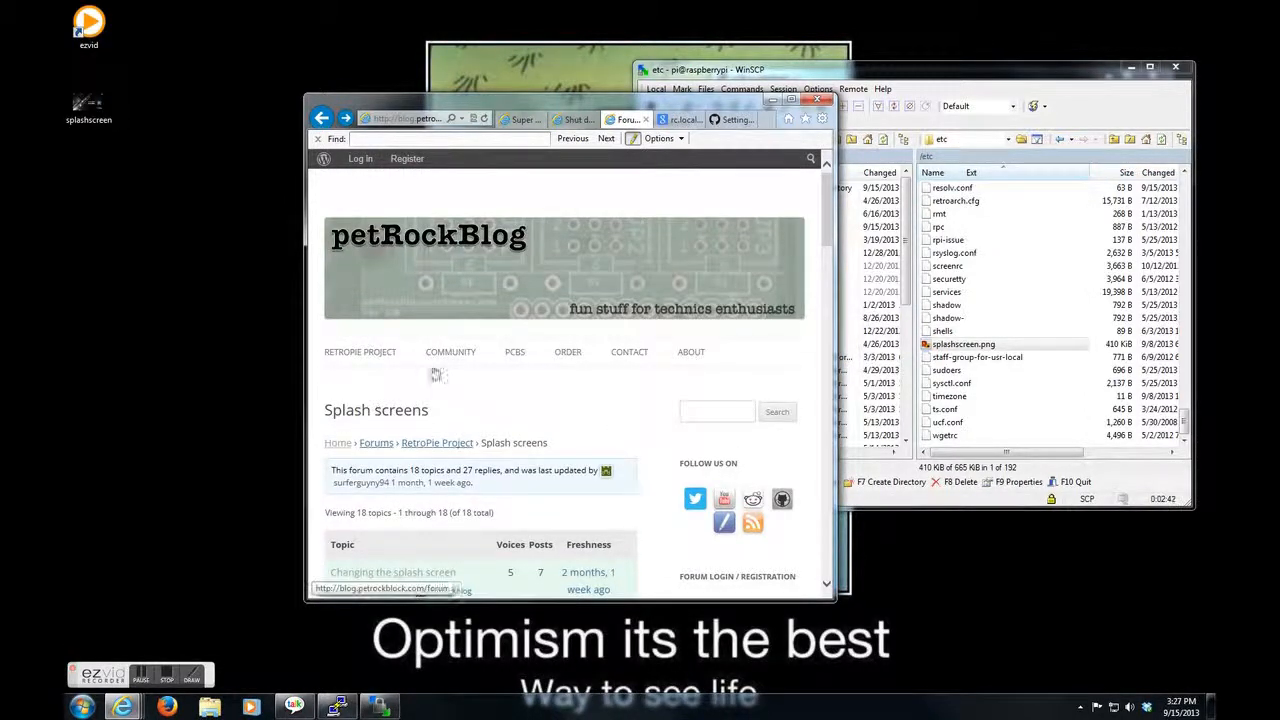
pyautogui.scroll(-3)
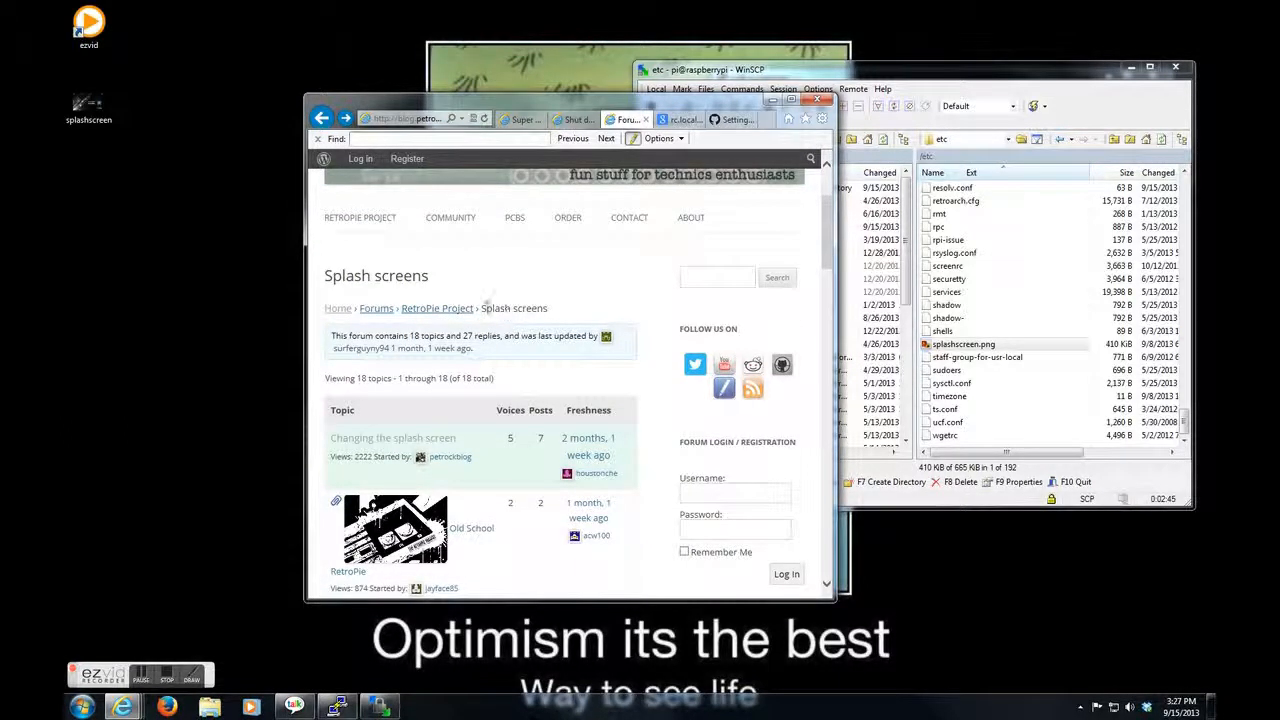
pyautogui.scroll(-3)
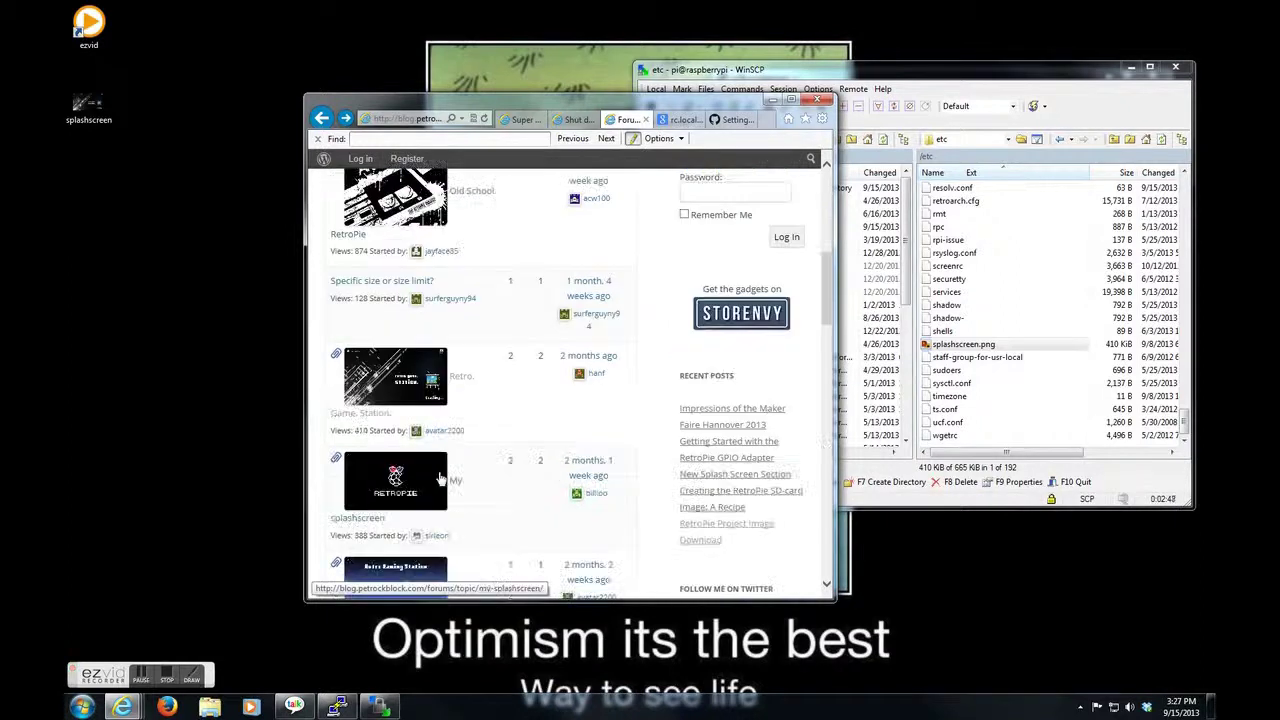
pyautogui.scroll(-3)
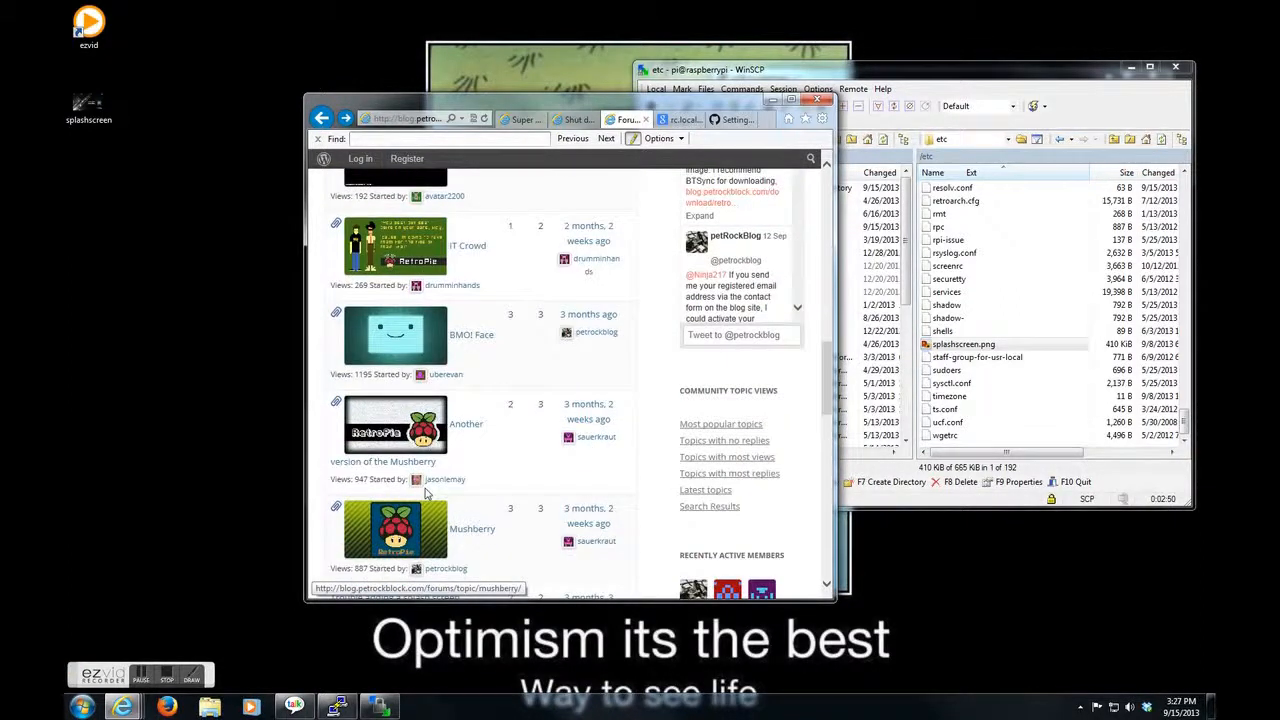
pyautogui.scroll(-3)
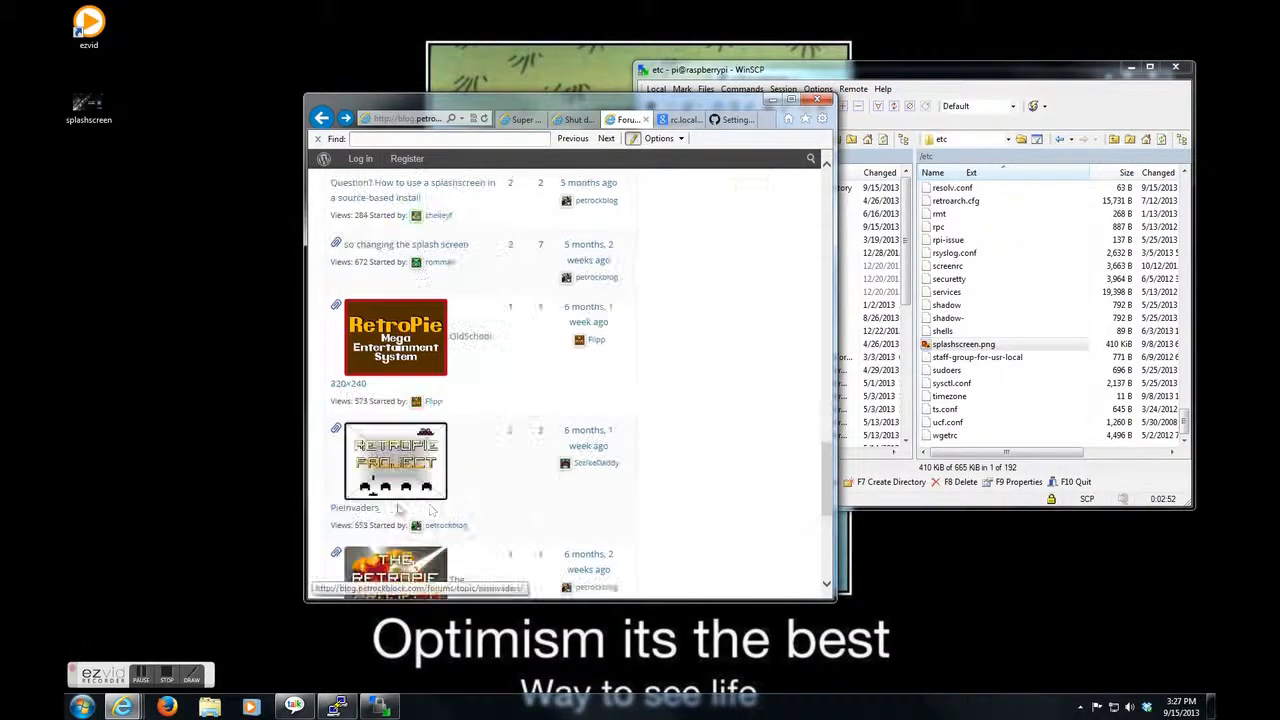
pyautogui.scroll(-3)
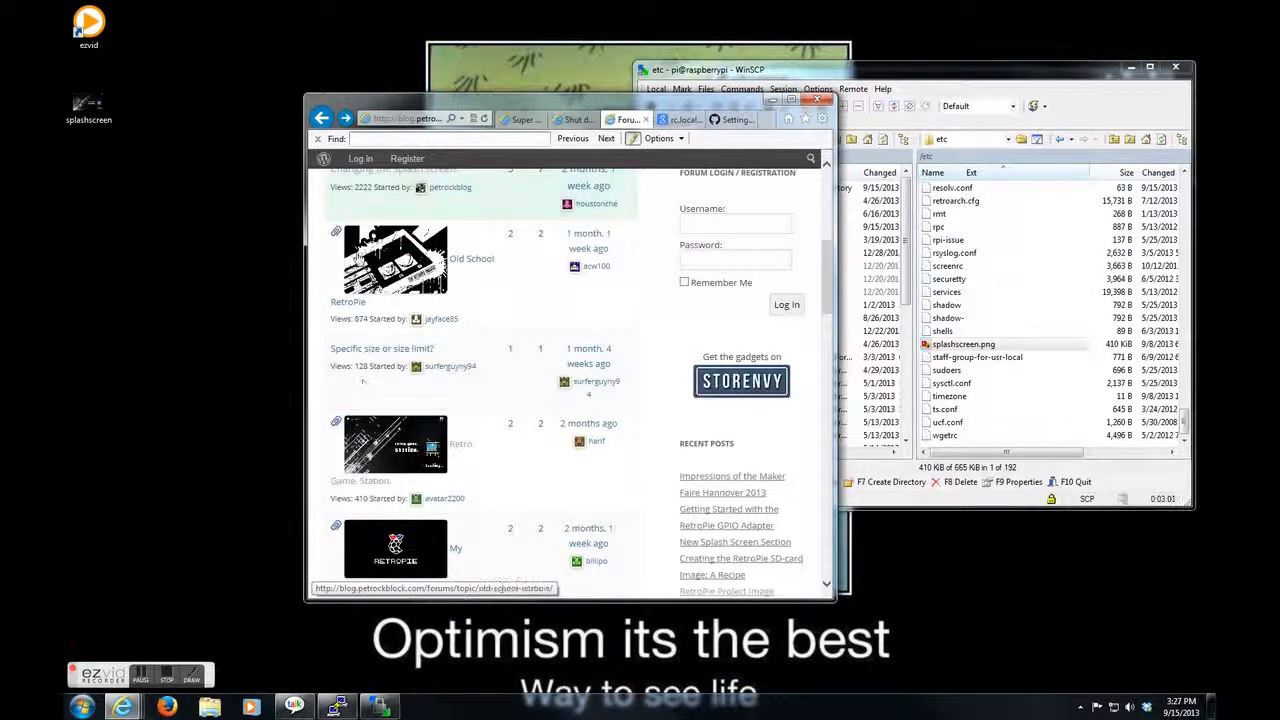
pyautogui.moveTo(458, 280)
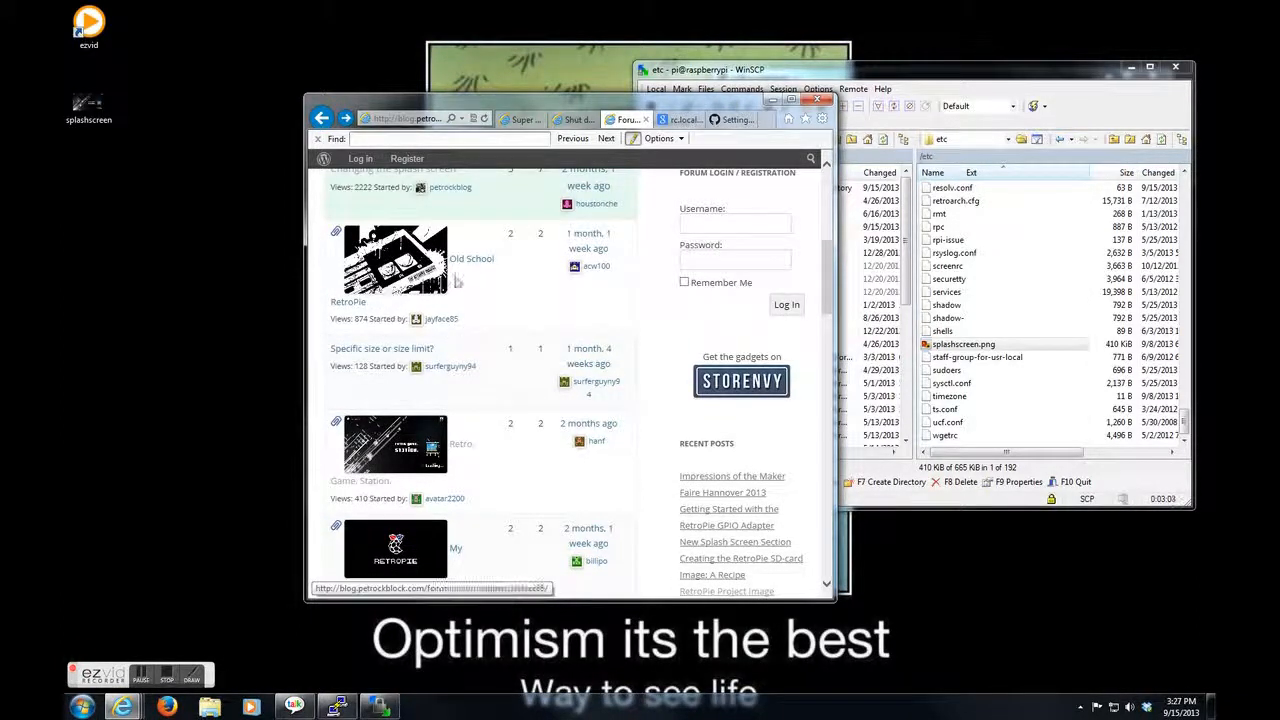
pyautogui.moveTo(410, 468)
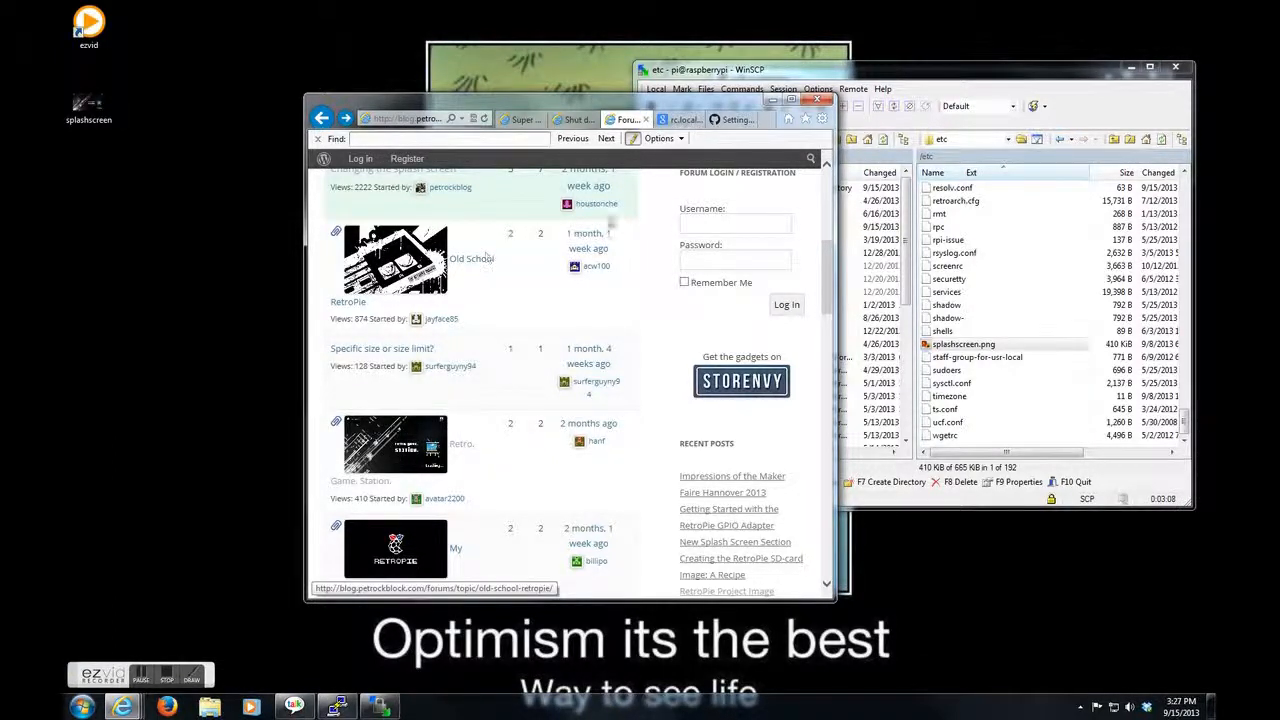
pyautogui.scroll(3)
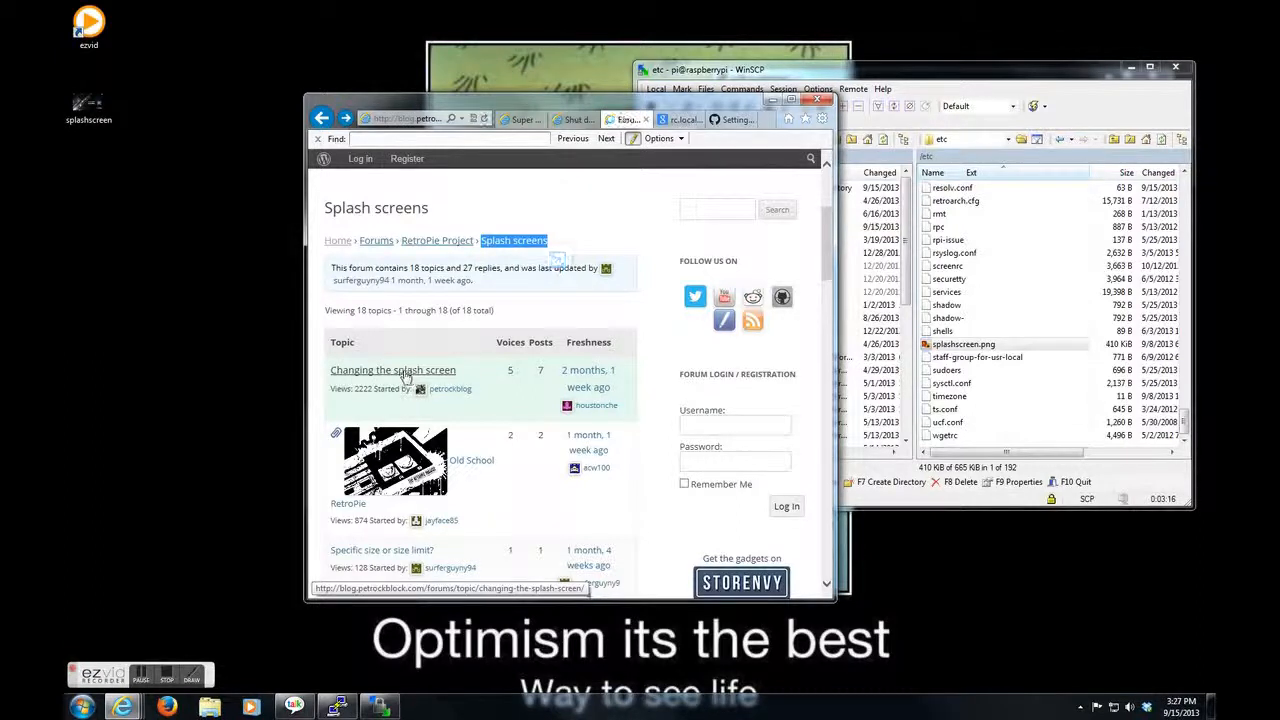
# - Open the 'Changing the splash screen' topic and scroll to the post with the sudo cp command
pyautogui.click(392, 368)
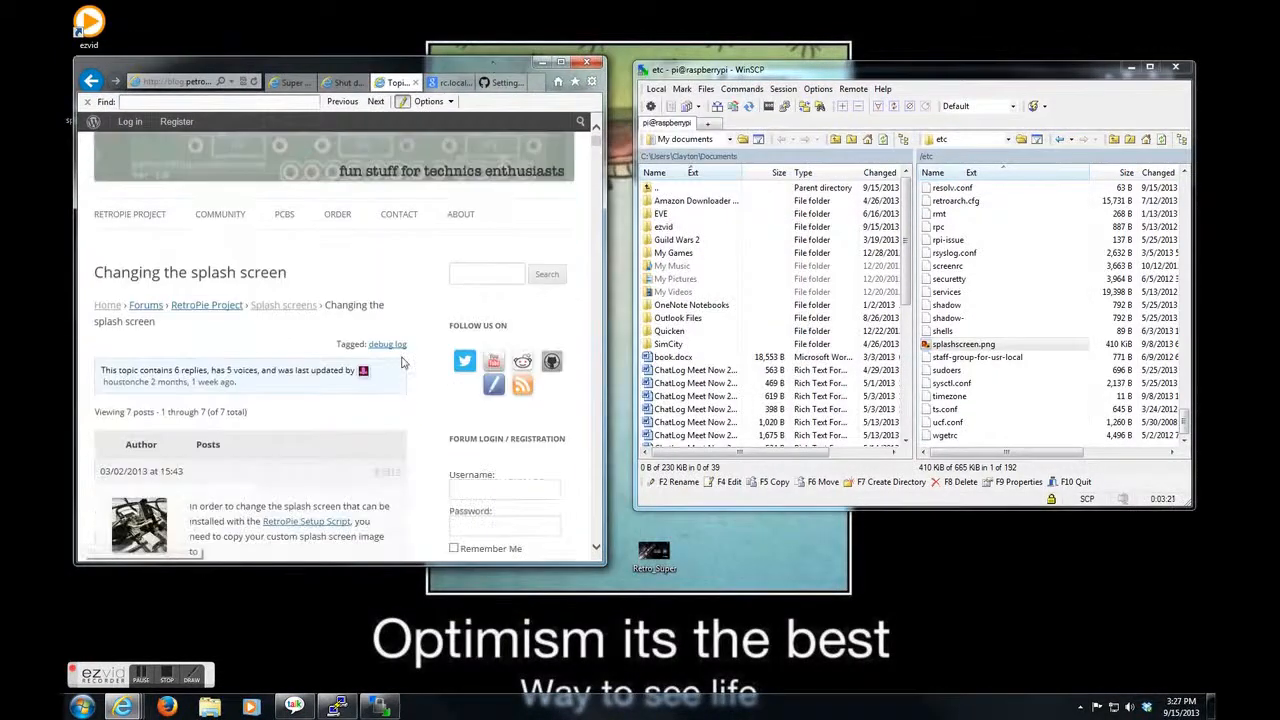
pyautogui.scroll(-3)
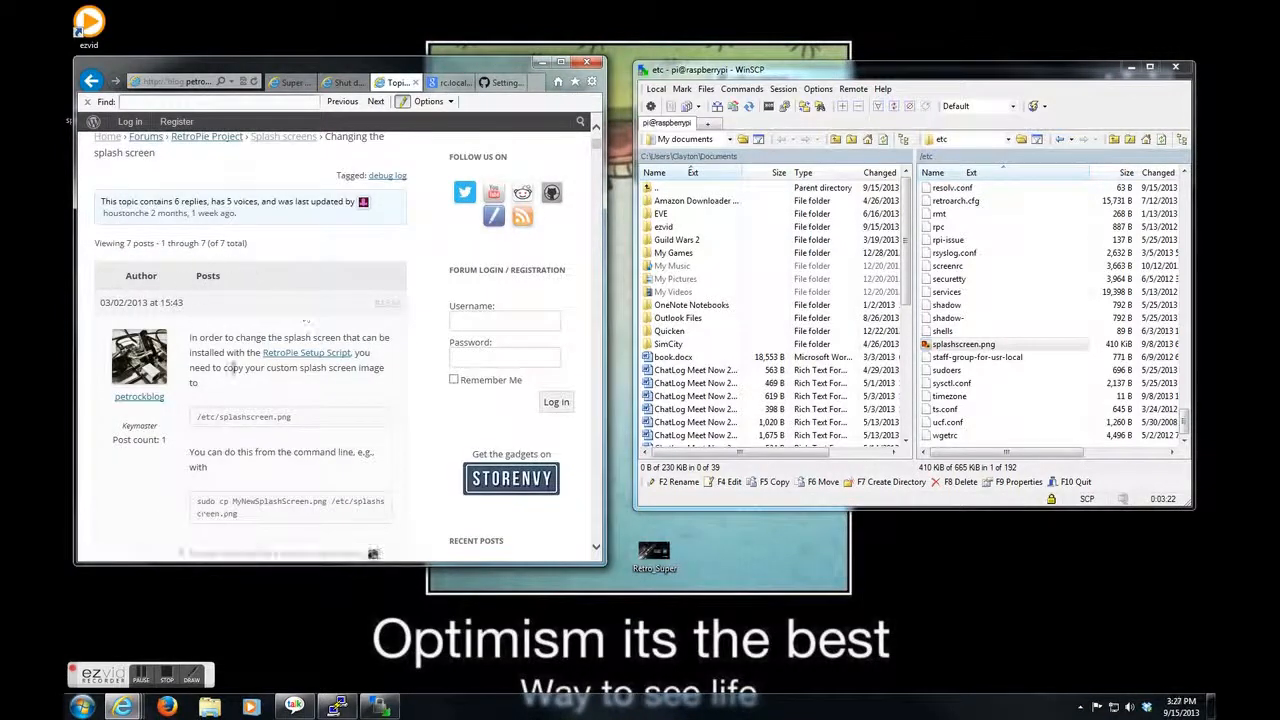
pyautogui.scroll(-3)
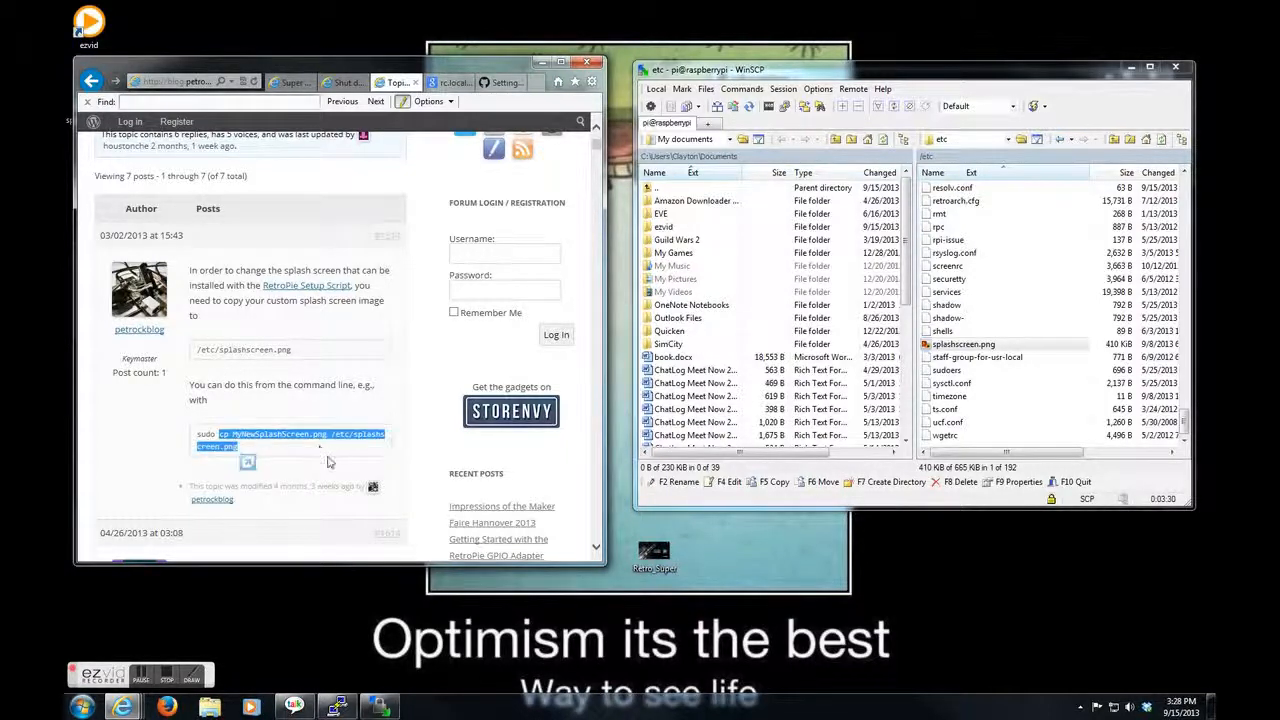
pyautogui.moveTo(340, 432)
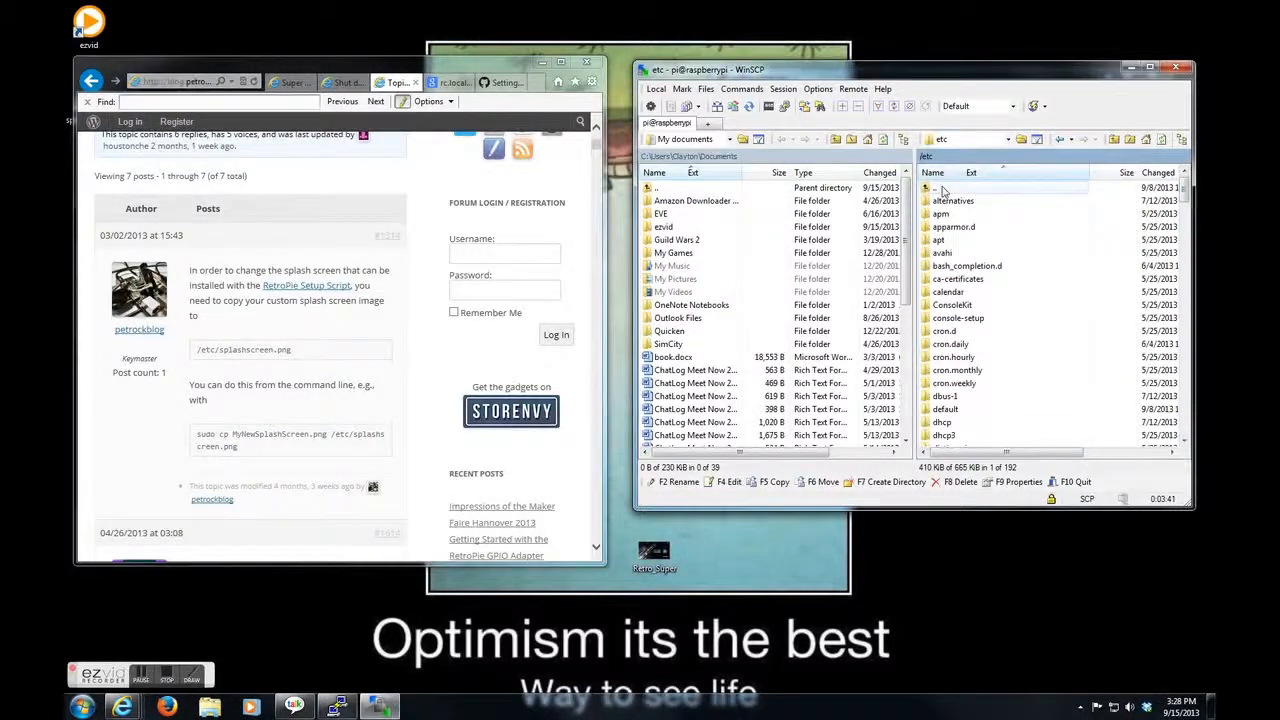
# - Navigate the remote pane from /etc up to / and down into /home/pi holding Retro_Super.png
pyautogui.doubleClick(932, 188)
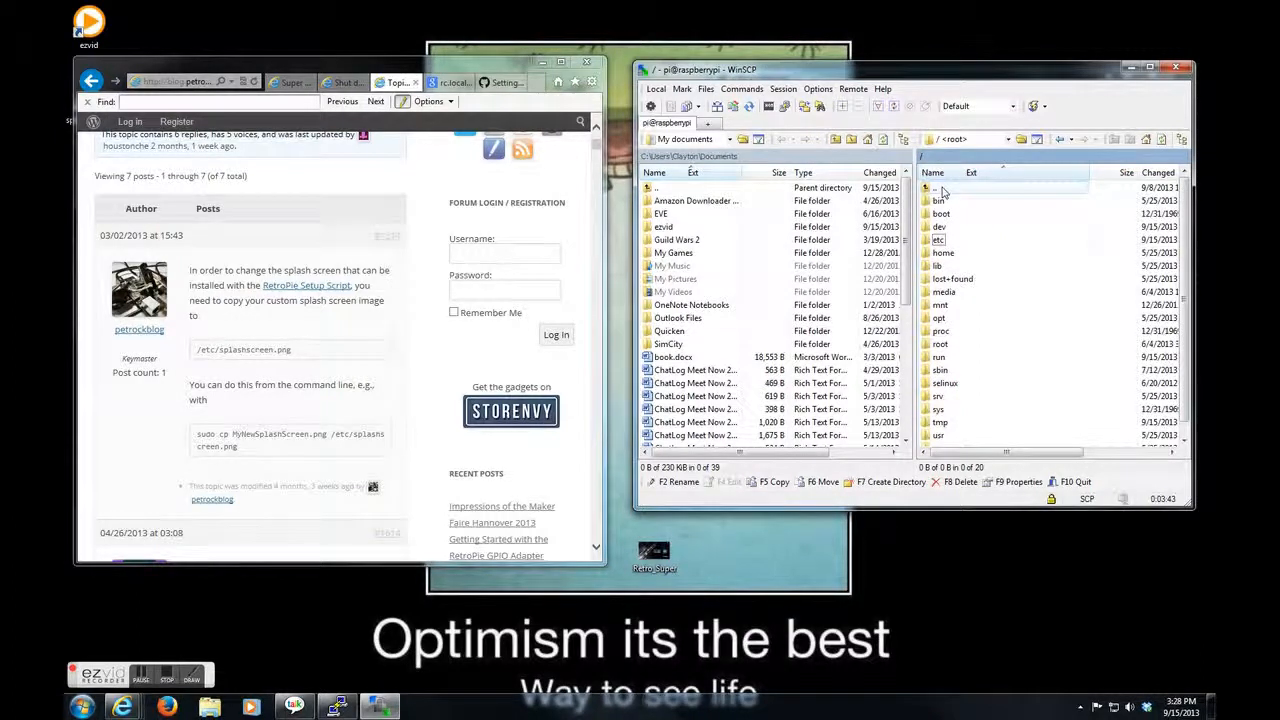
pyautogui.doubleClick(942, 252)
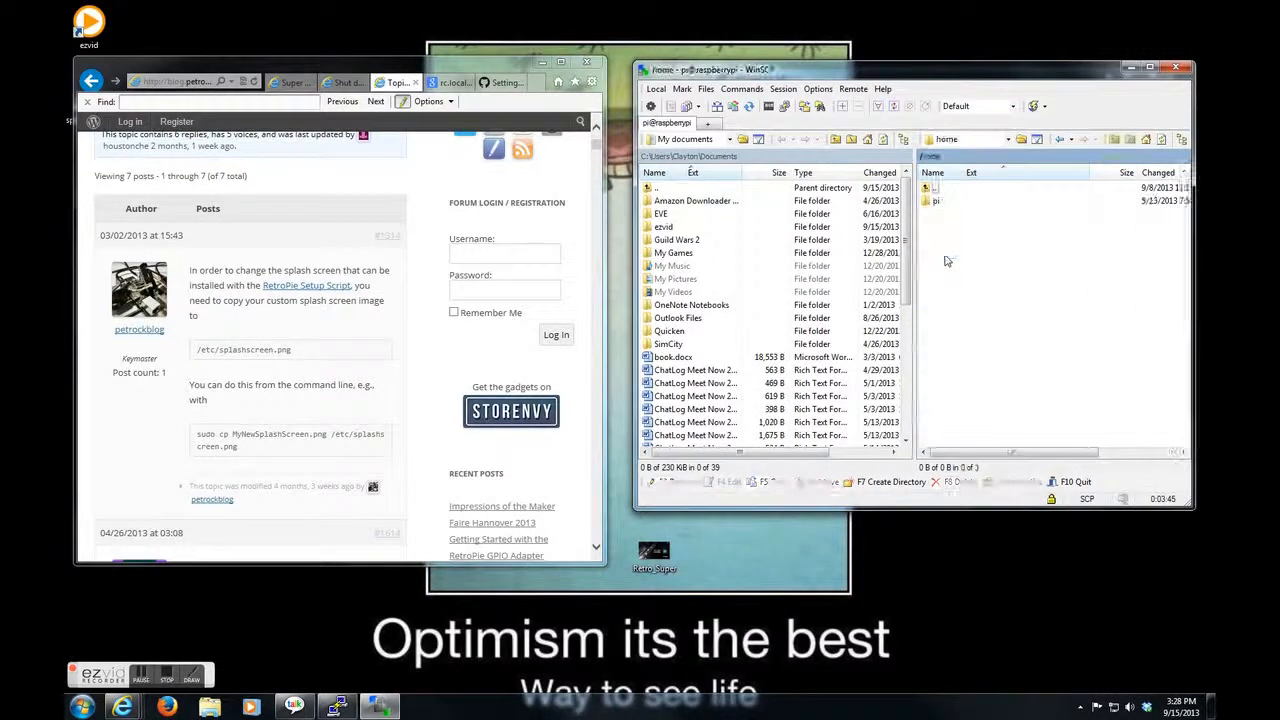
pyautogui.doubleClick(934, 200)
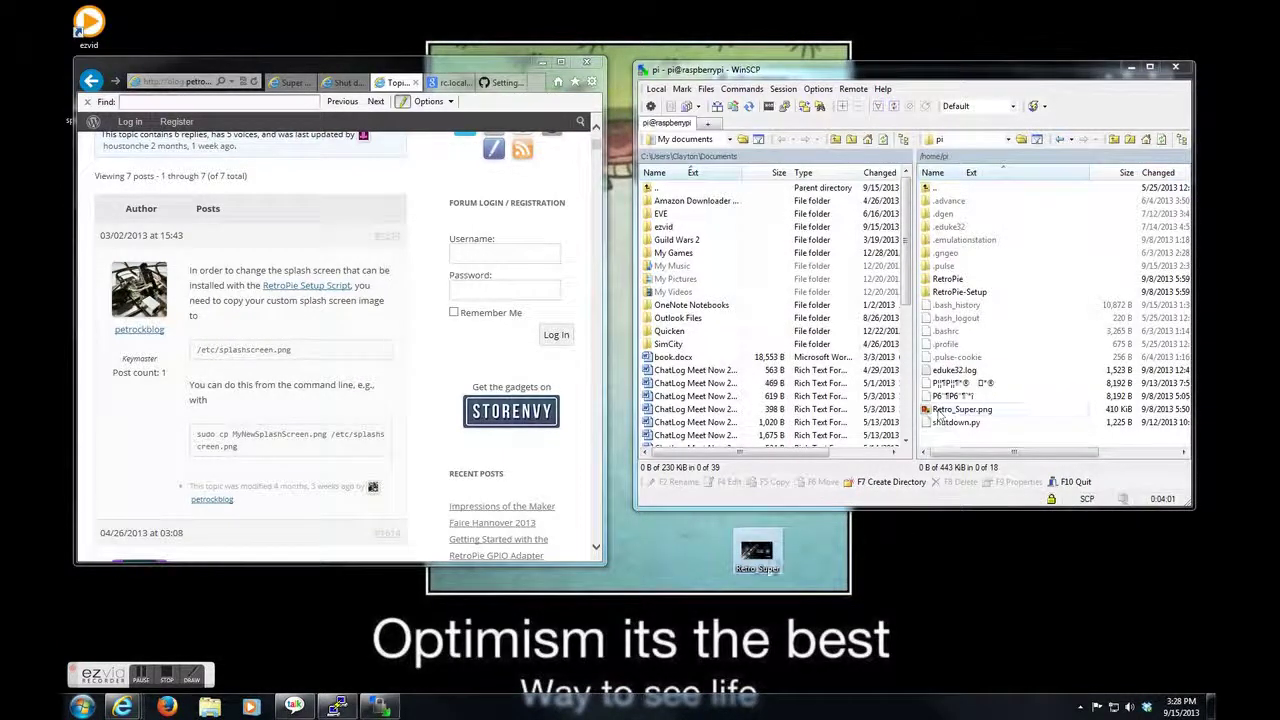
pyautogui.moveTo(756, 556)
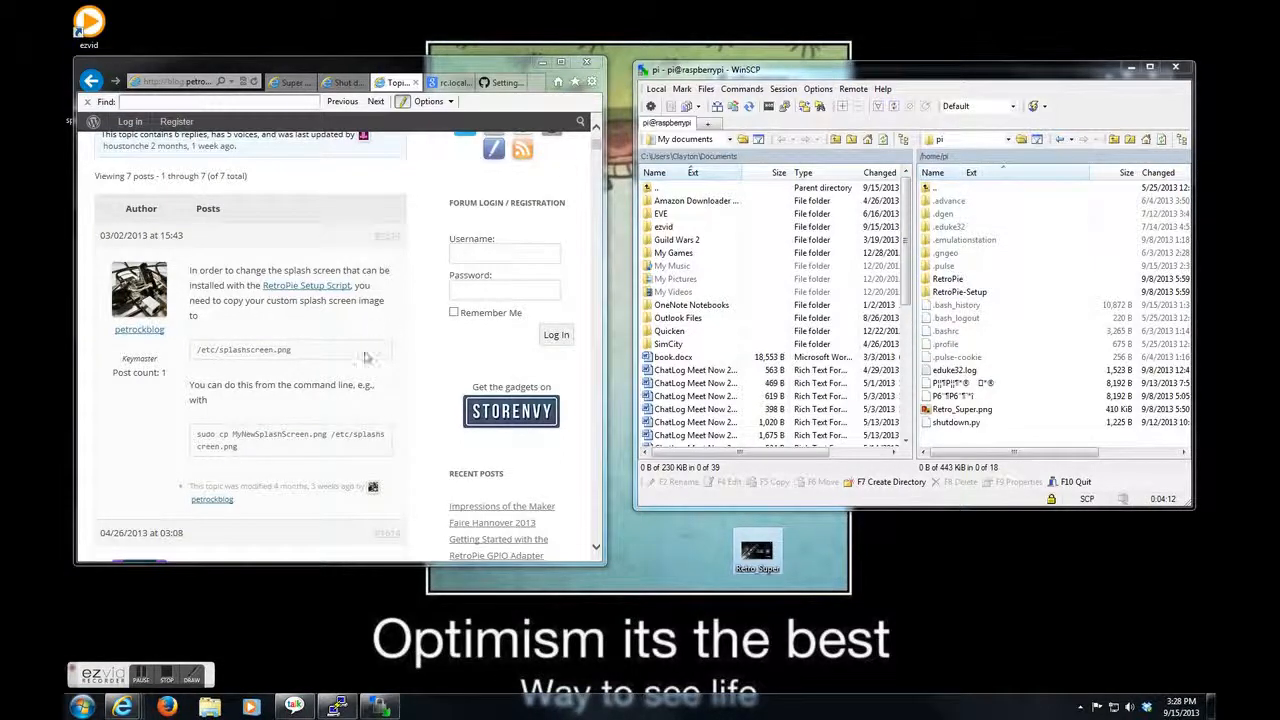
pyautogui.doubleClick(250, 432)
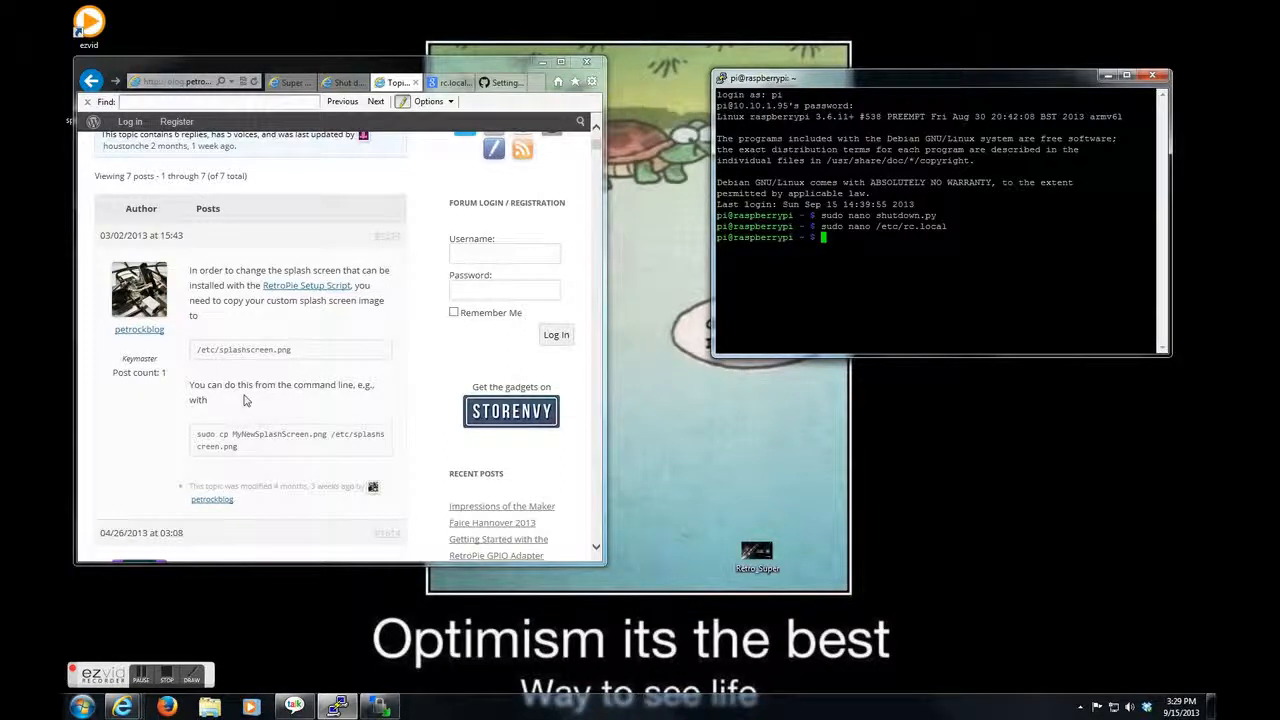
pyautogui.tripleClick(290, 432)
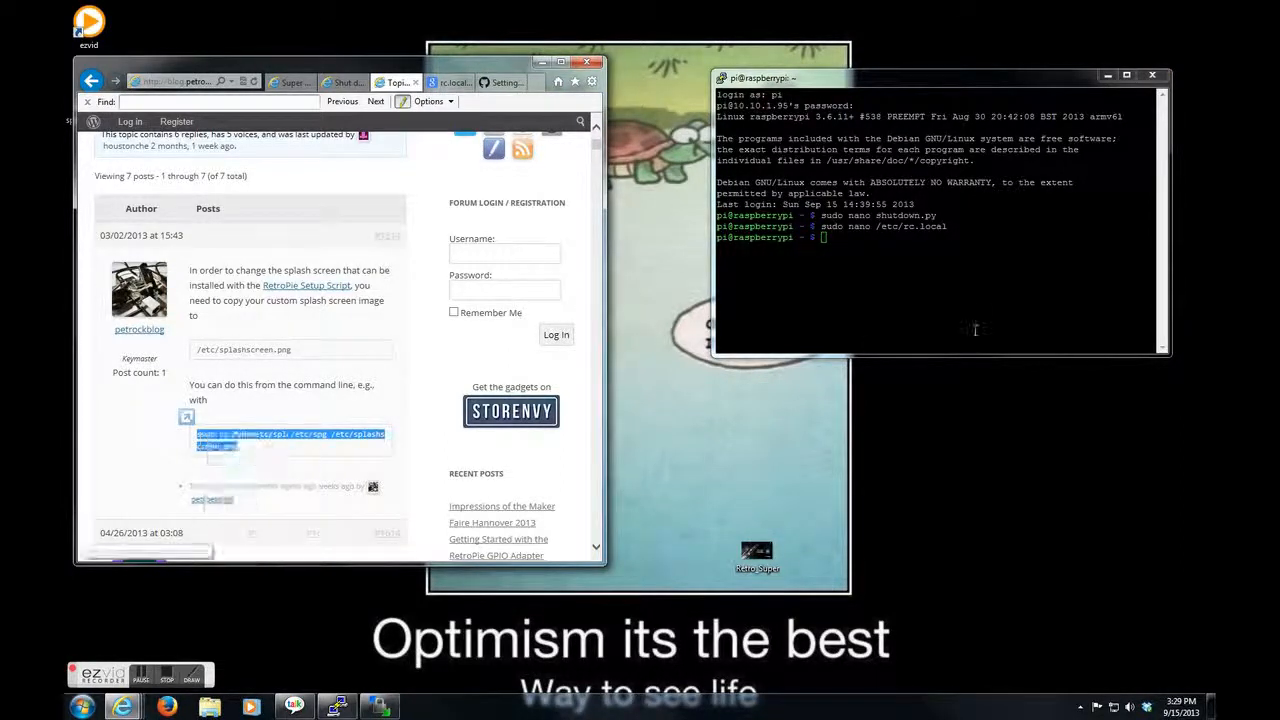
pyautogui.write('sudo cp MyNewSplashScreen.png /etc/splashscreen.png')
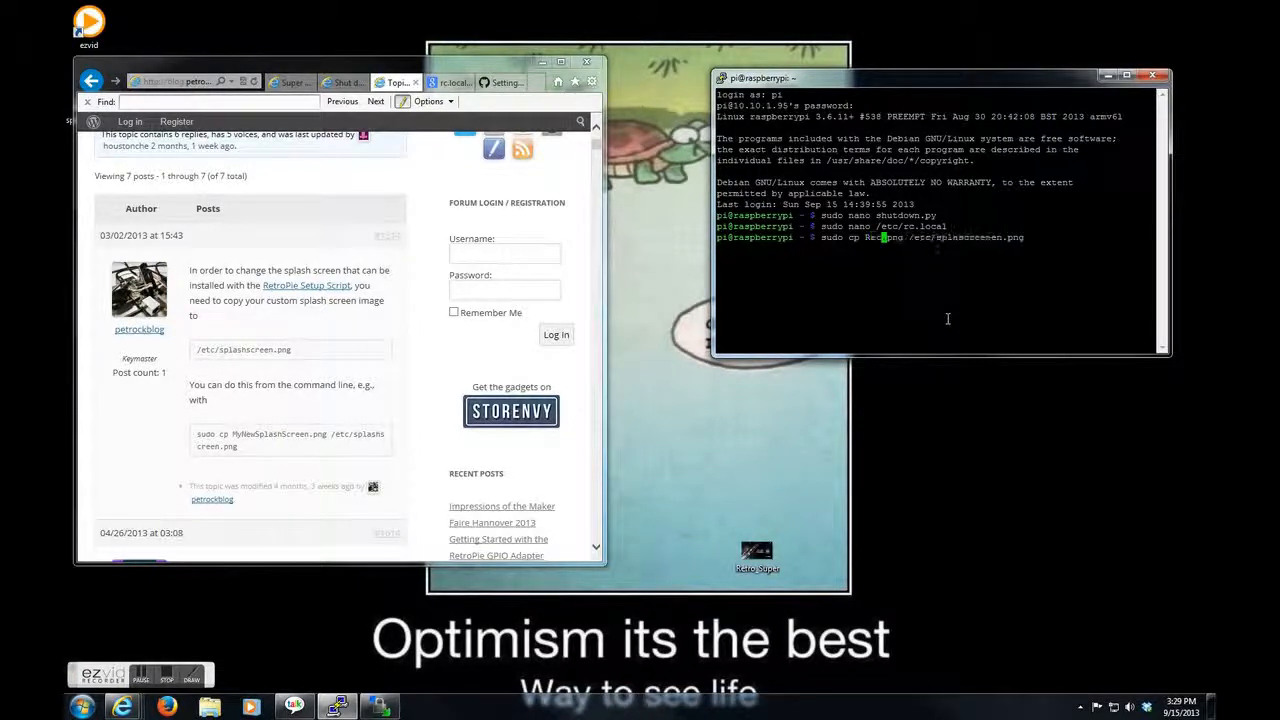
pyautogui.write('Retro_sp')
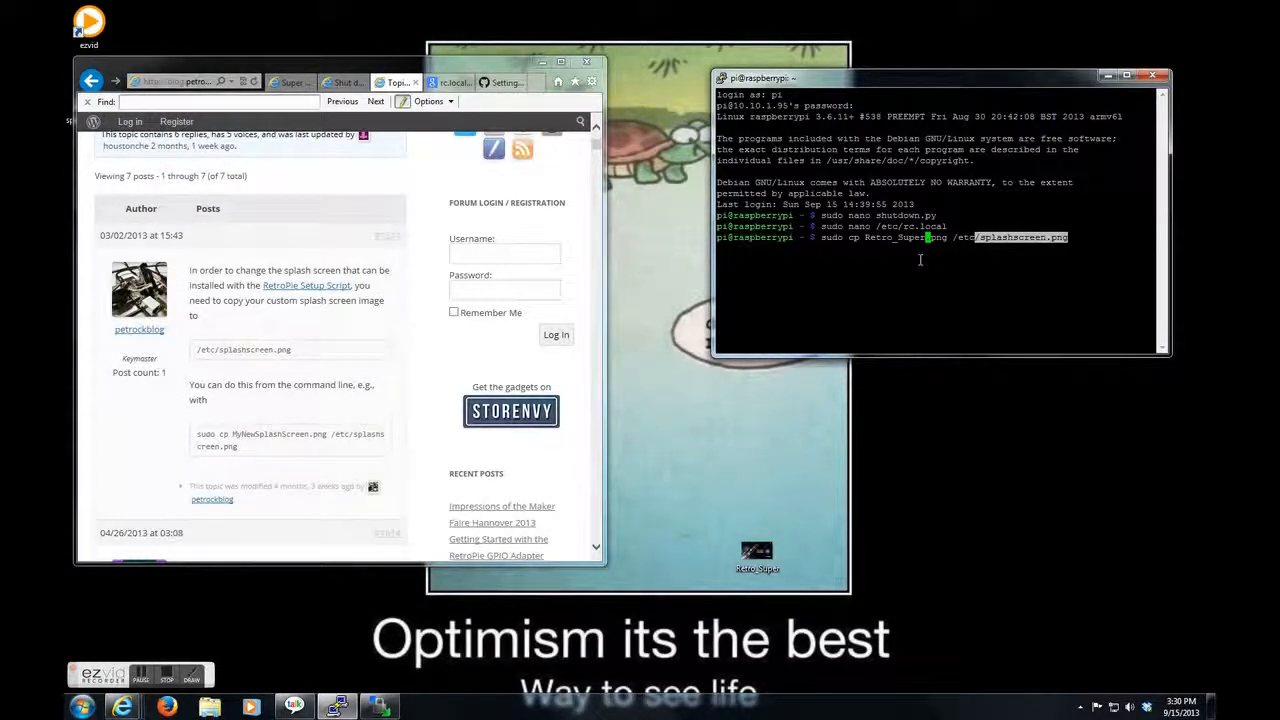
pyautogui.moveTo(912, 264)
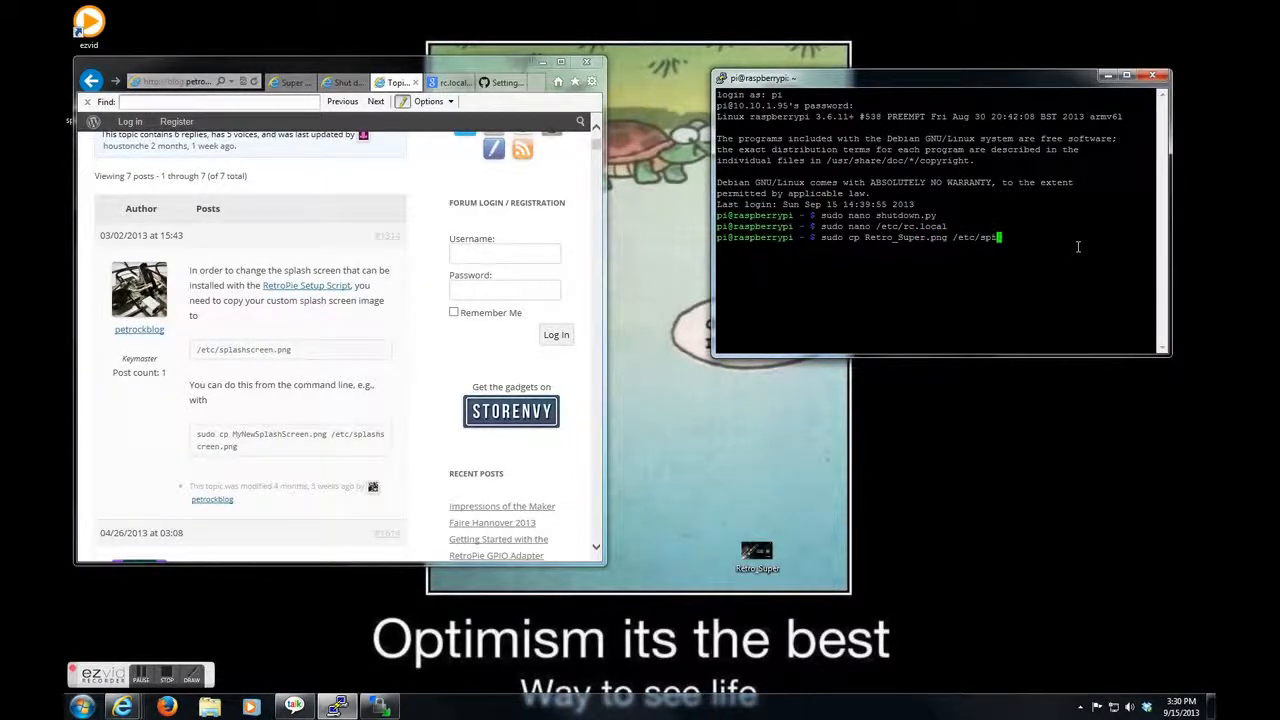
pyautogui.press('Return')
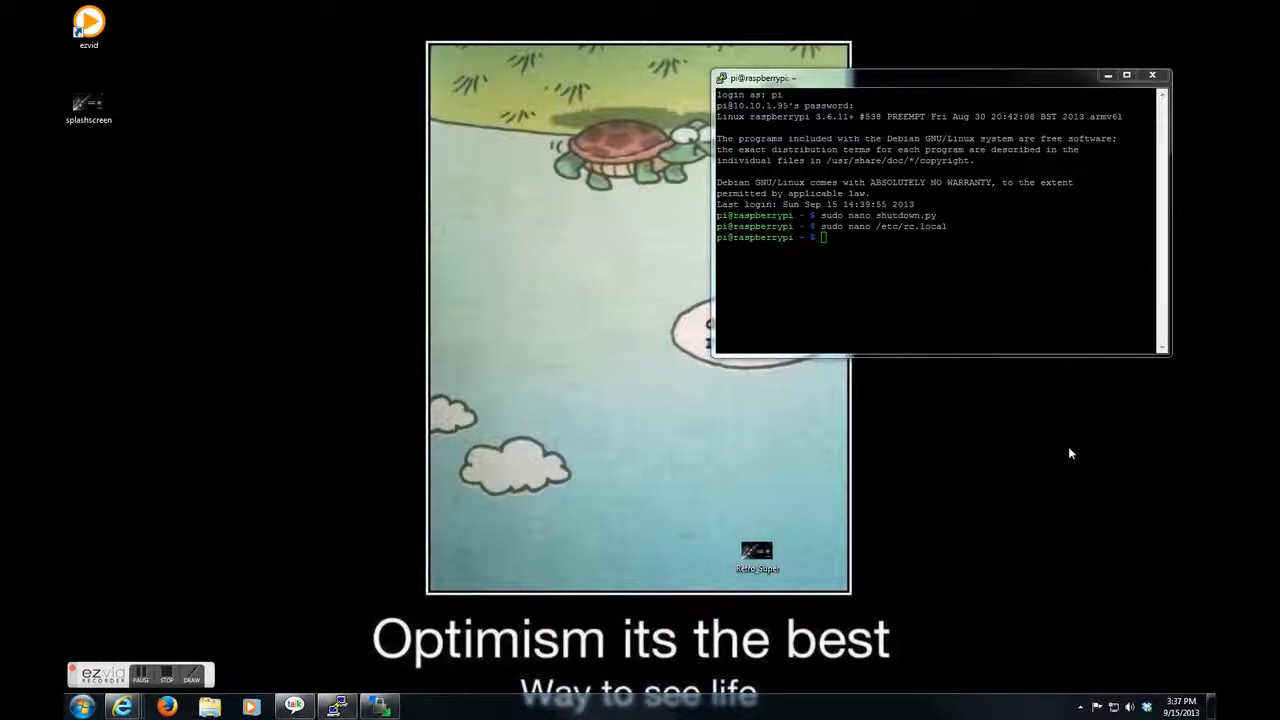
pyautogui.moveTo(1016, 278)
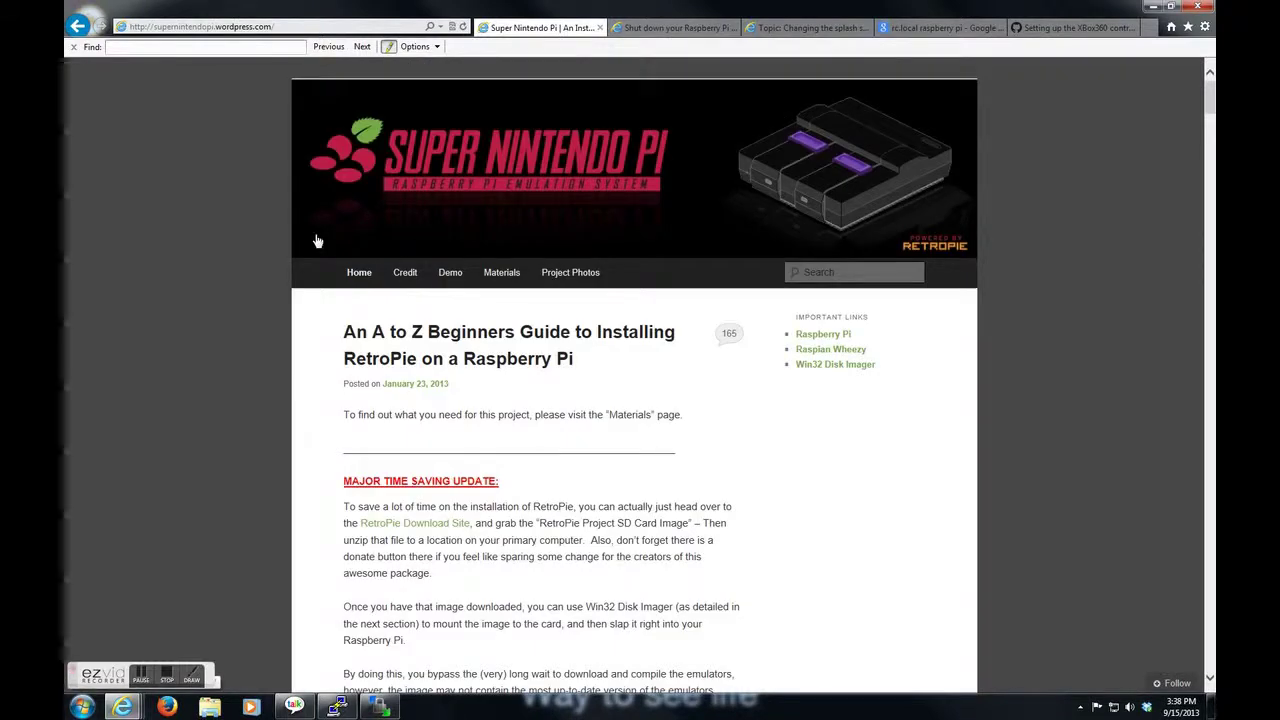
# - Scroll the Super Nintendo Pi guide to the 'sudo raspi-config' step and select the command
pyautogui.scroll(-3)
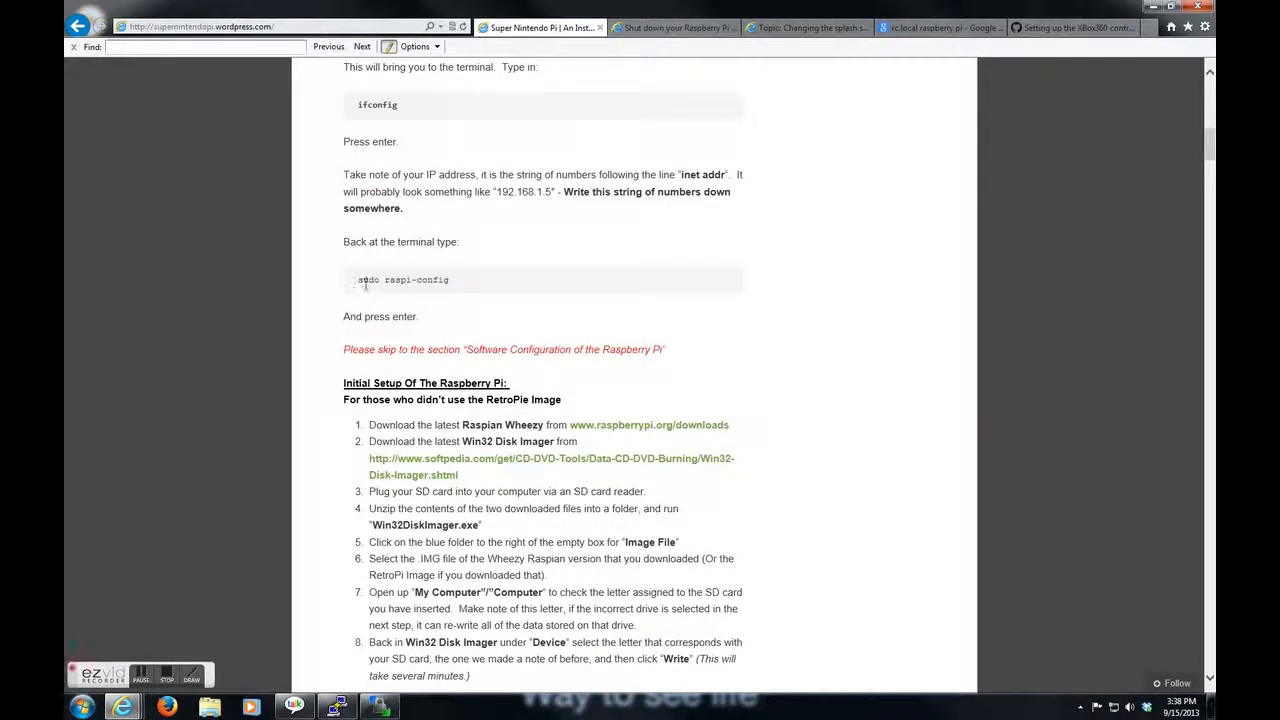
pyautogui.doubleClick(402, 280)
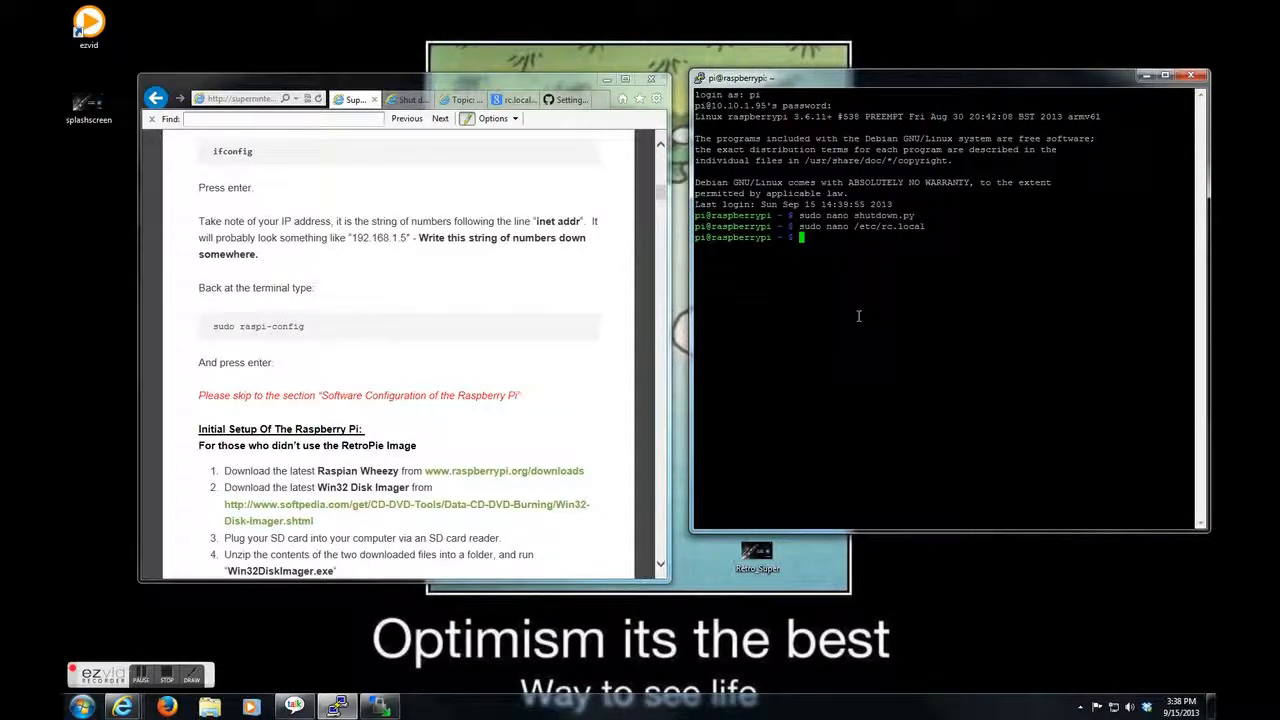
# - Run 'sudo raspi-config' to bring up the Raspberry Pi Software Configuration Tool menu
pyautogui.write('sudo n')
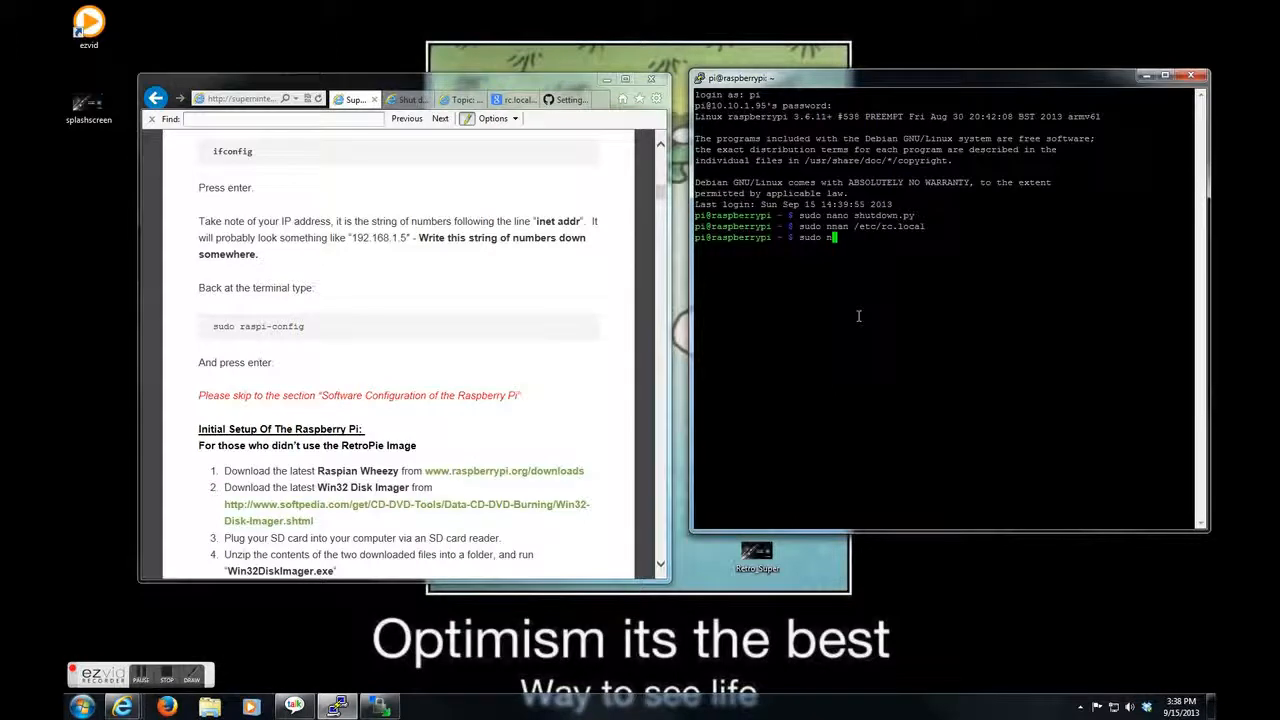
pyautogui.write('aspi')
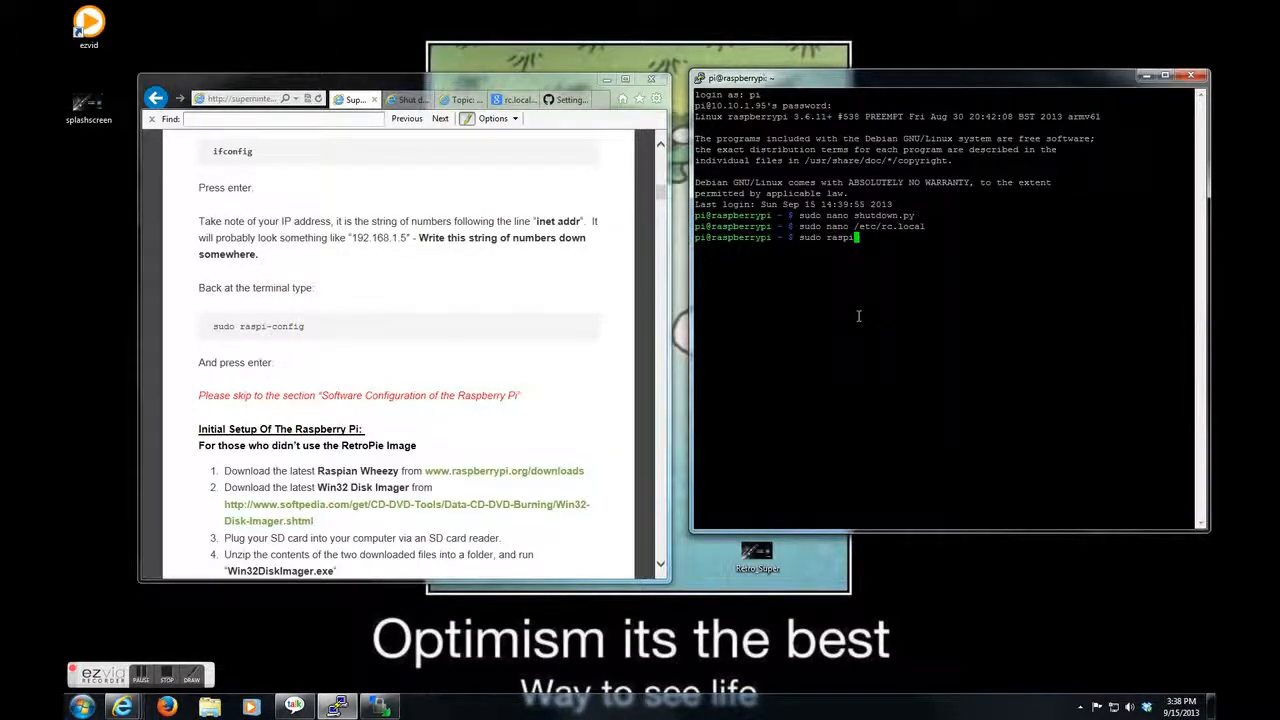
pyautogui.write('-config')
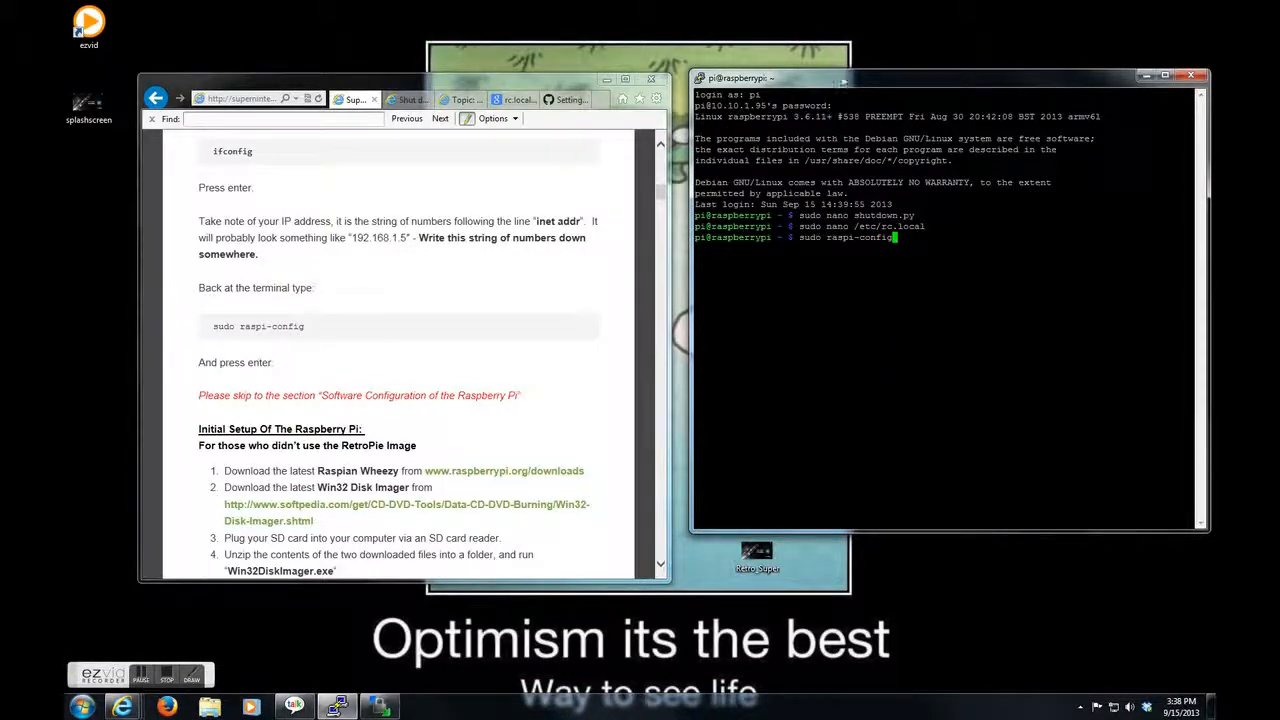
pyautogui.press('Return')
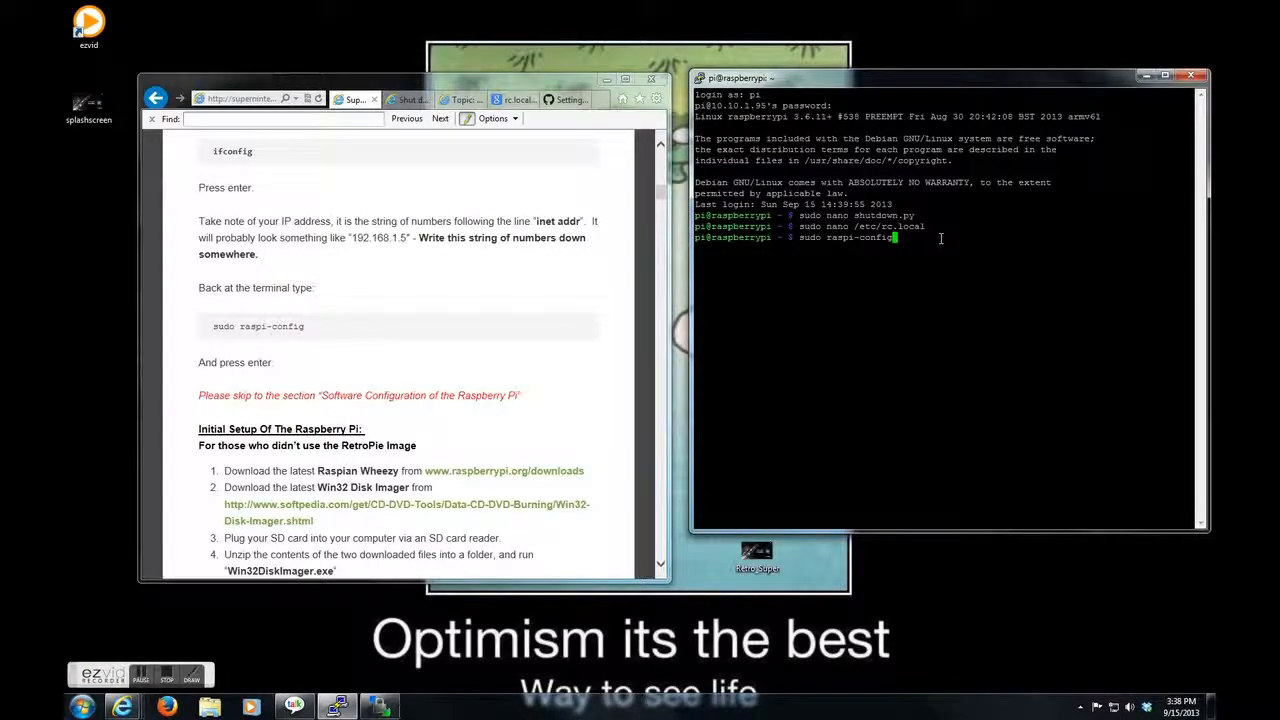
pyautogui.press('Return')
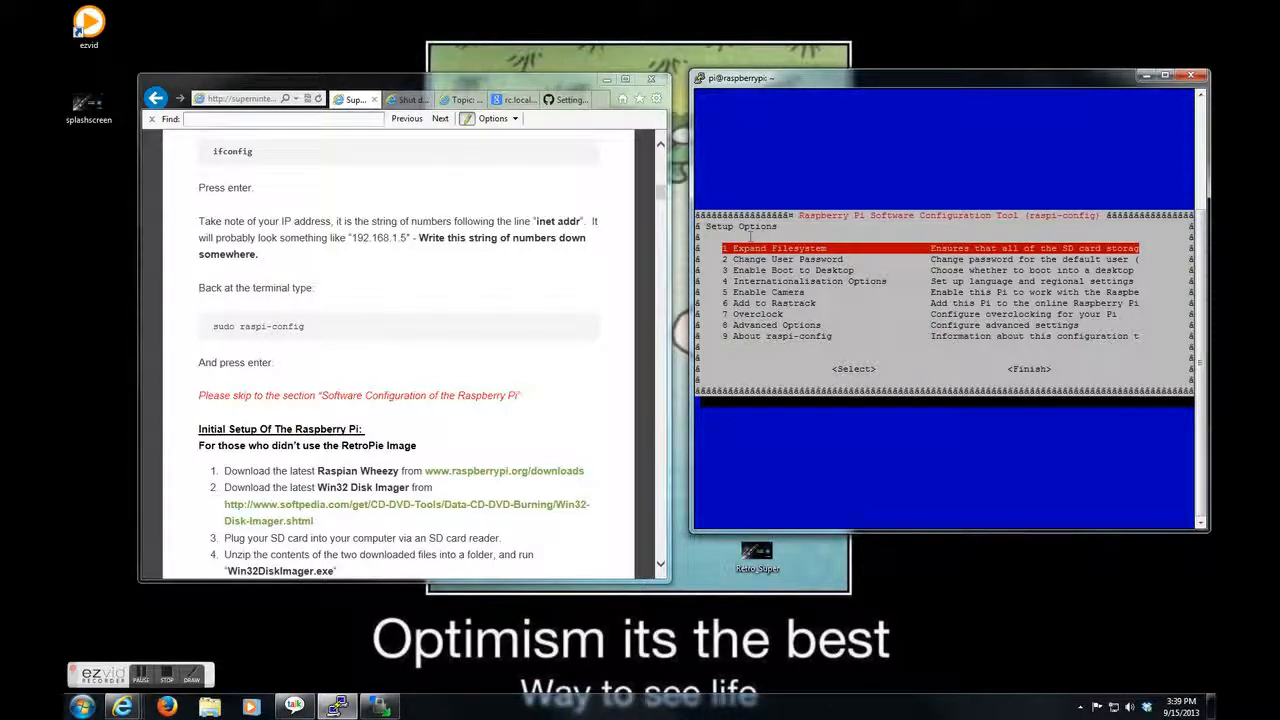
# - Move down the raspi-config menu to '4 Internationalisation Options'
pyautogui.press('Down')
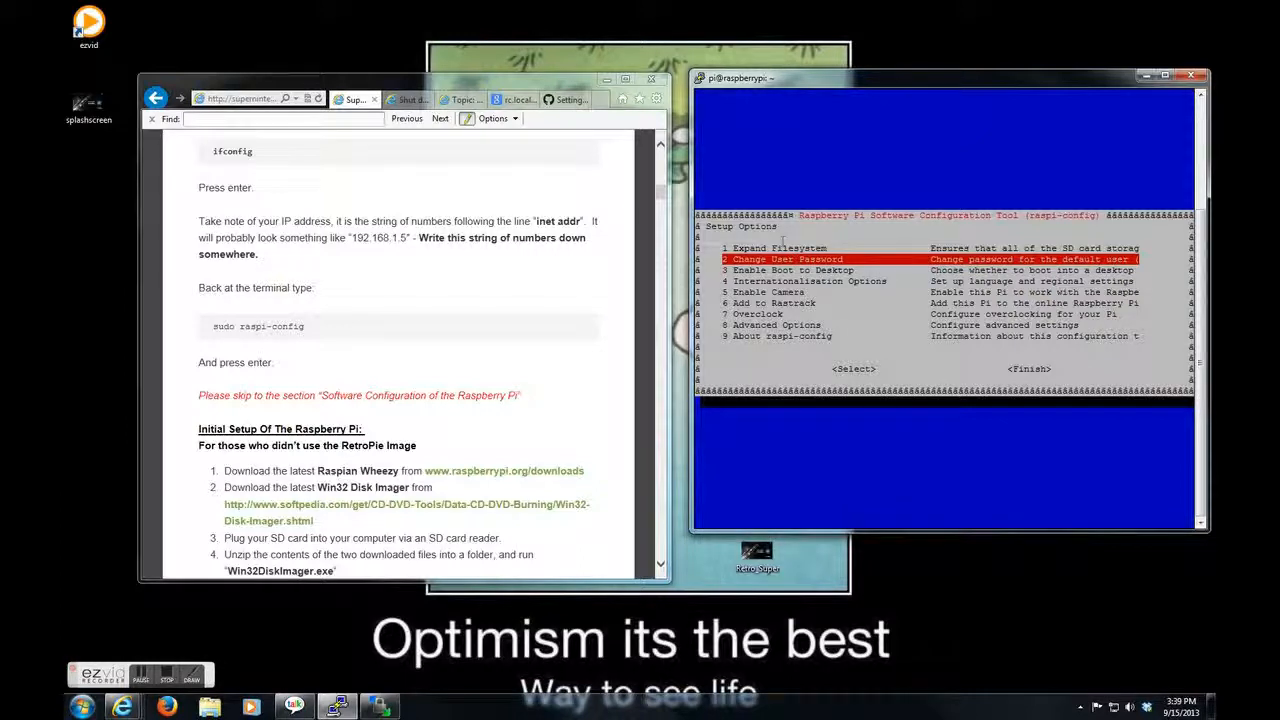
pyautogui.press('Down')
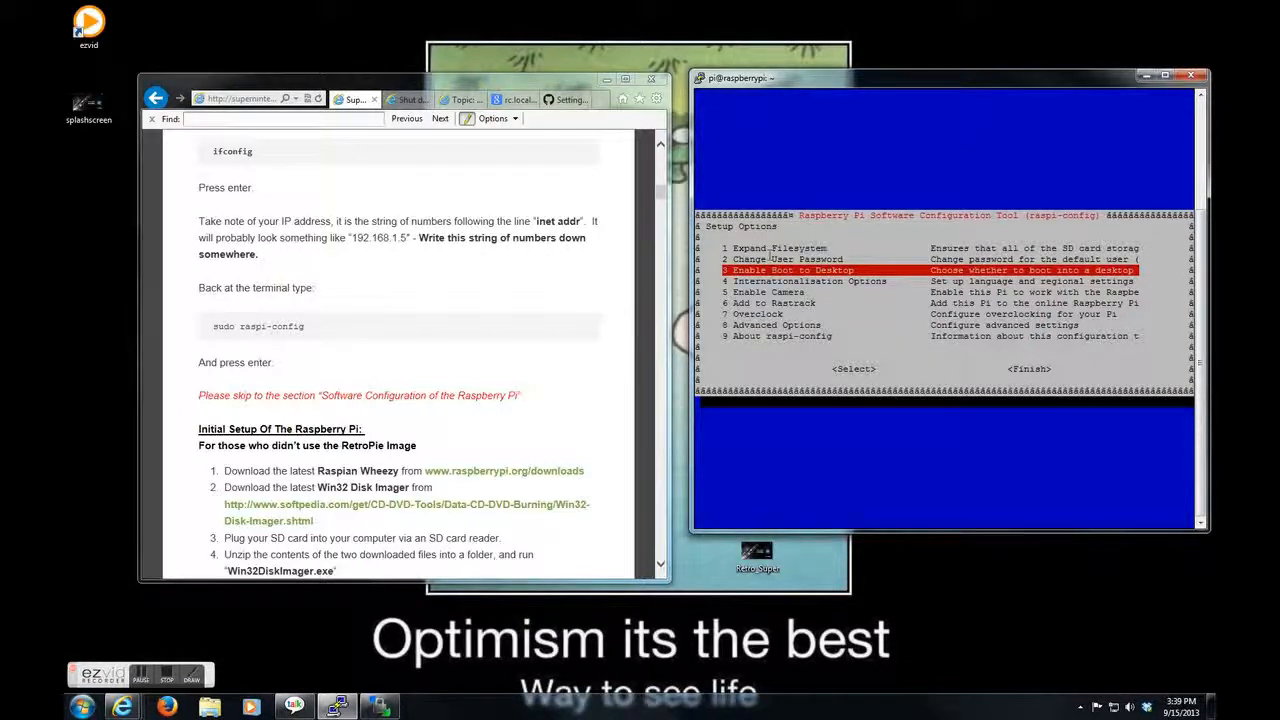
pyautogui.press('Down')
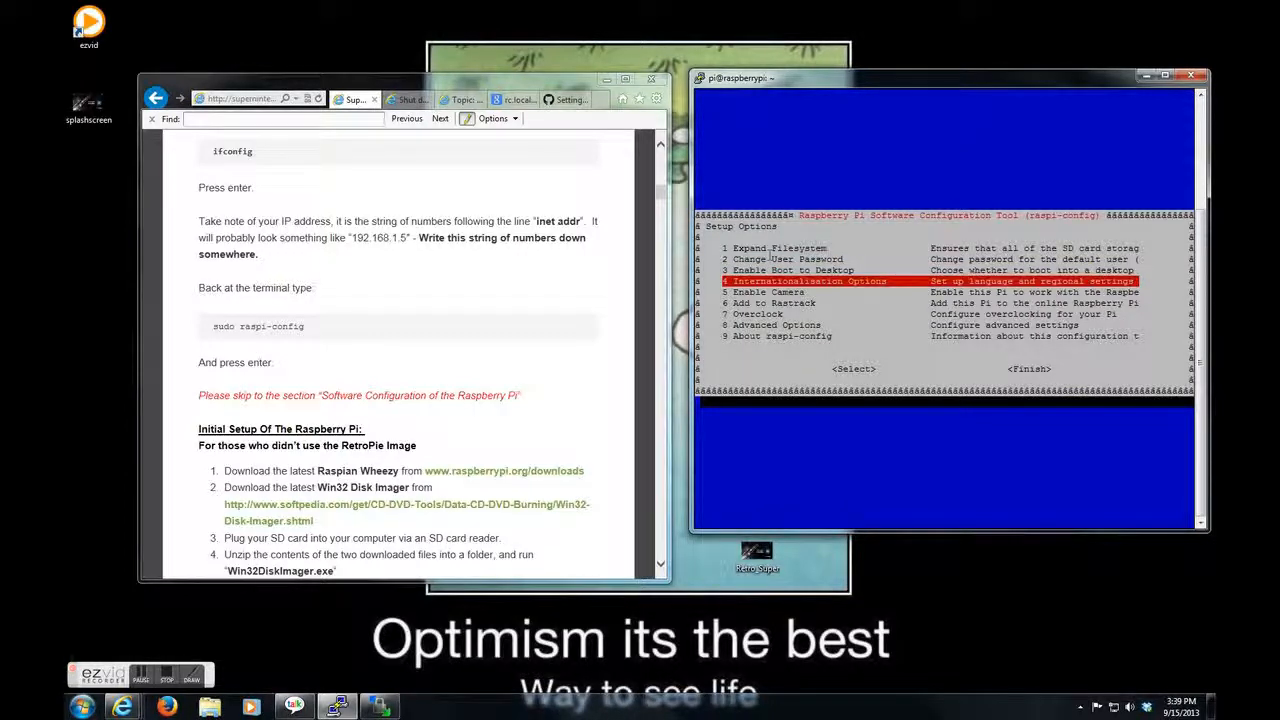
pyautogui.scroll(-3)
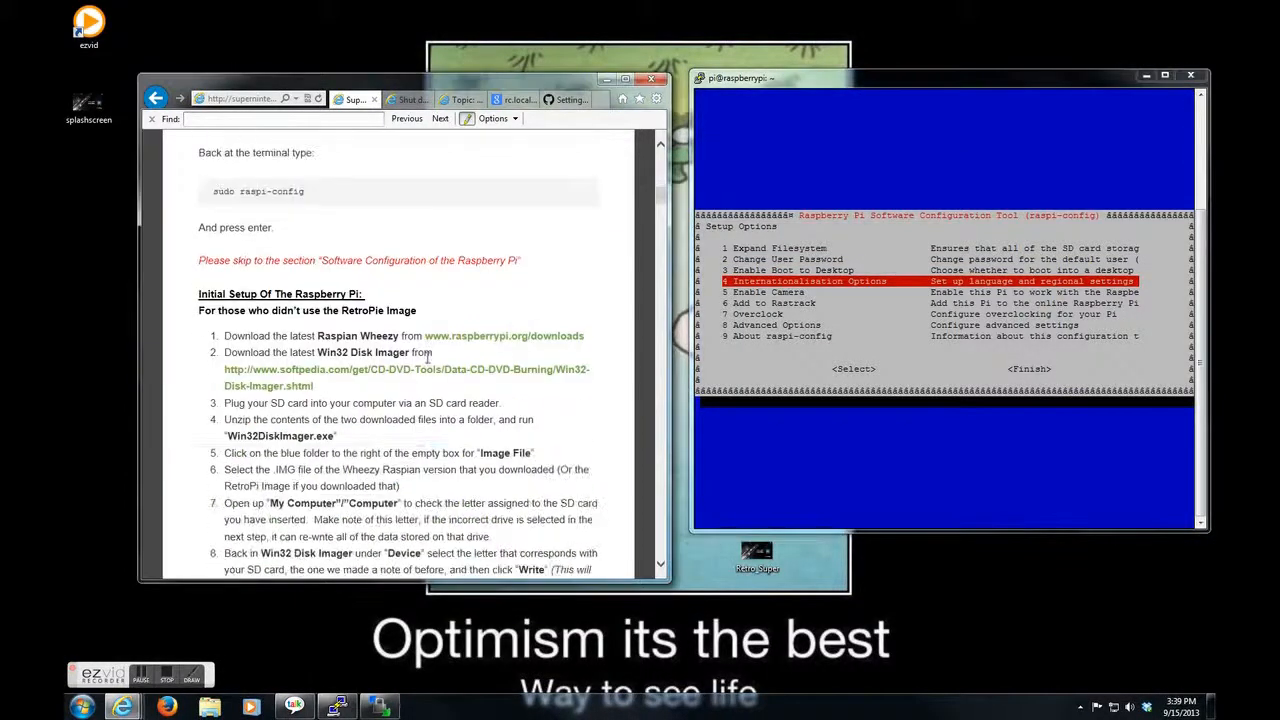
pyautogui.scroll(-3)
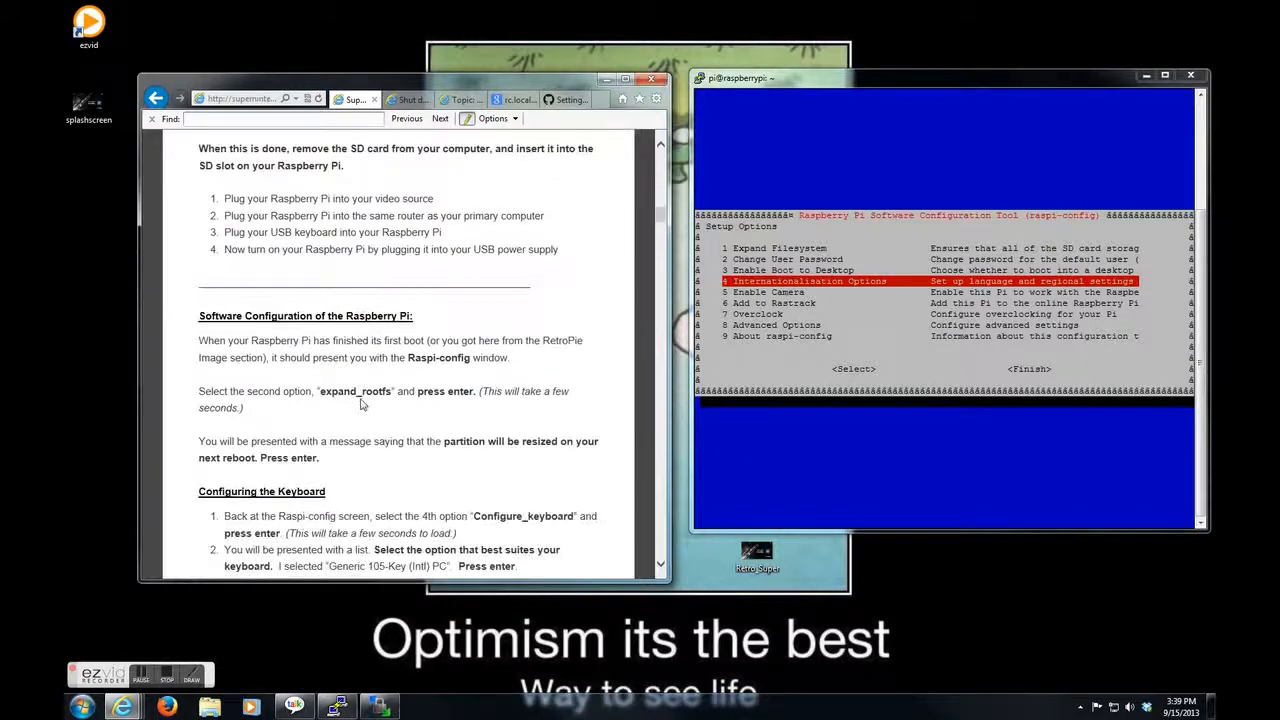
pyautogui.scroll(3)
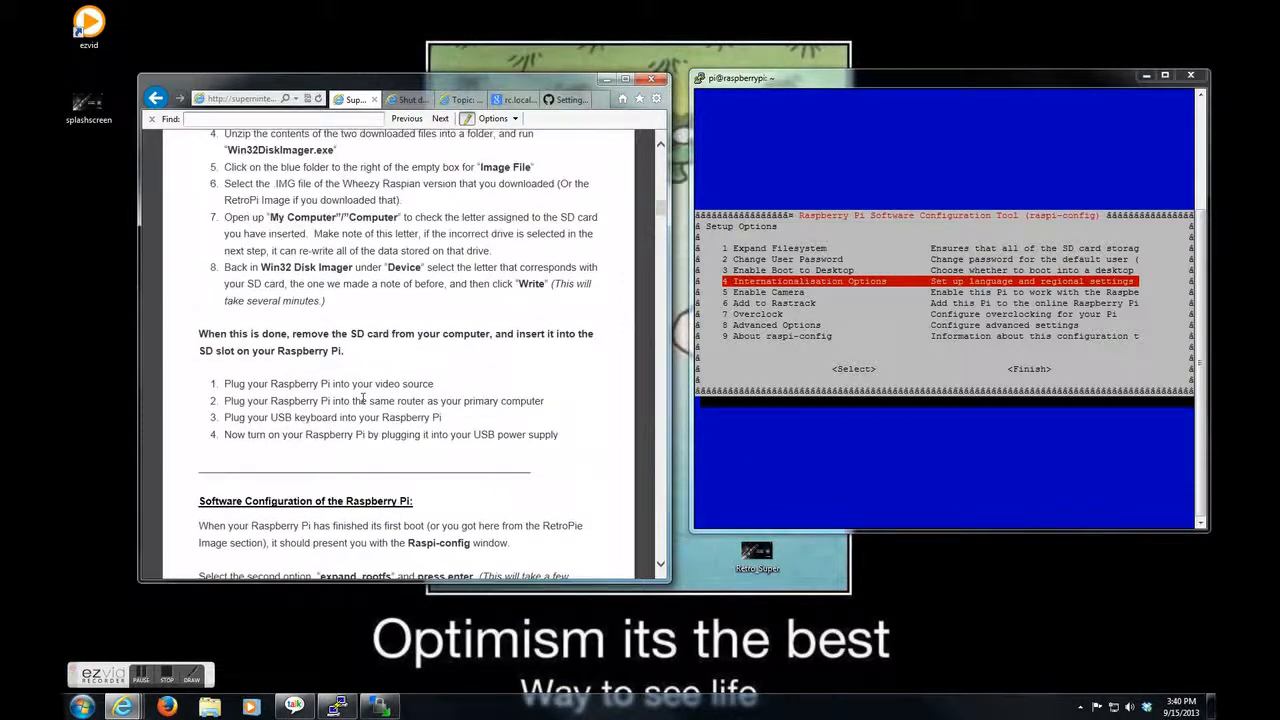
pyautogui.scroll(-3)
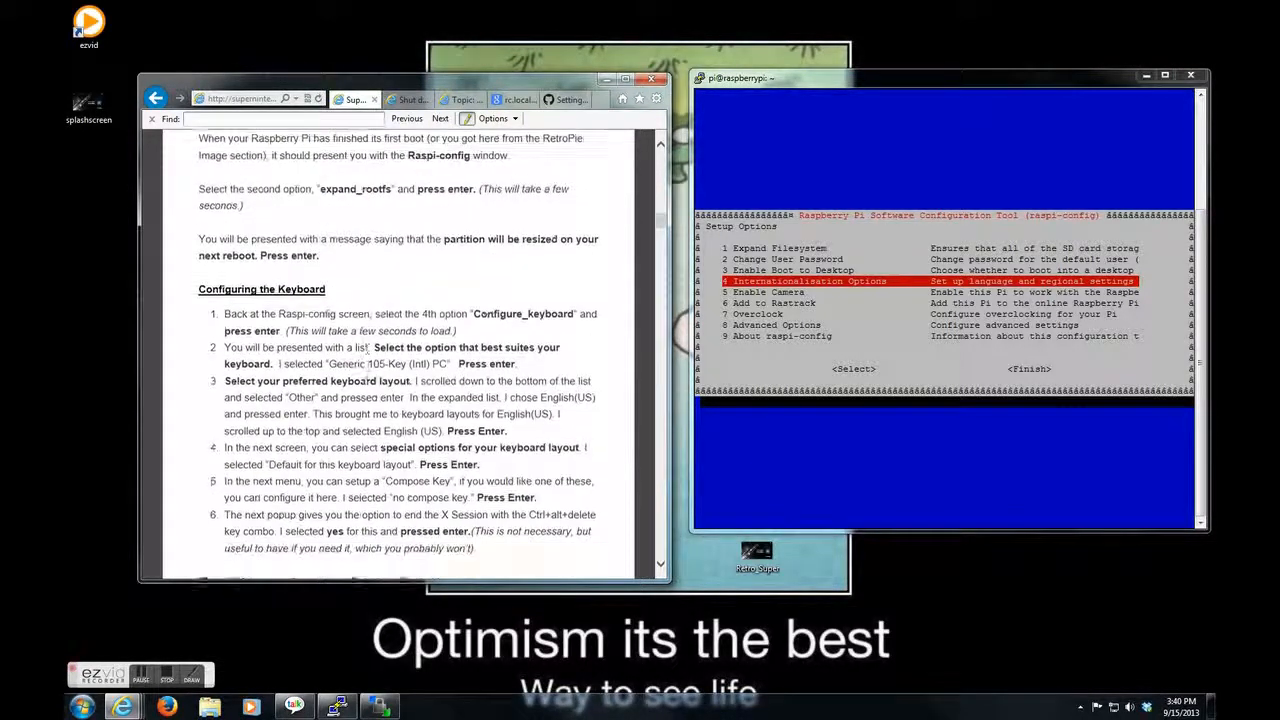
pyautogui.scroll(3)
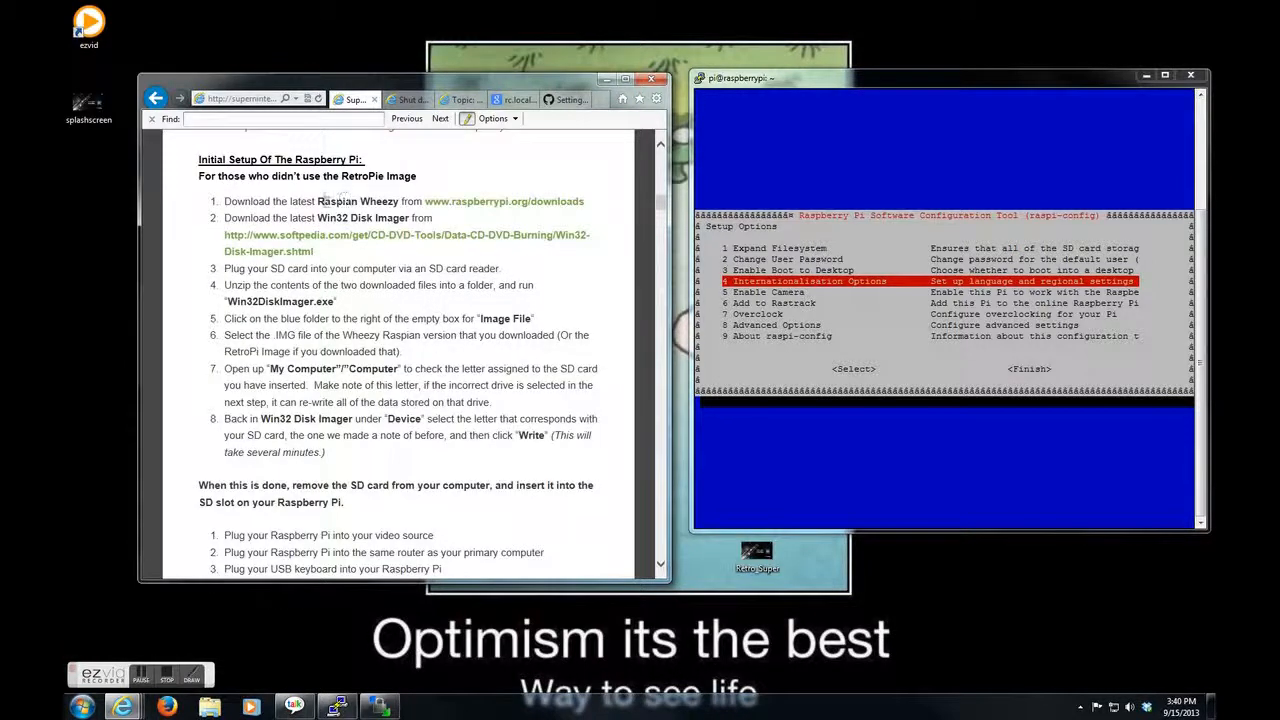
# - Enter the Internationalisation Options submenu listing locale, timezone and keyboard layout
pyautogui.doubleClick(356, 200)
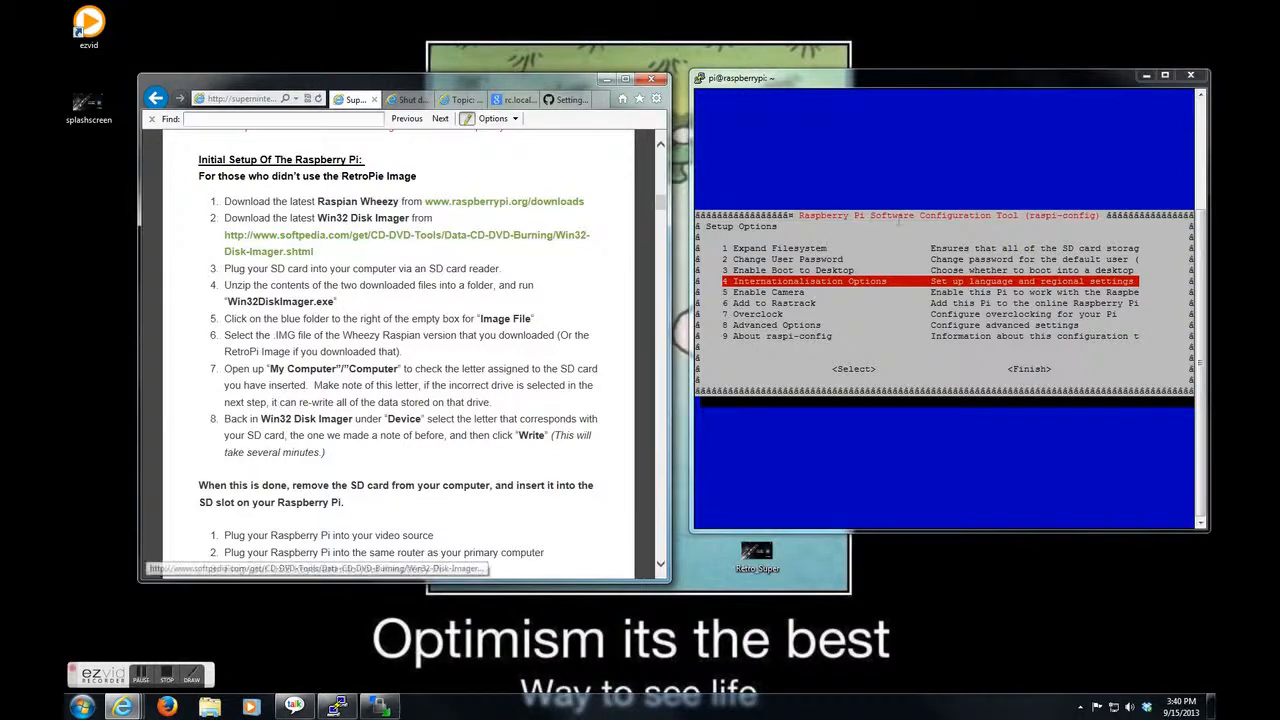
pyautogui.scroll(-3)
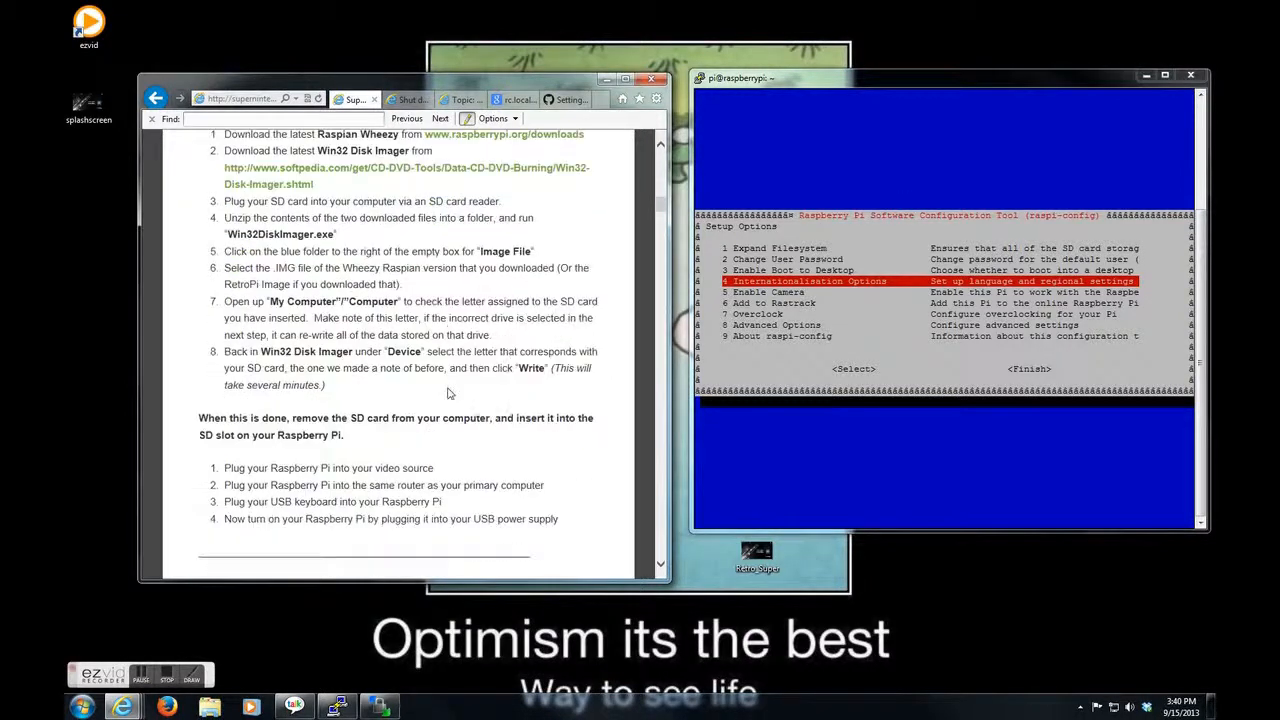
pyautogui.scroll(-3)
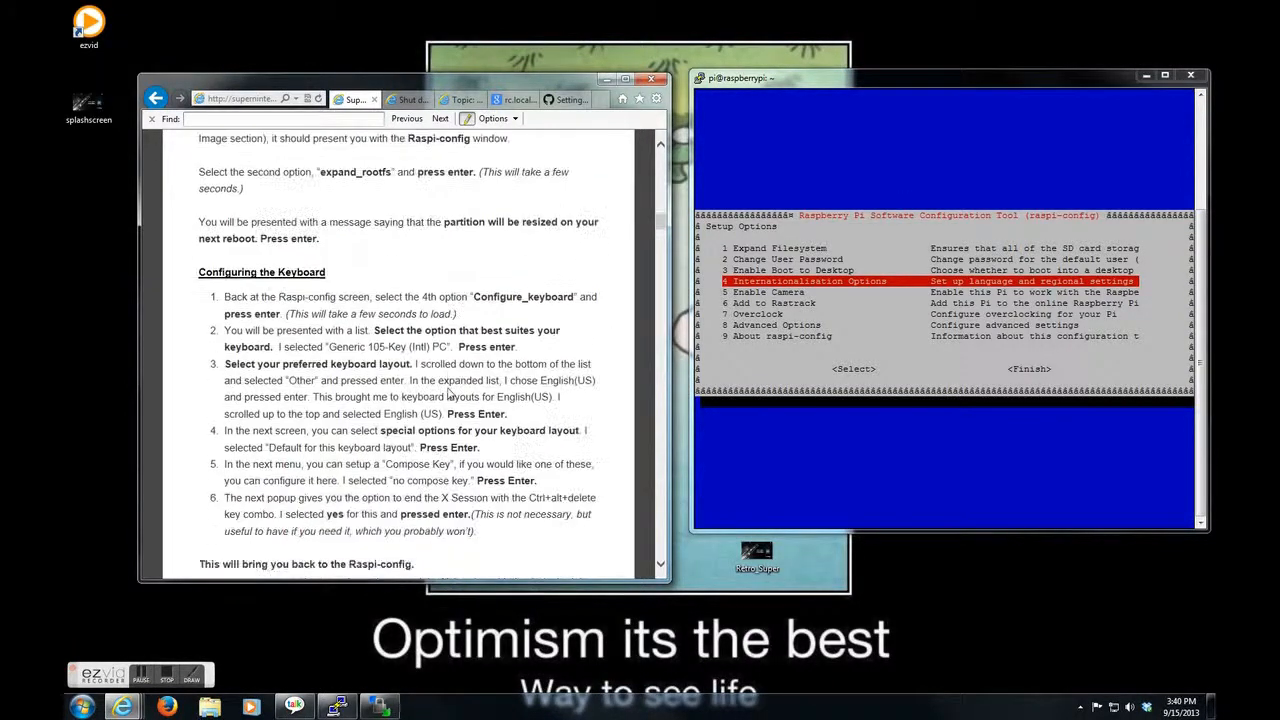
pyautogui.scroll(3)
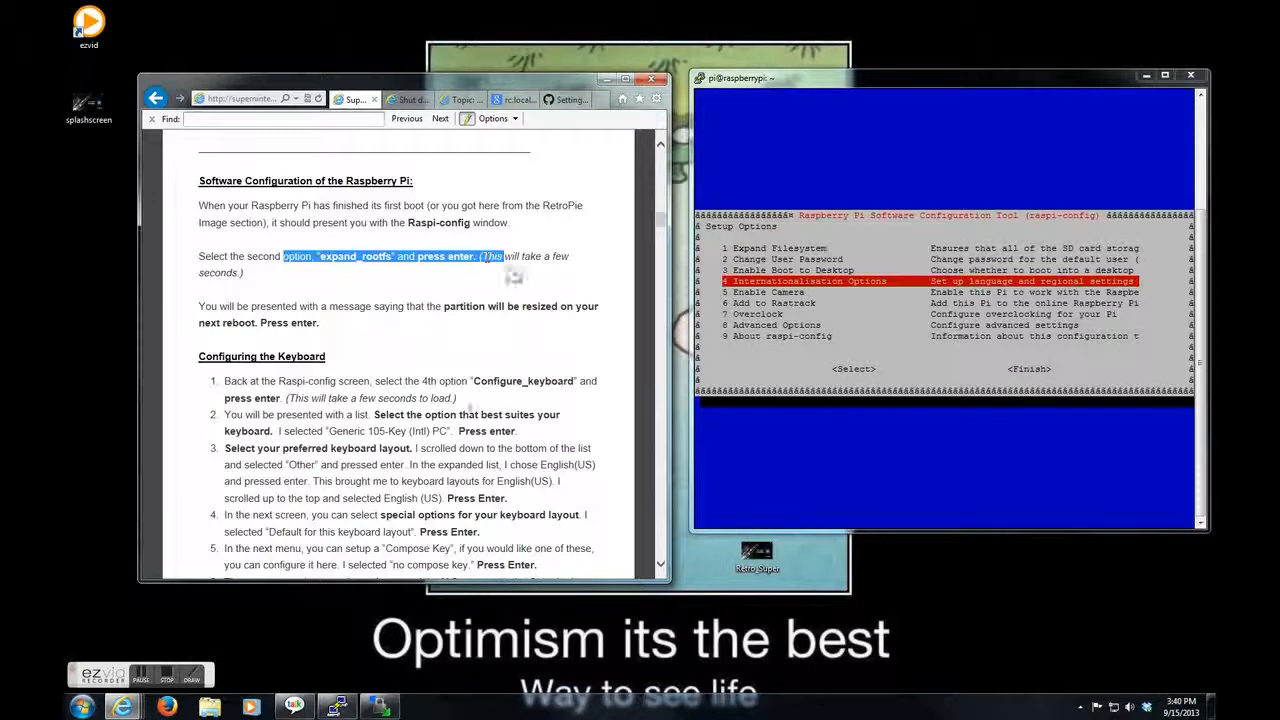
pyautogui.scroll(-3)
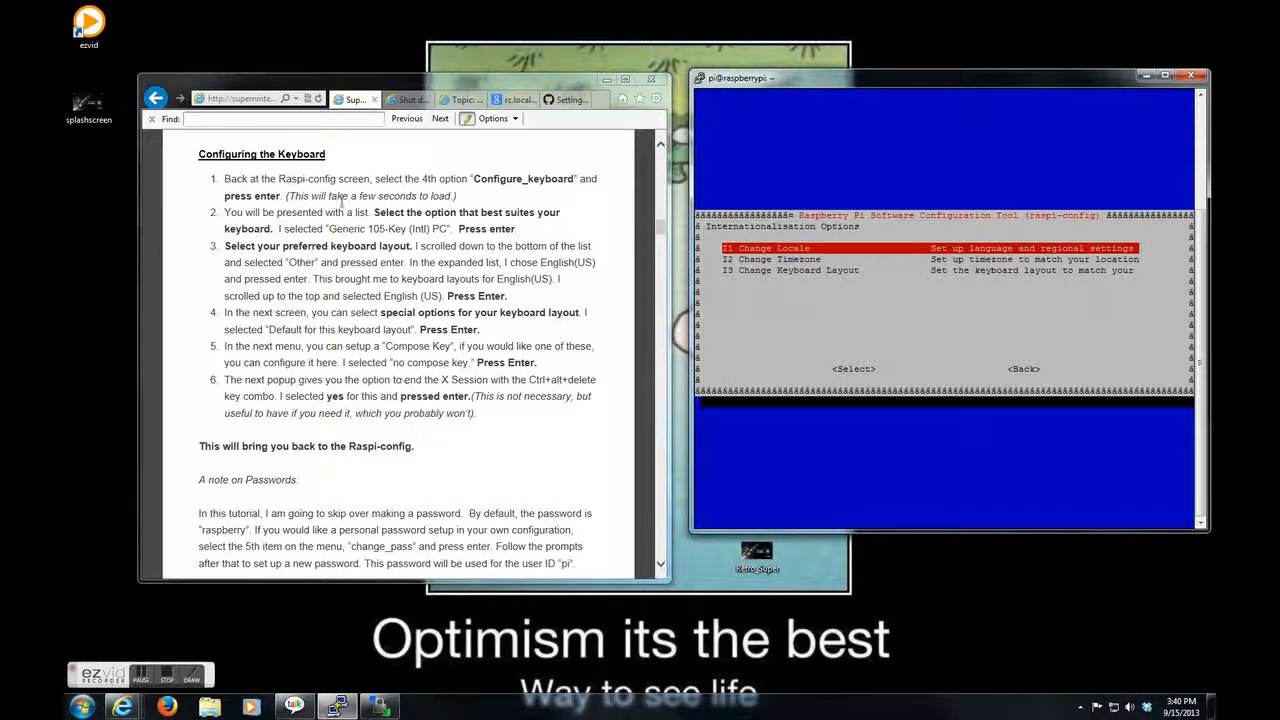
# - Back out of Internationalisation Options unchanged to the main Setup Options menu
pyautogui.moveTo(340, 178); pyautogui.dragTo(470, 412)
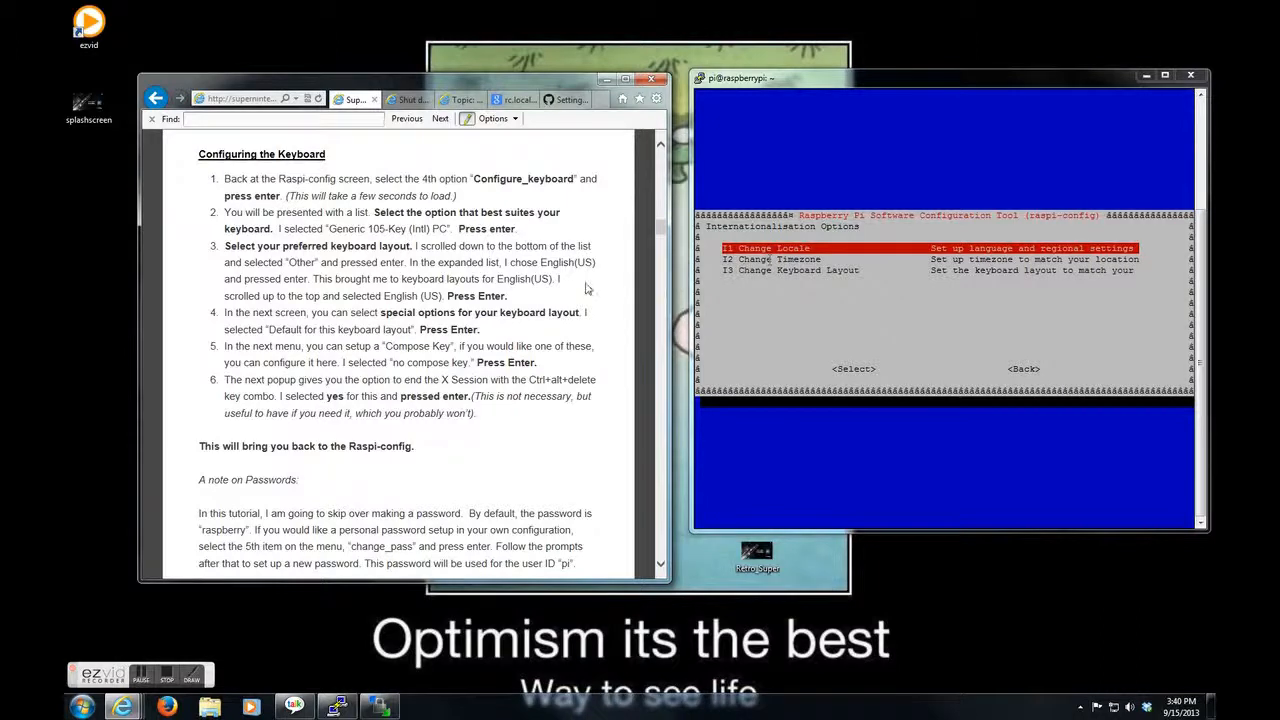
pyautogui.moveTo(402, 376)
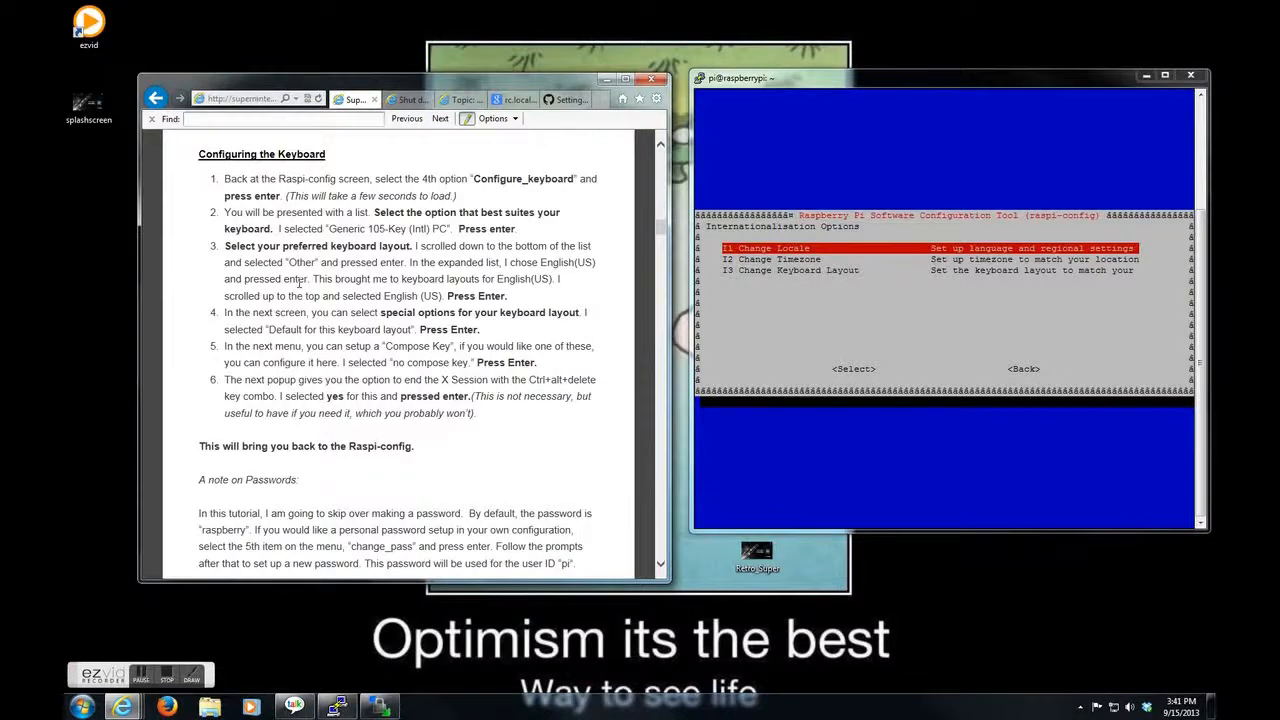
pyautogui.scroll(-3)
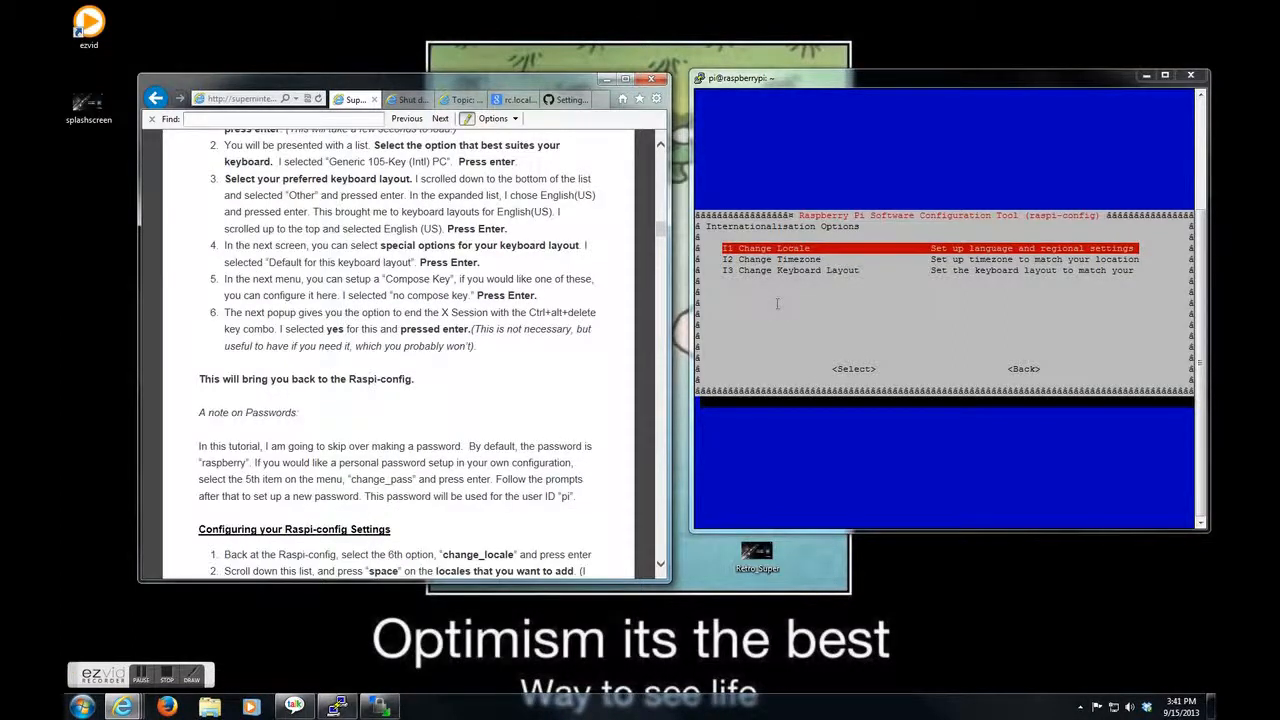
pyautogui.scroll(-3)
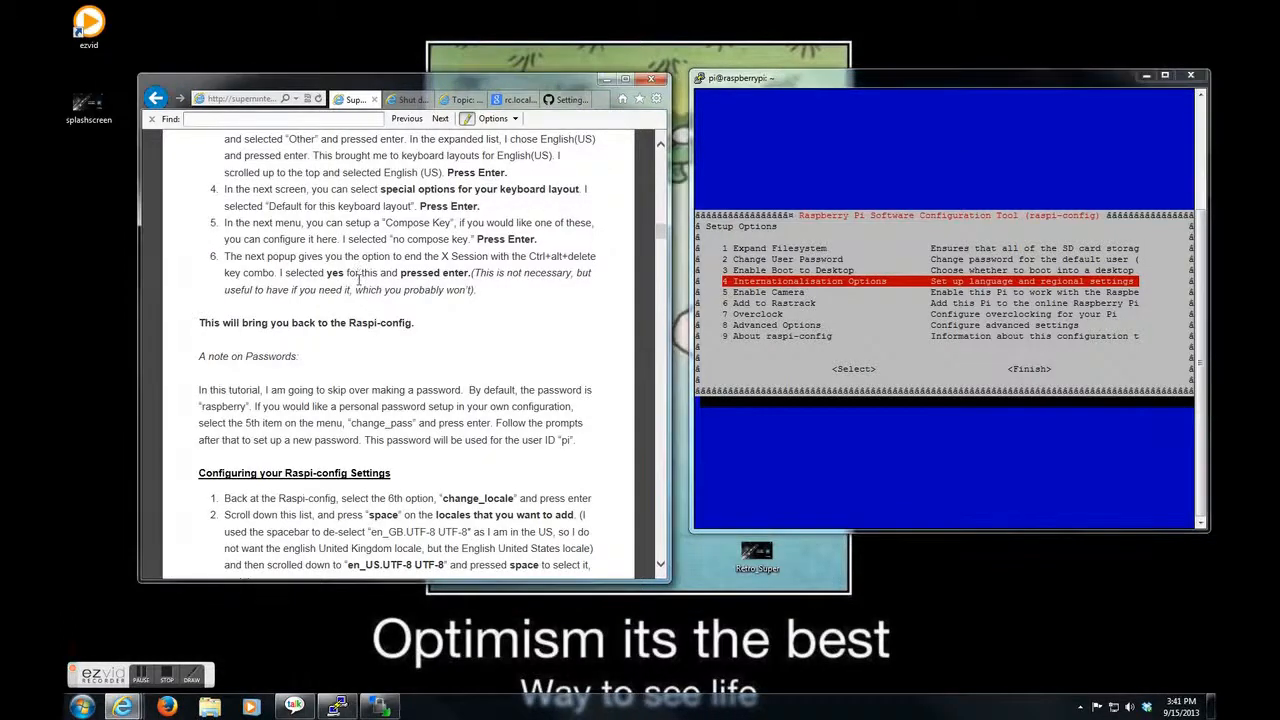
pyautogui.scroll(-3)
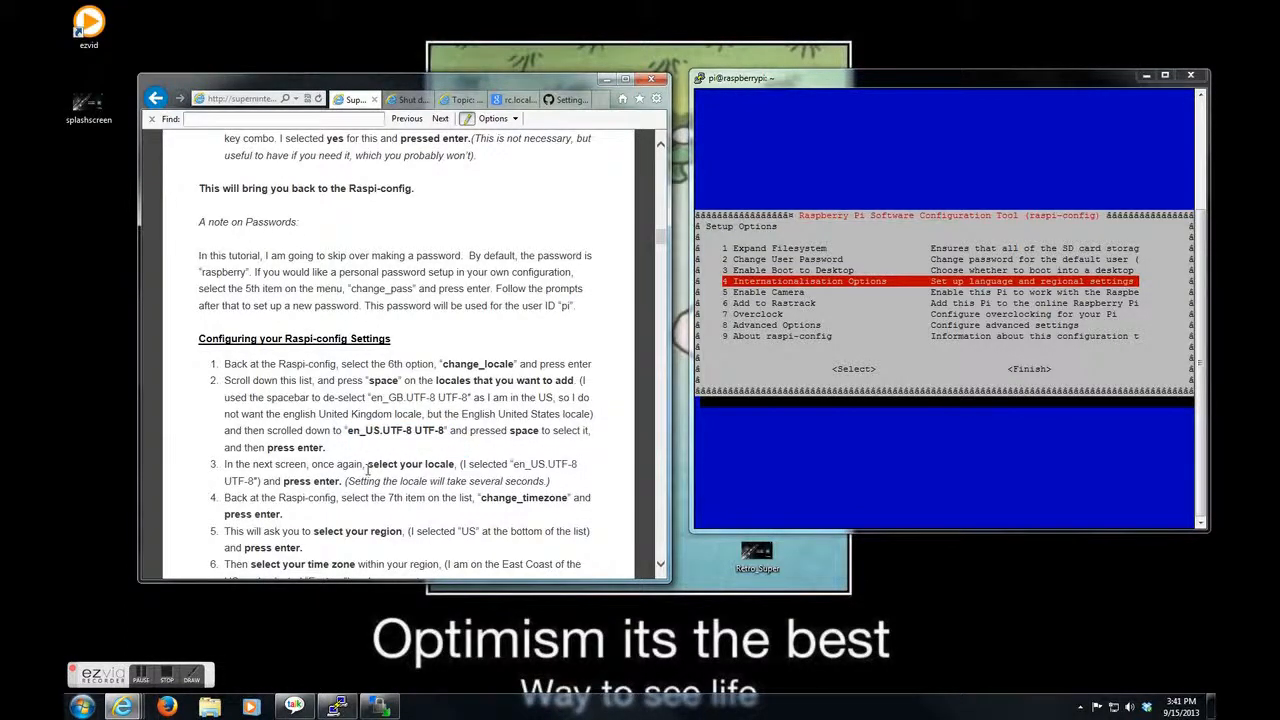
pyautogui.scroll(-3)
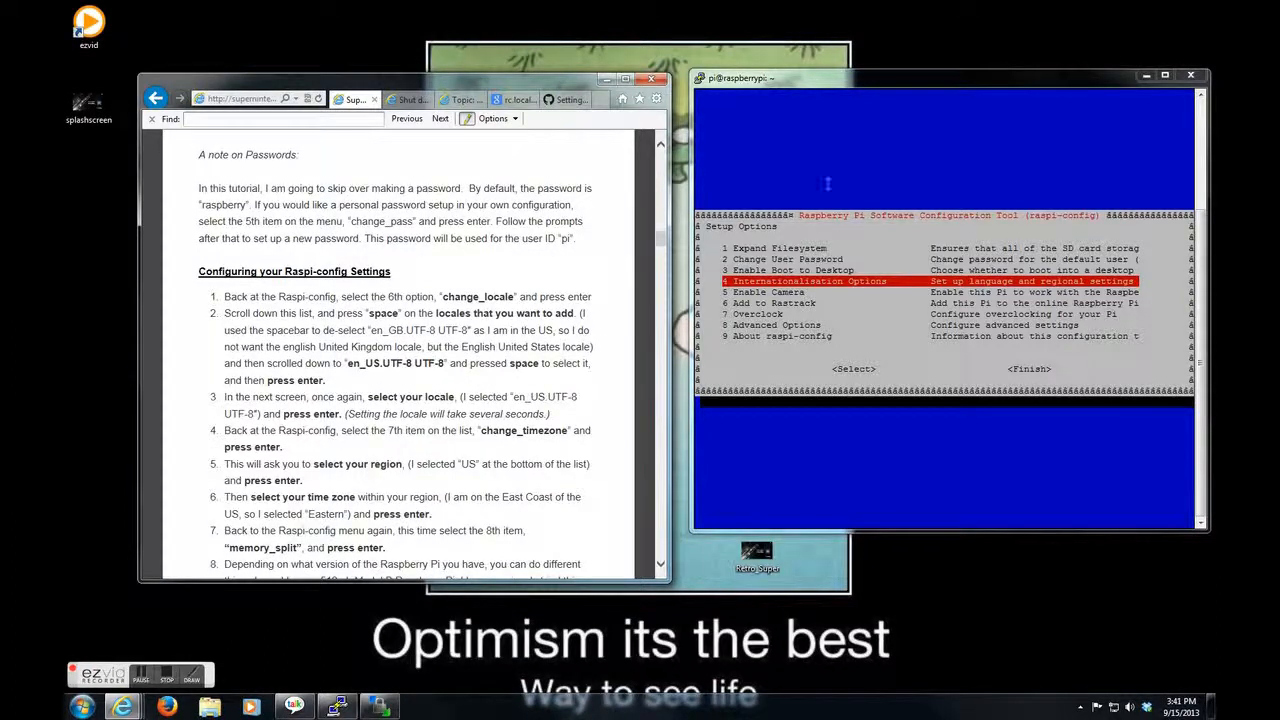
pyautogui.press('Down')
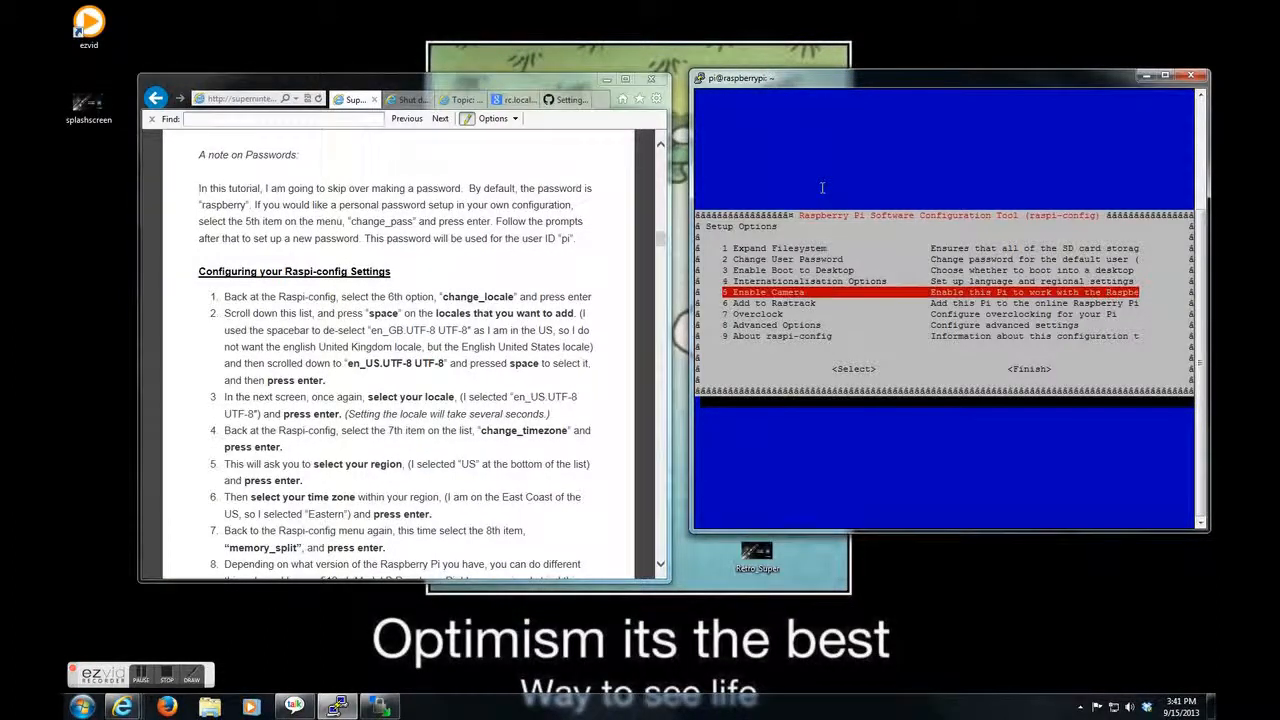
pyautogui.press('Return')
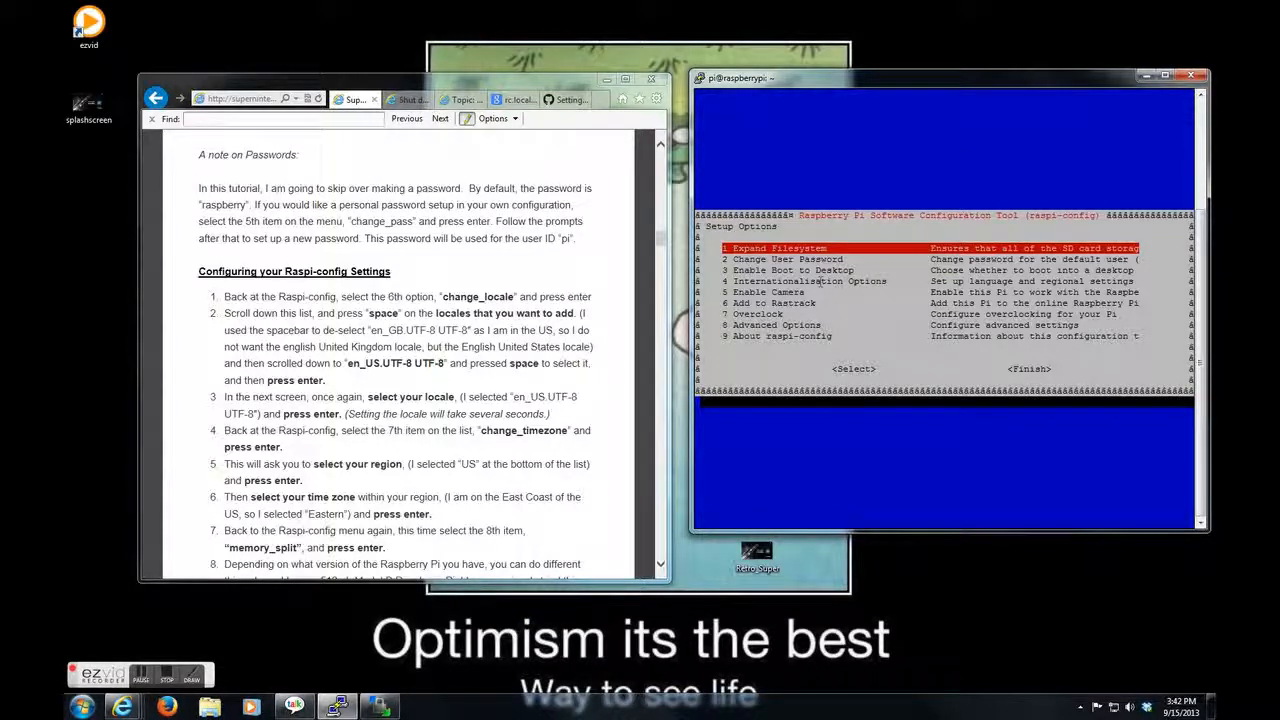
pyautogui.press('Down')
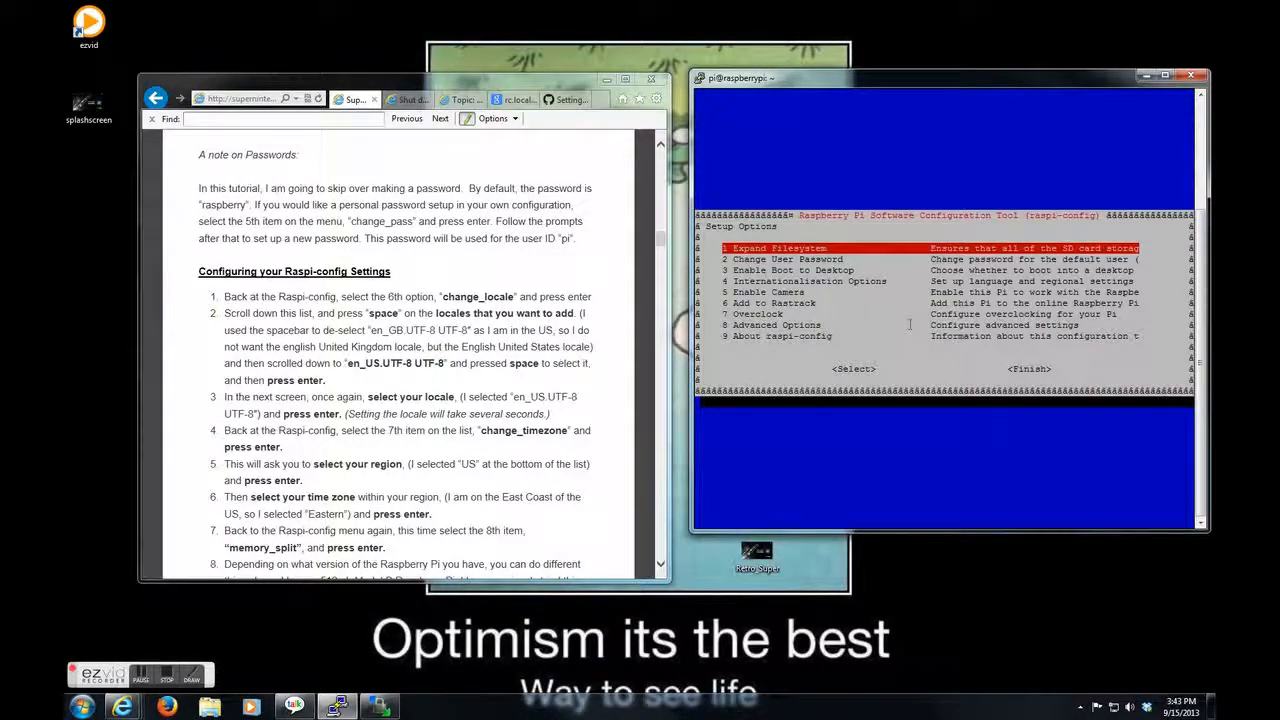
pyautogui.press('Down')
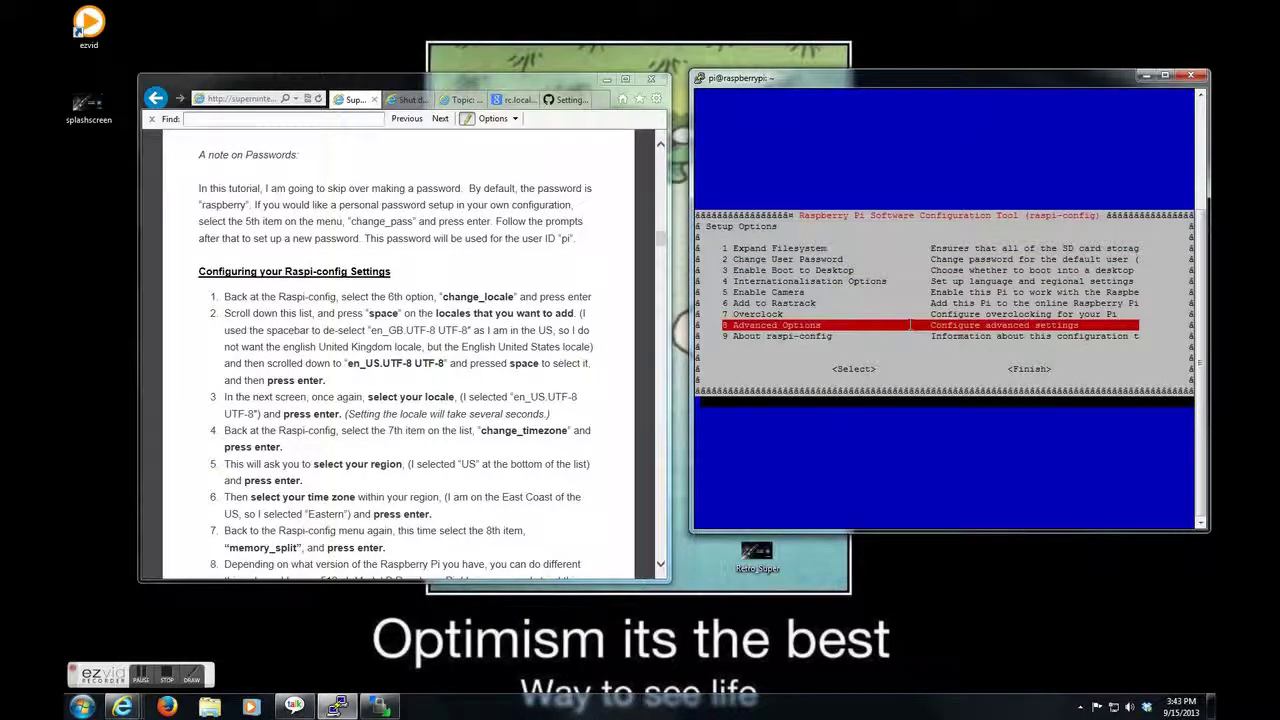
pyautogui.press('Return')
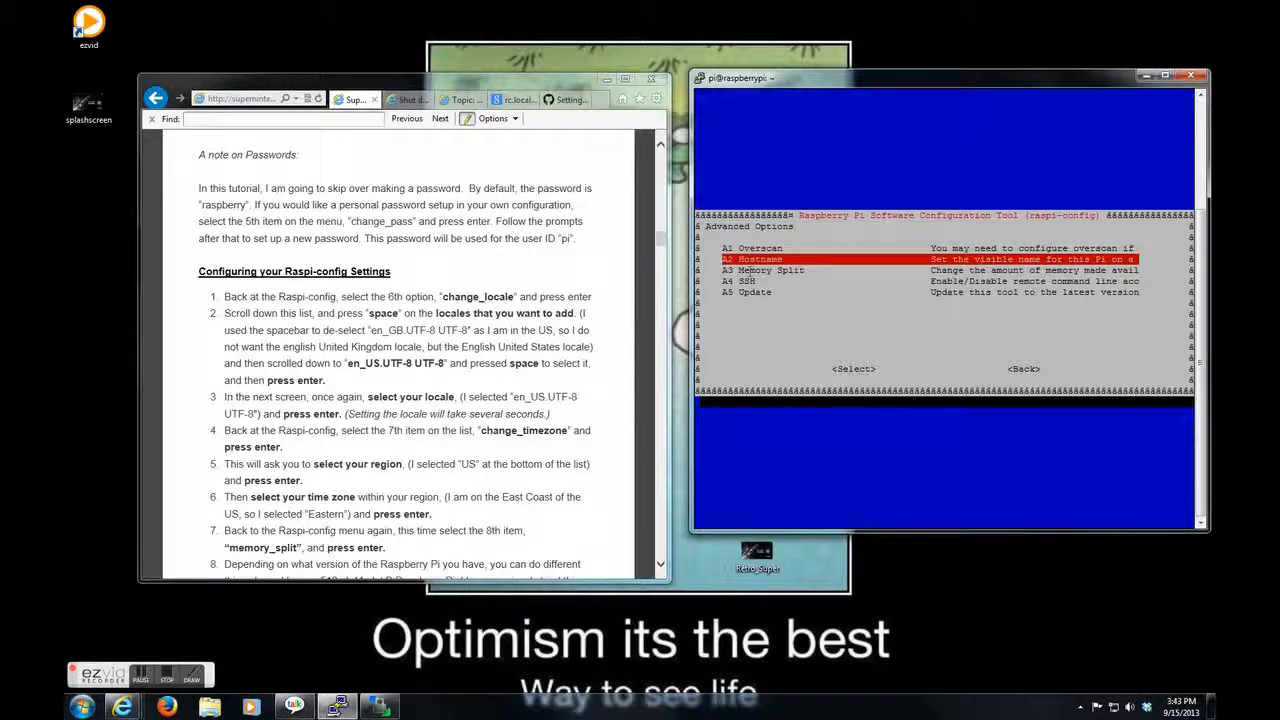
pyautogui.press('Down')
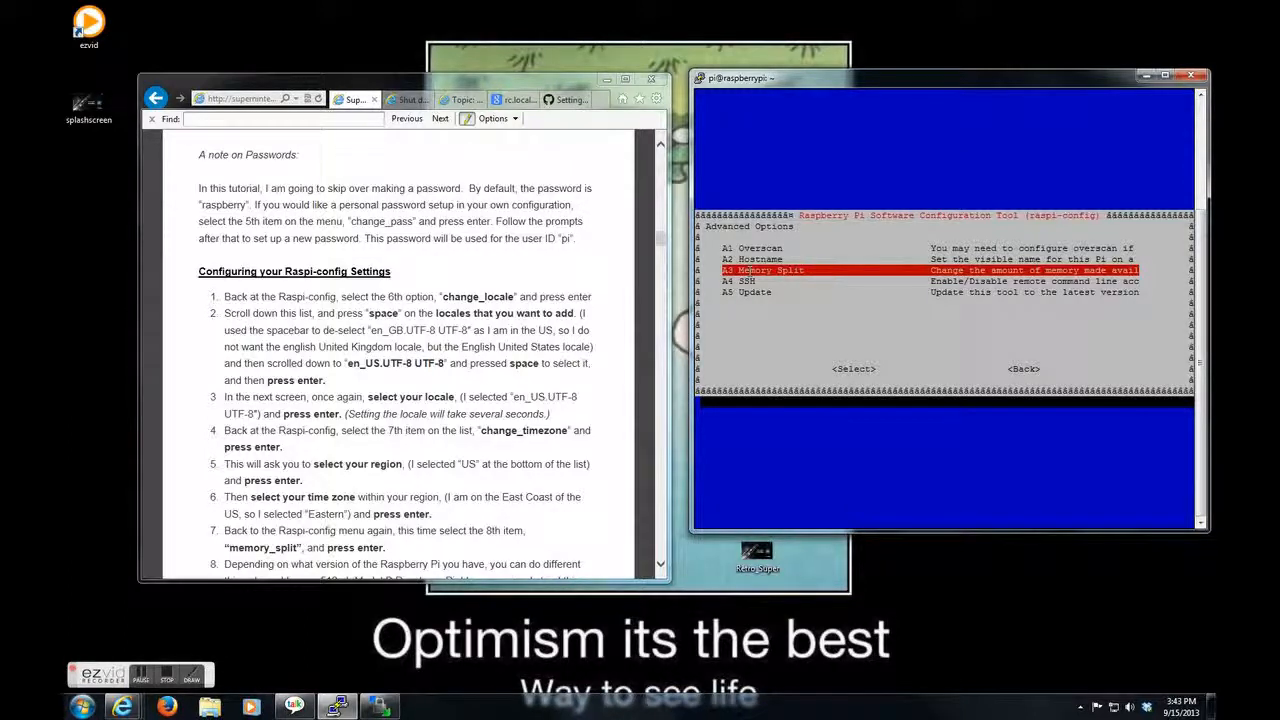
pyautogui.press('Down')
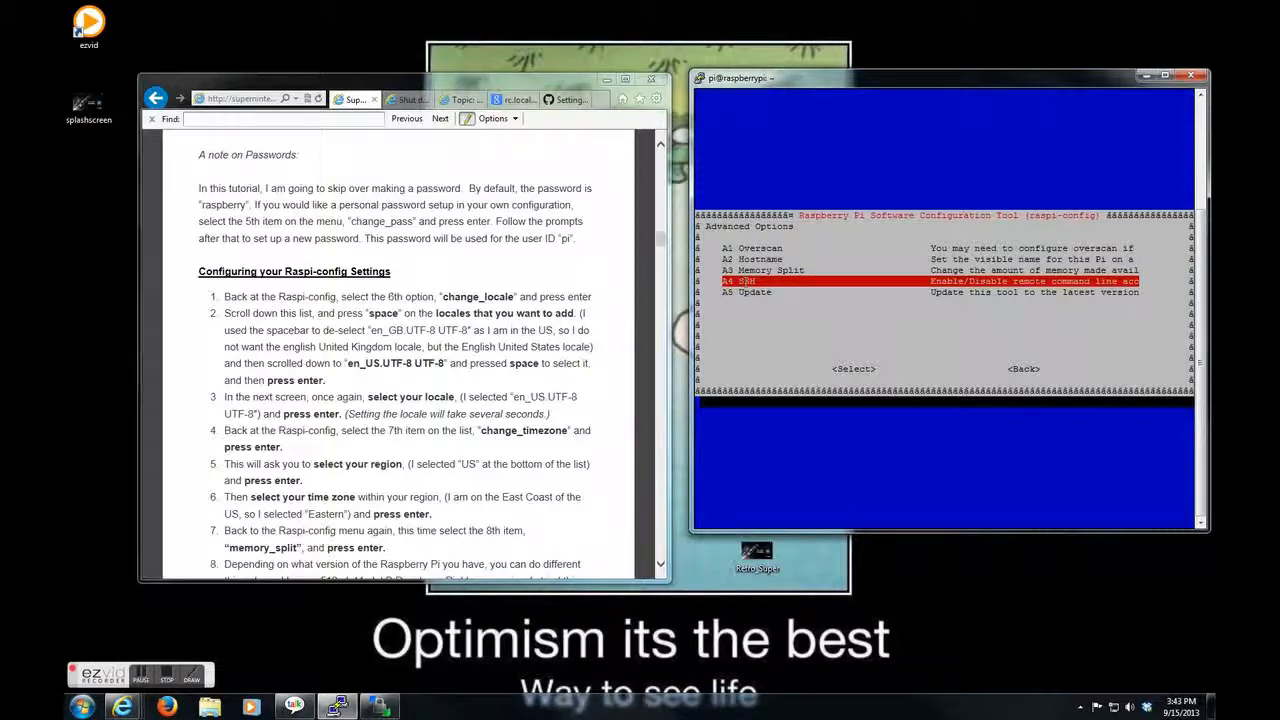
pyautogui.moveTo(866, 88)
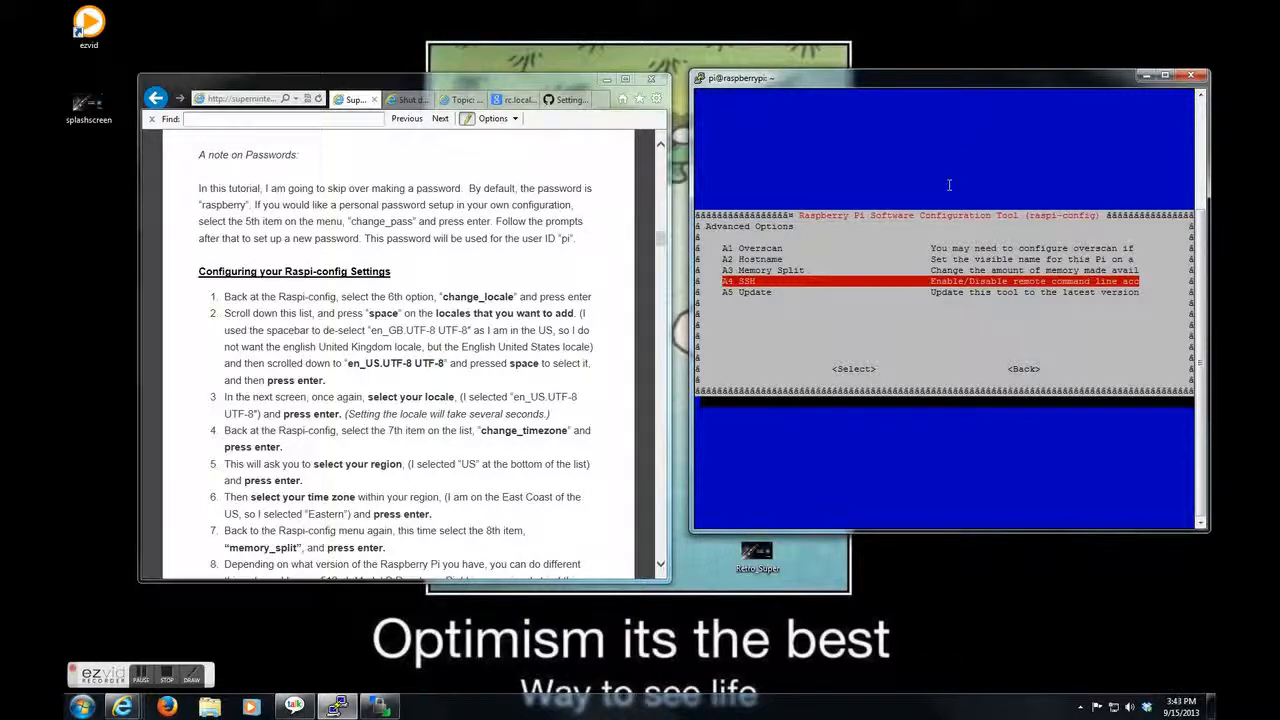
pyautogui.press('Down')
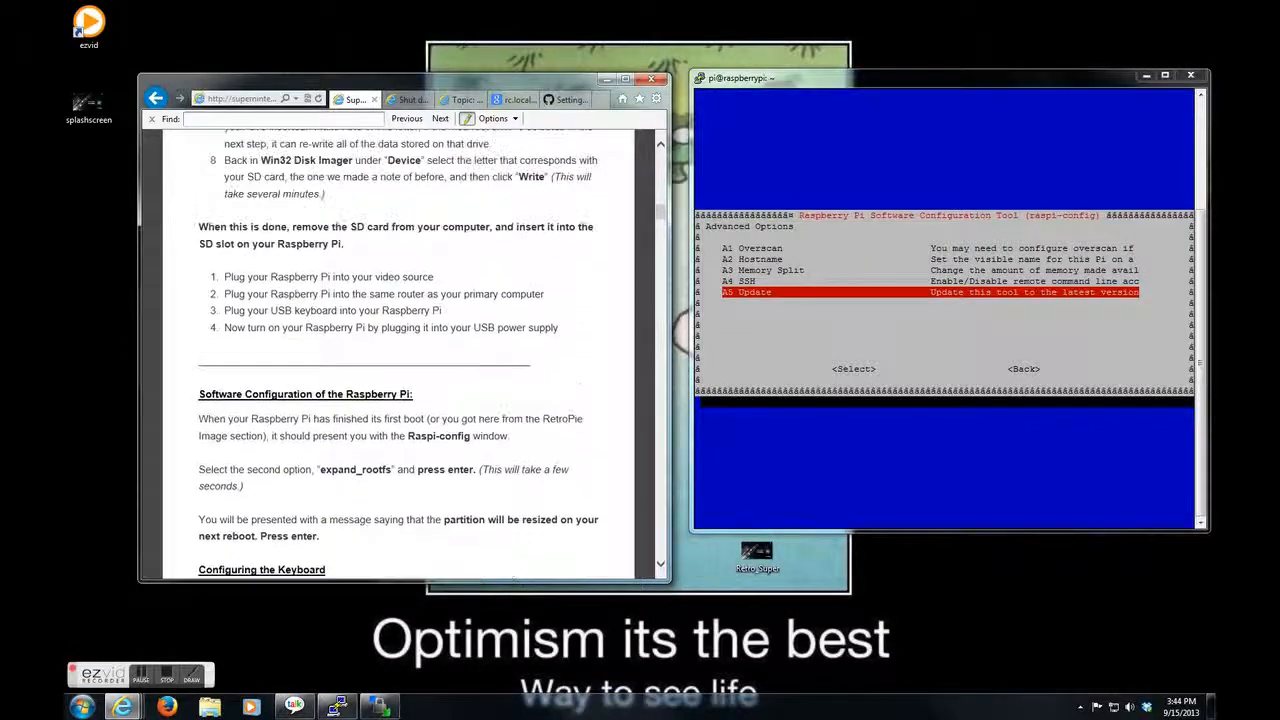
pyautogui.scroll(3)
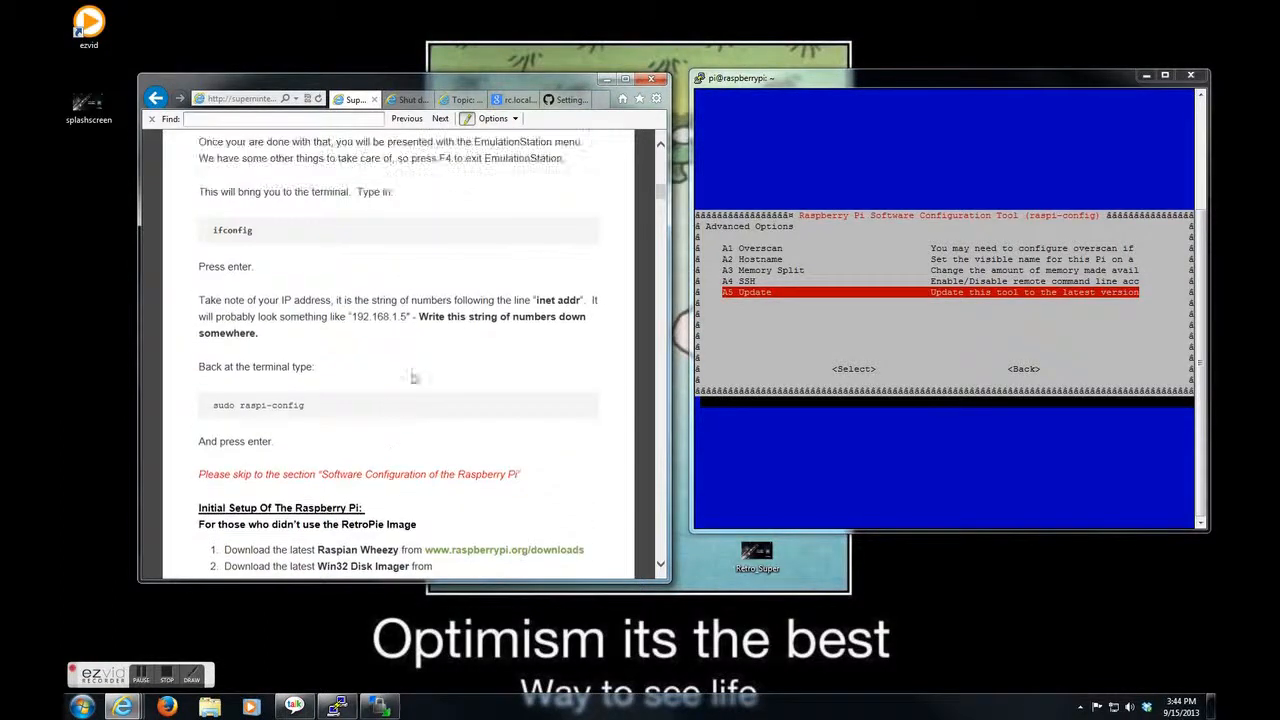
pyautogui.scroll(3)
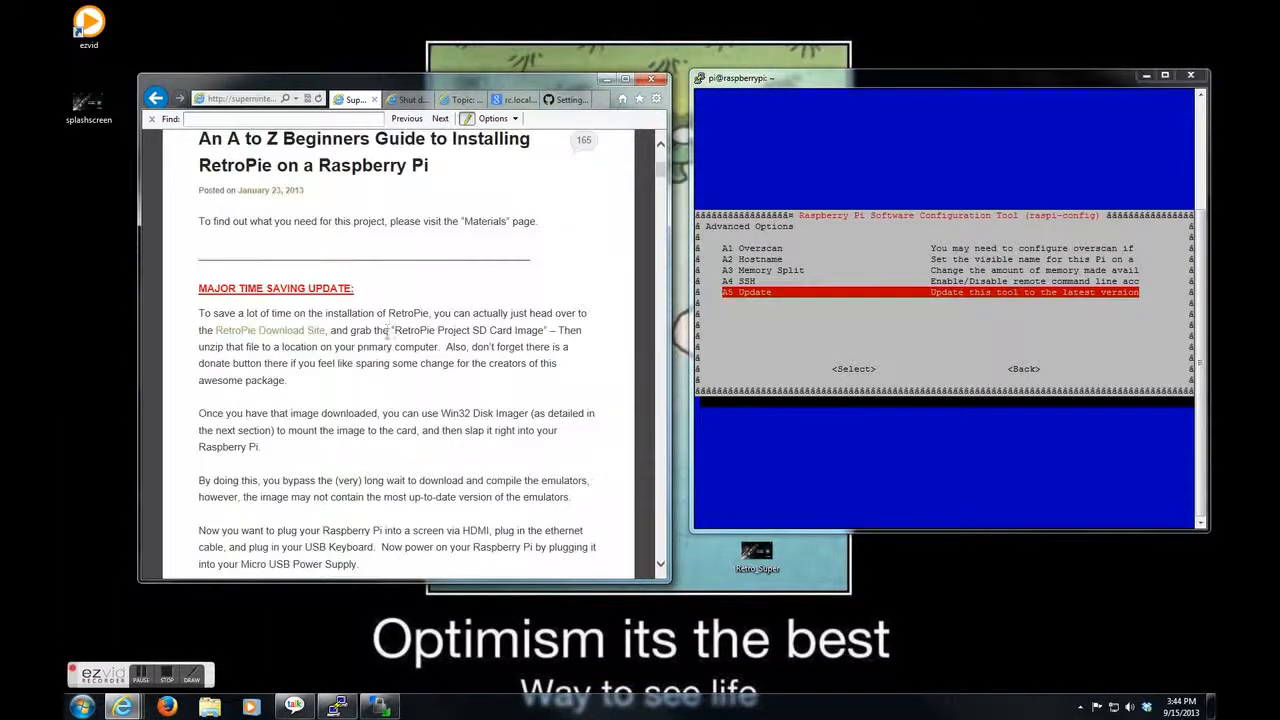
pyautogui.scroll(-3)
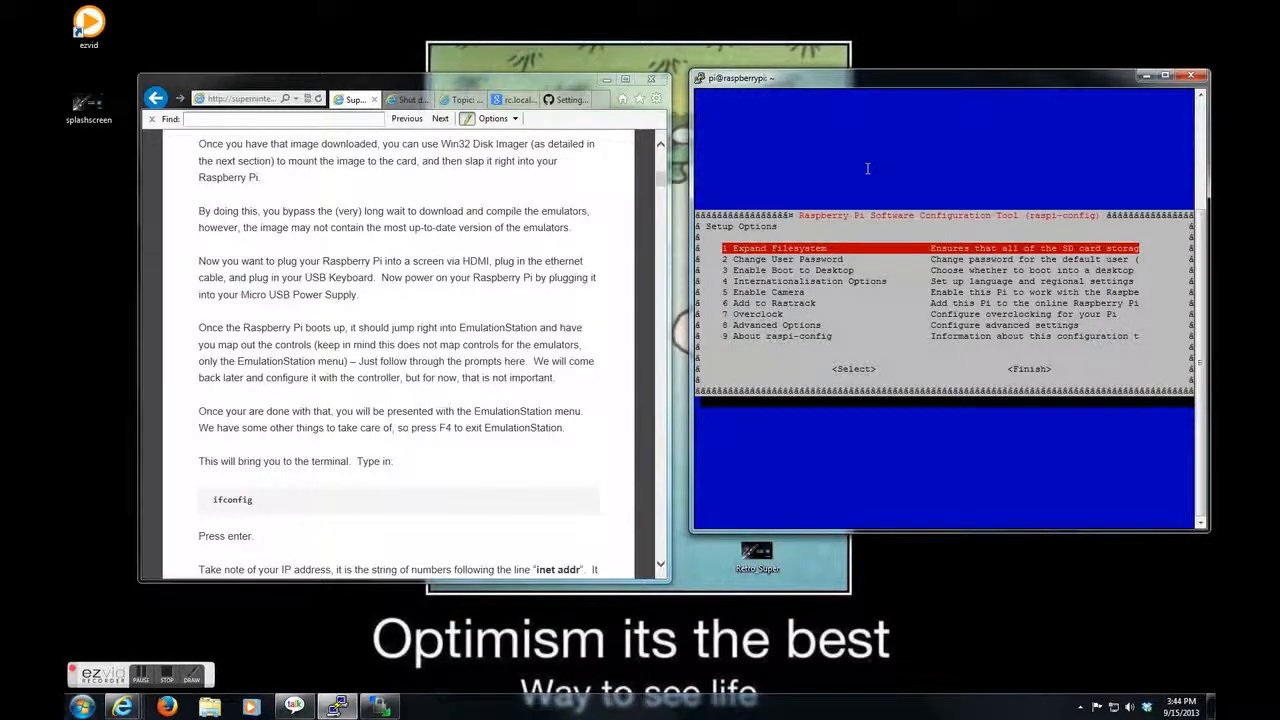
# - Finish raspi-config to the shell prompt, then check the splash-screen forum tab and return to the guide
pyautogui.press('Tab')
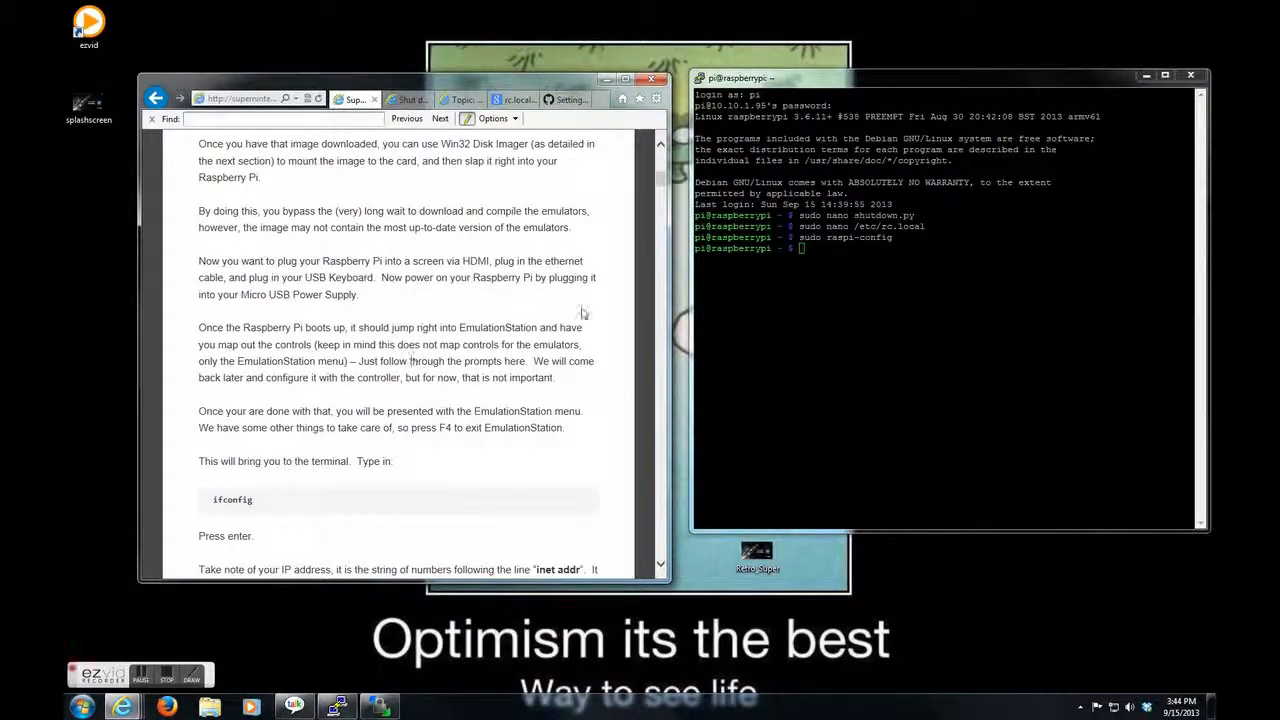
pyautogui.moveTo(472, 276)
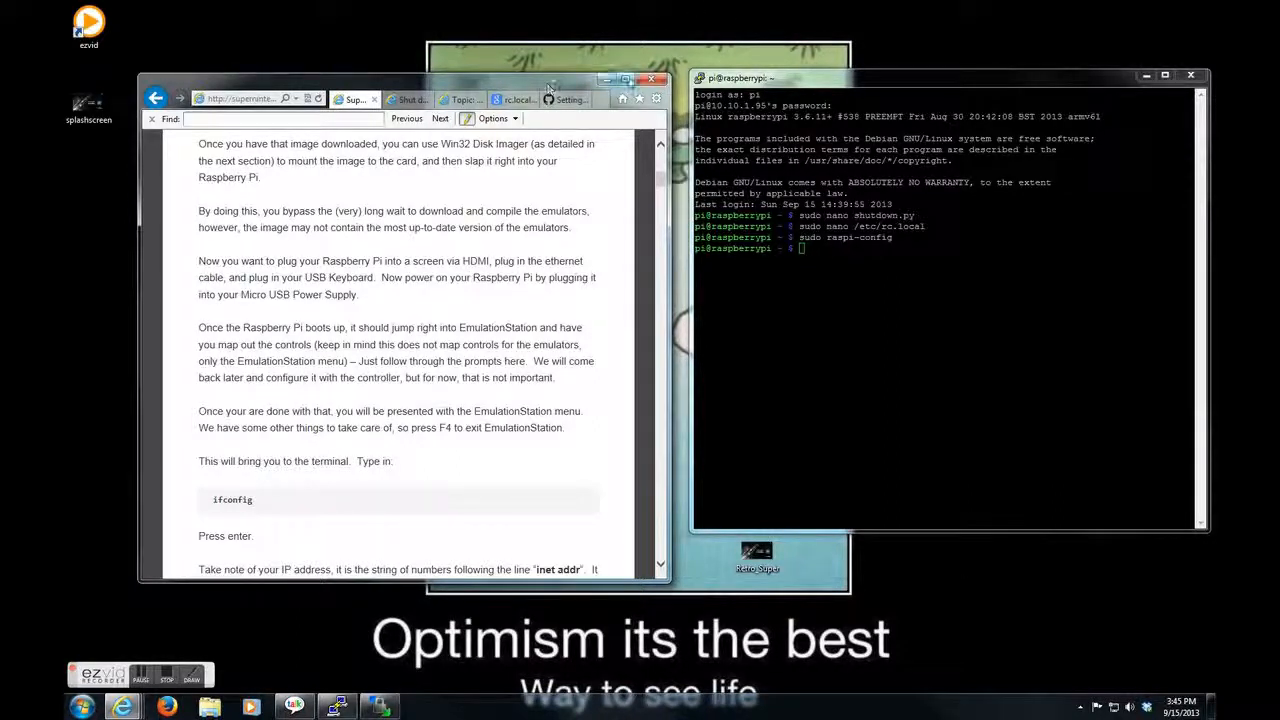
pyautogui.click(516, 100)
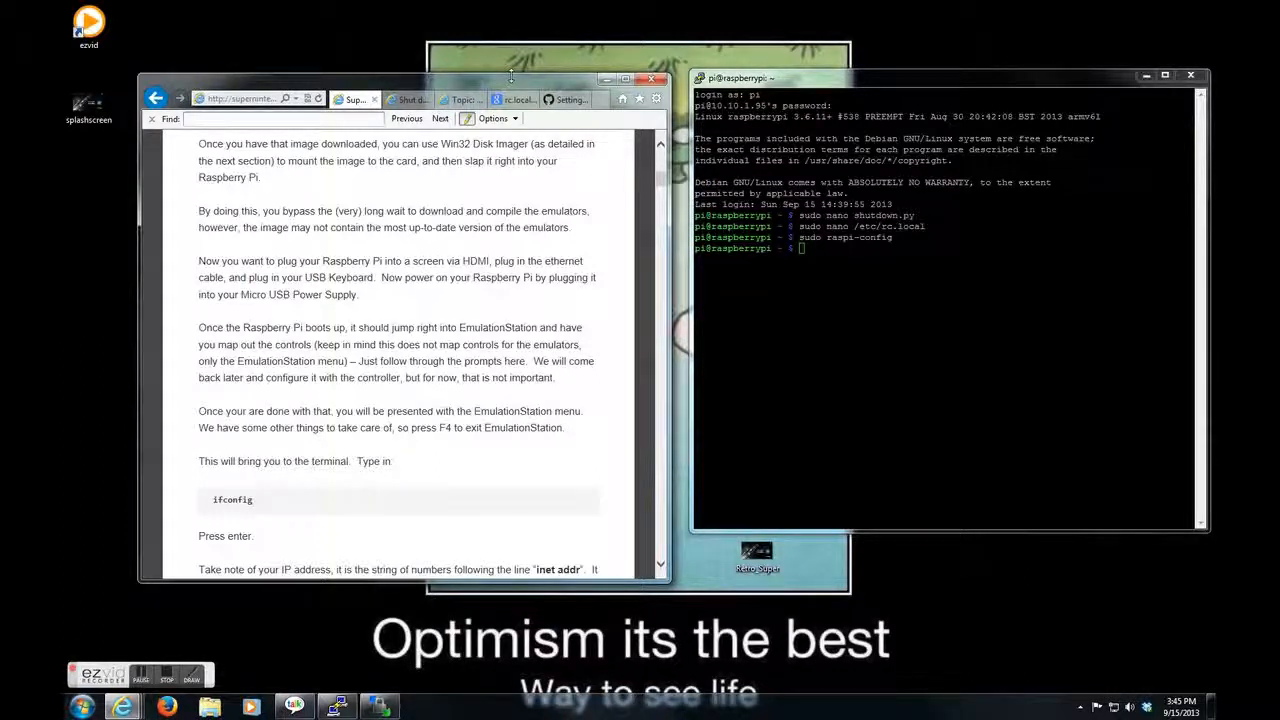
pyautogui.click(460, 100)
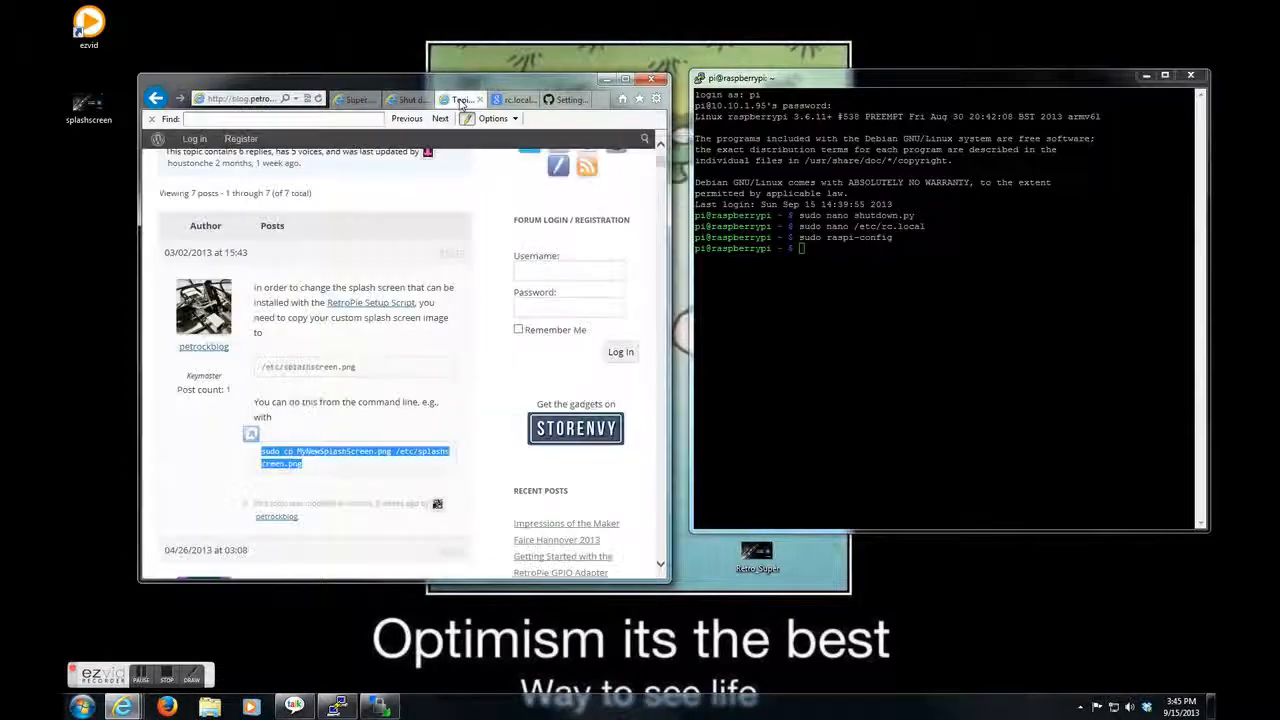
pyautogui.click(356, 98)
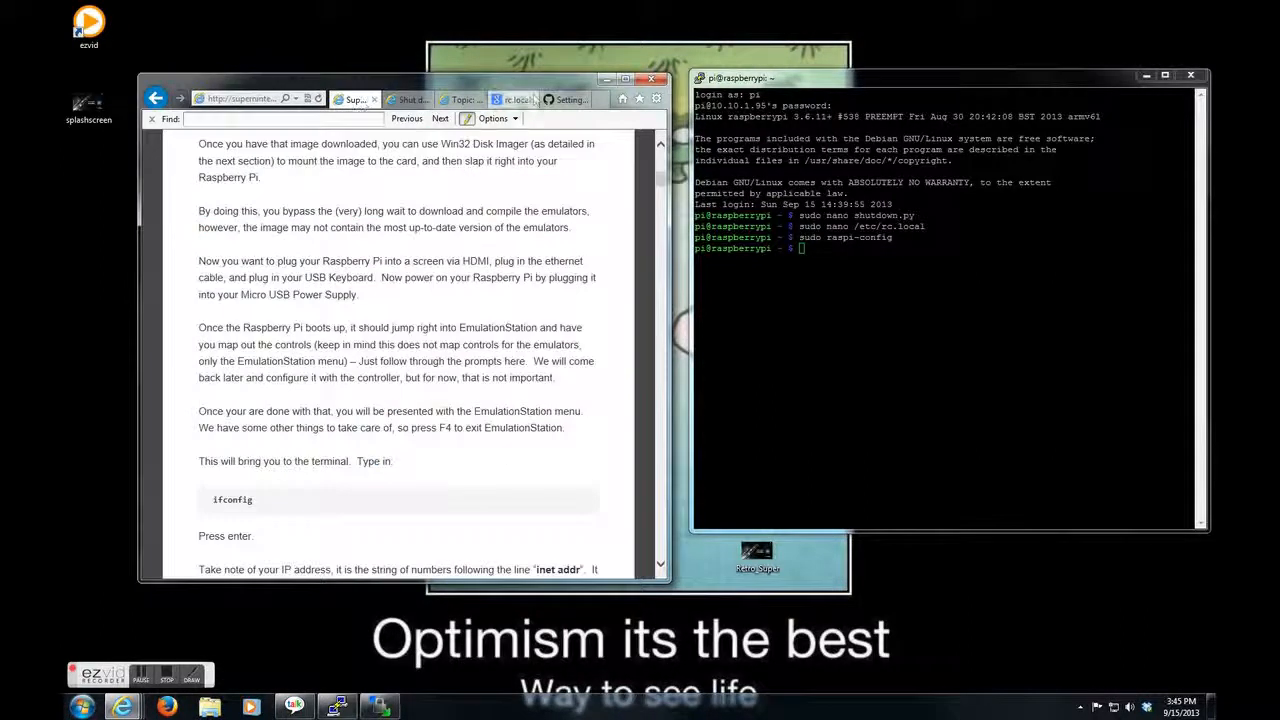